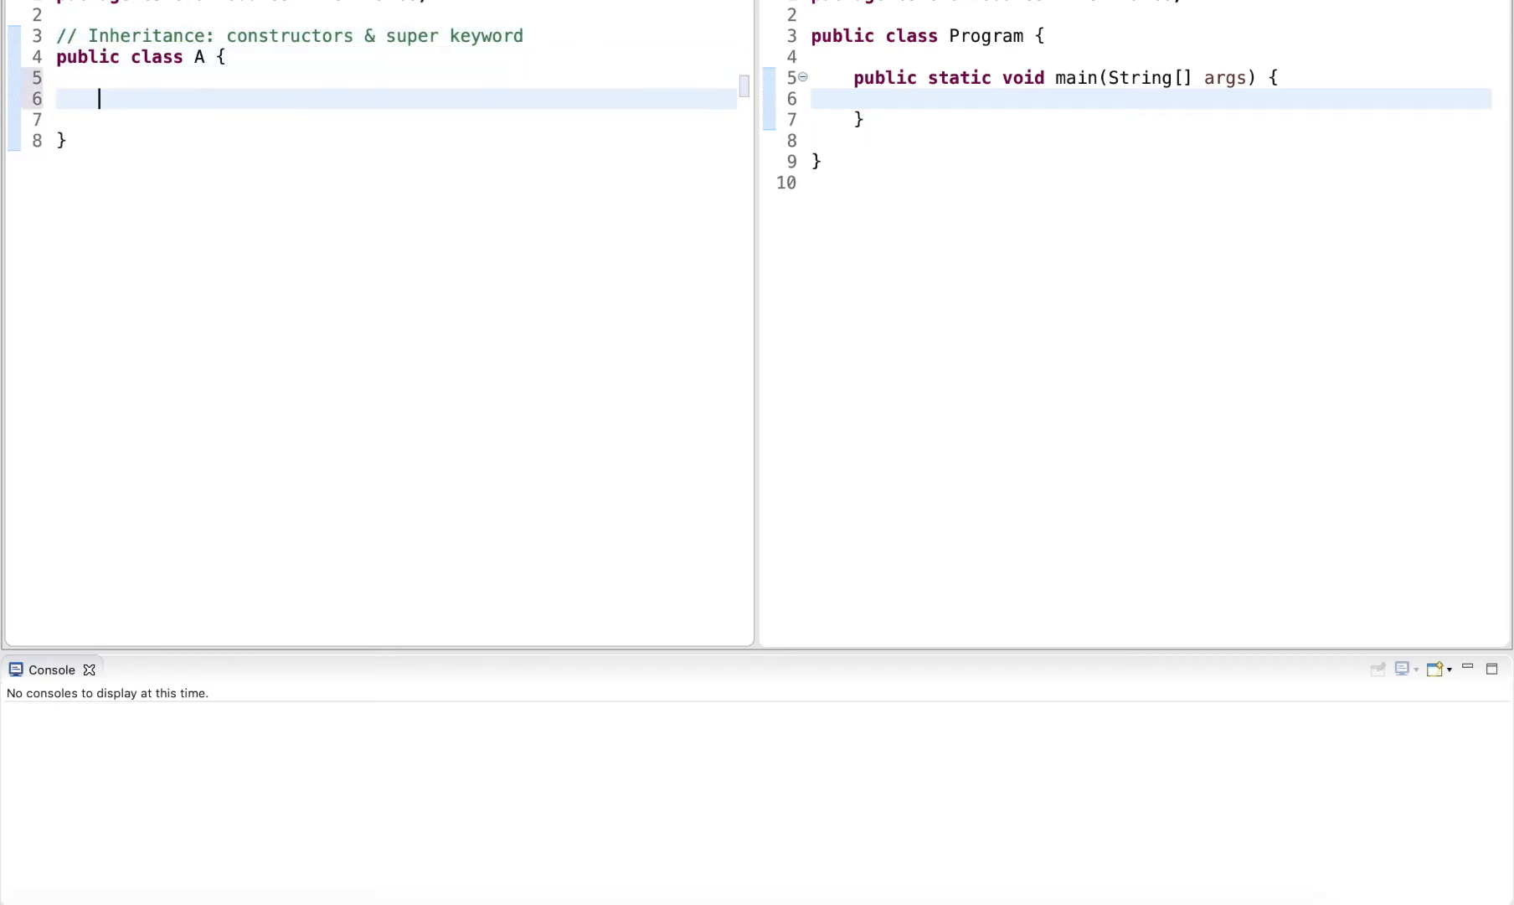
- Add a private int memberA field and a constructor A(int value) assigning this.memberA
text(private int)
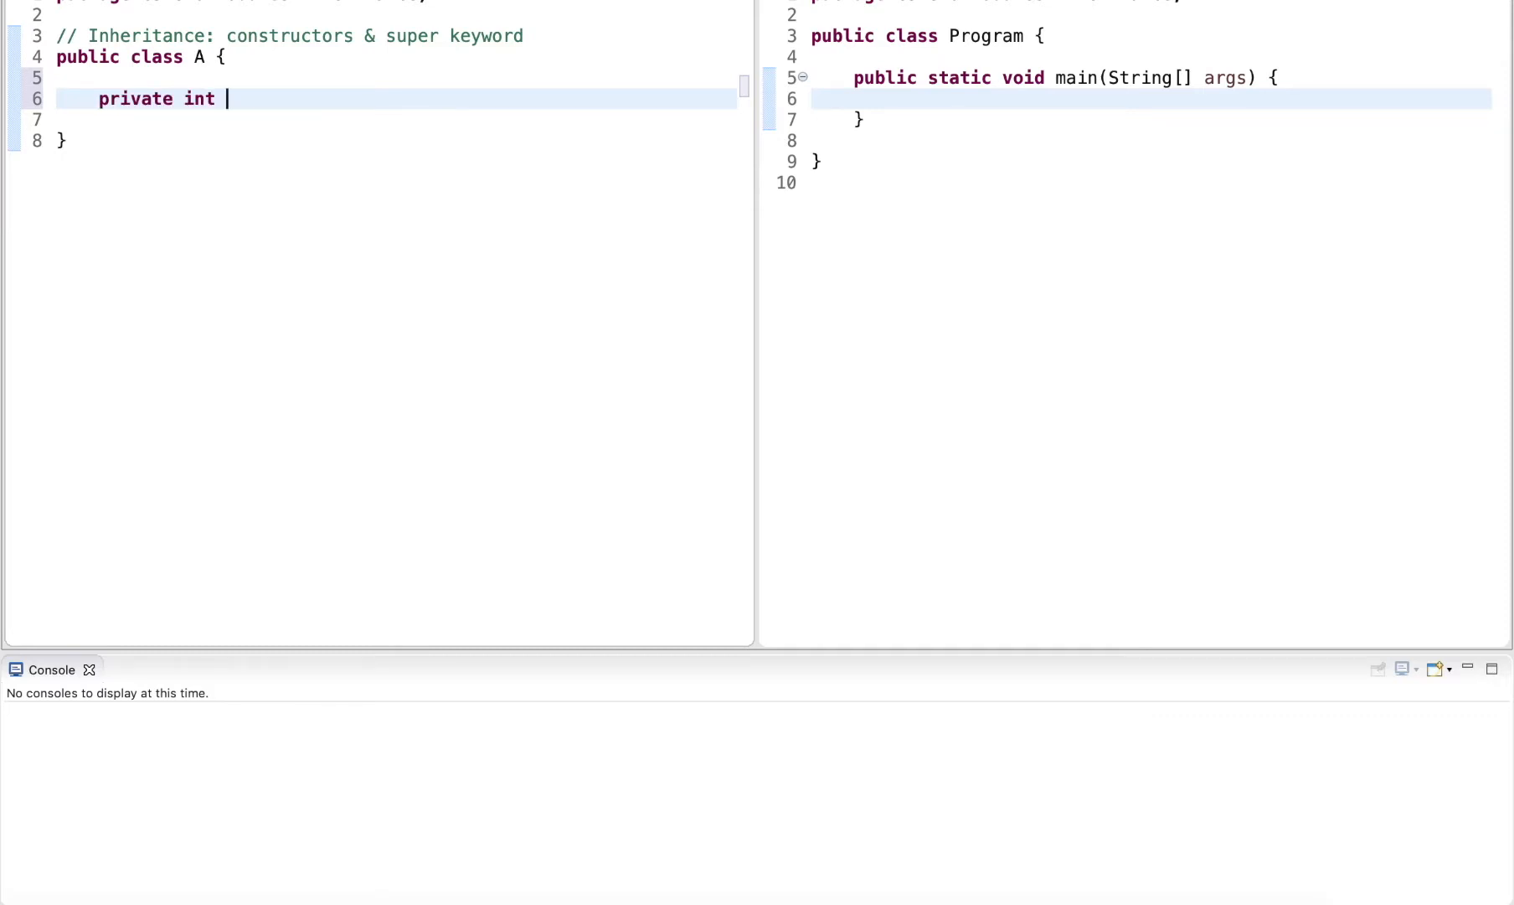
text(memberA;)
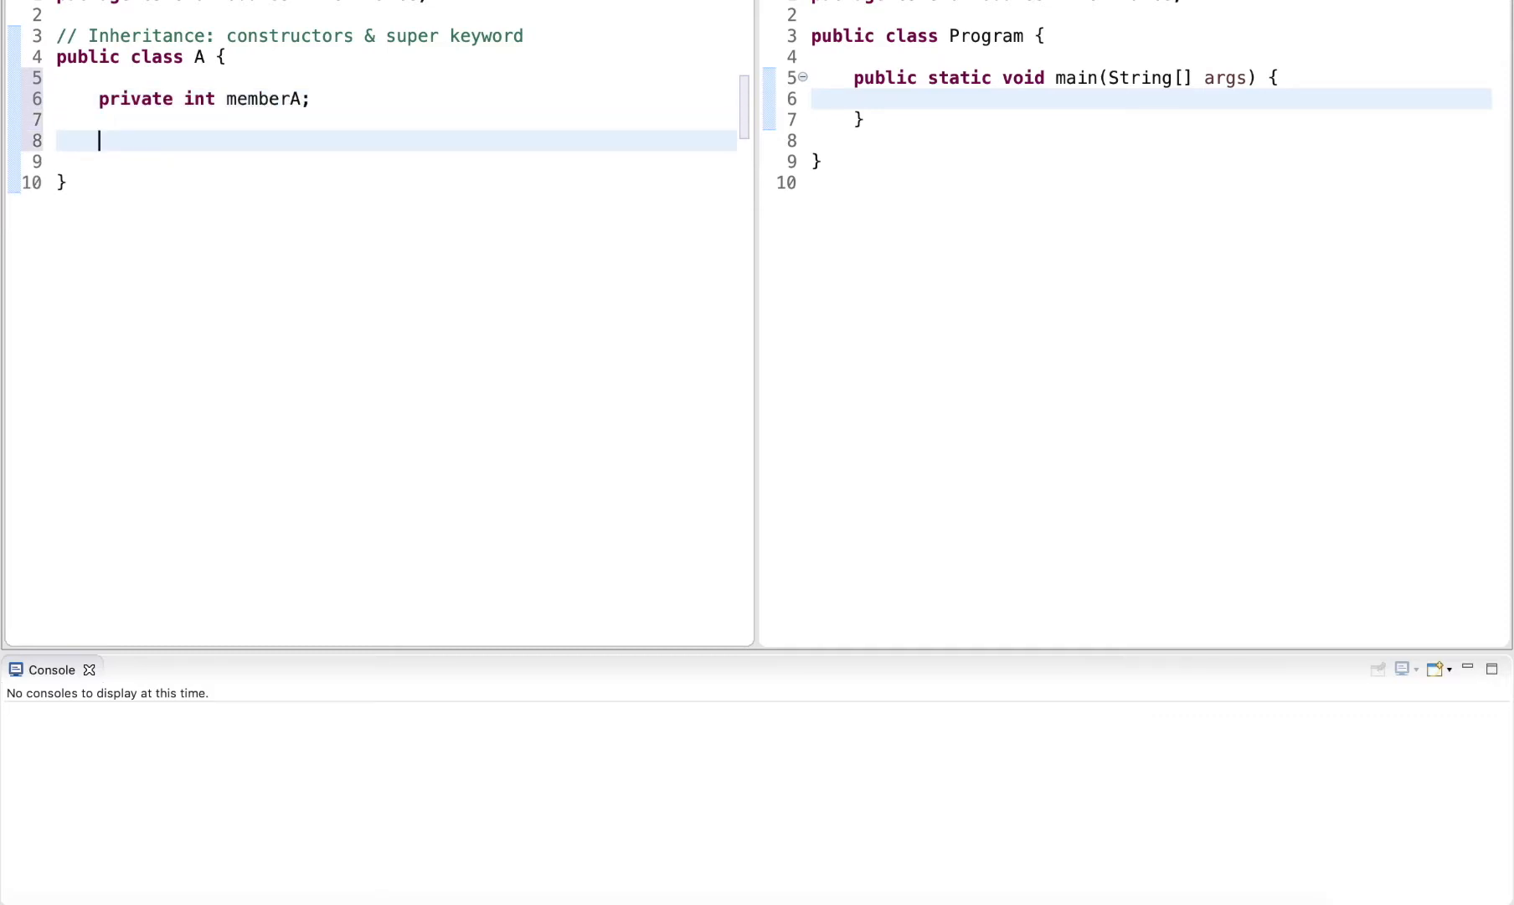
text(private)
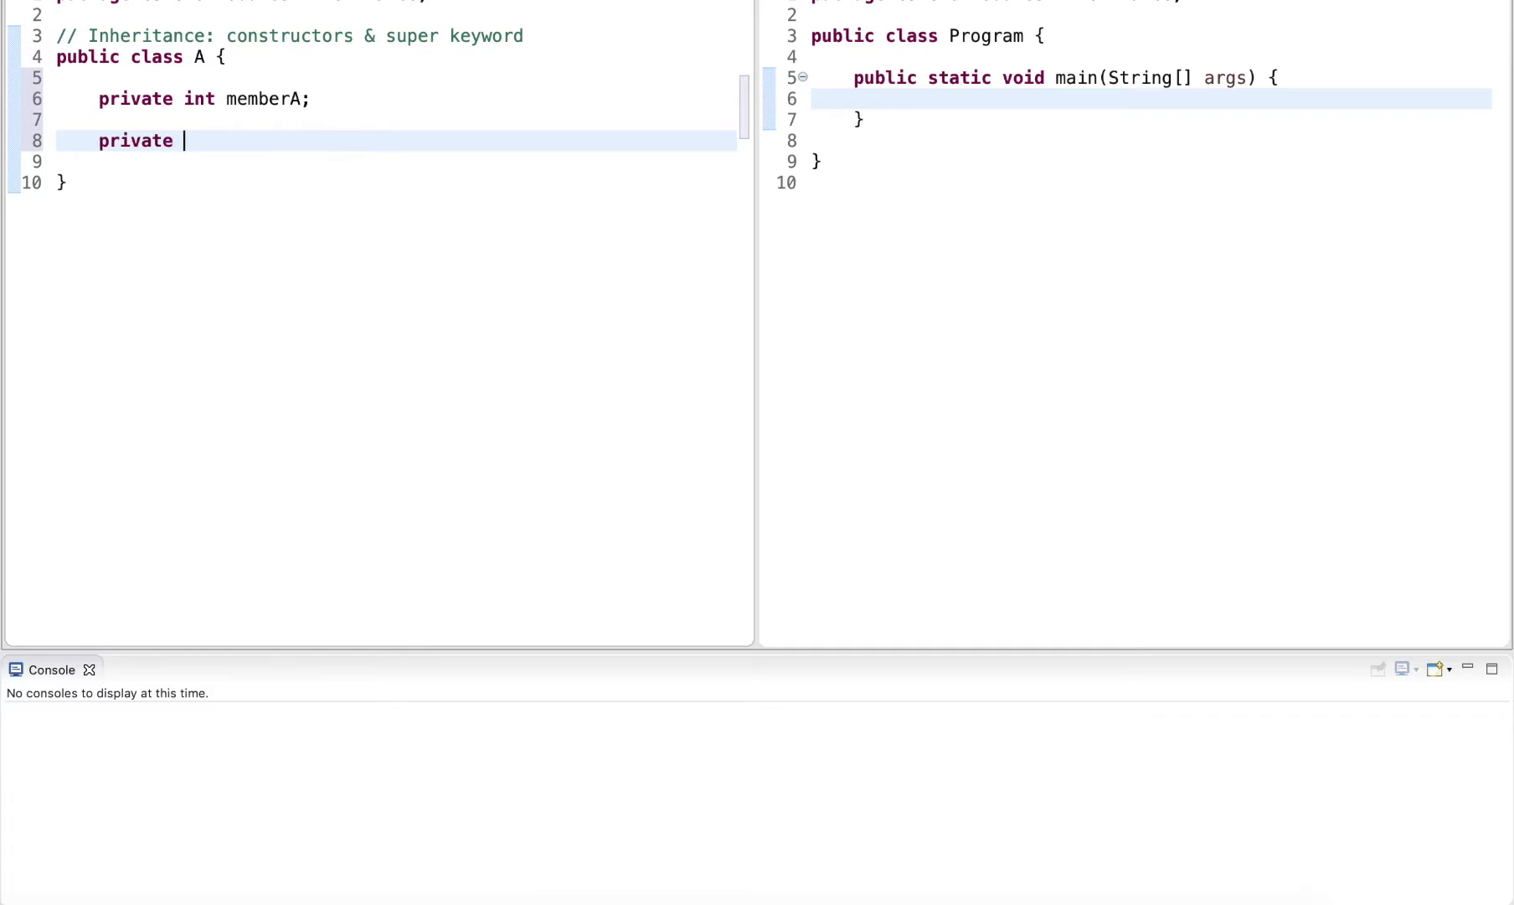
text(public A)
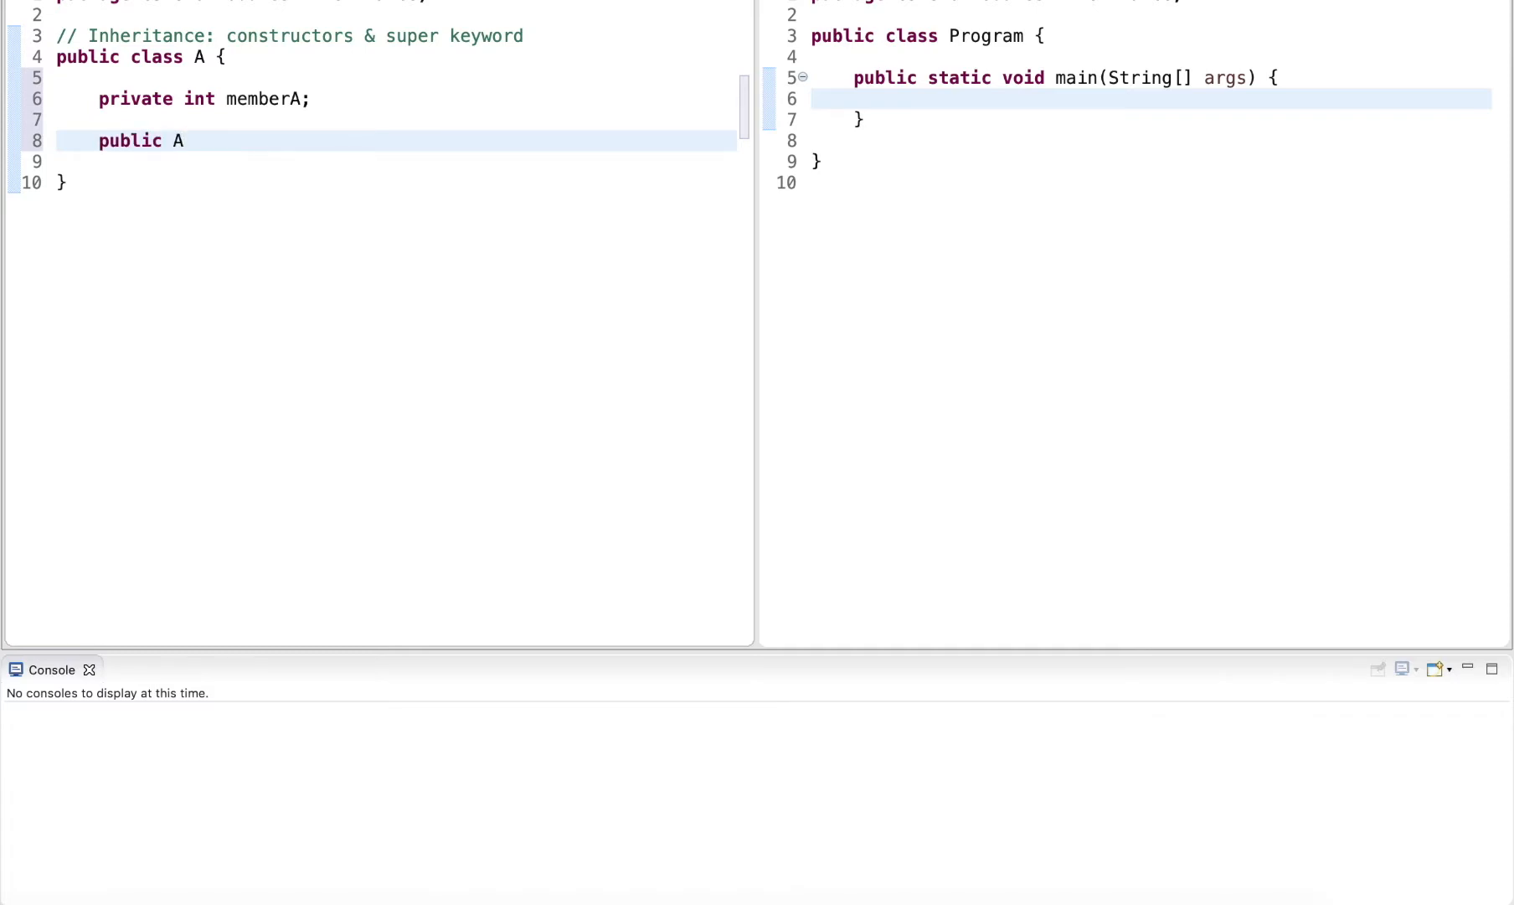
text(())
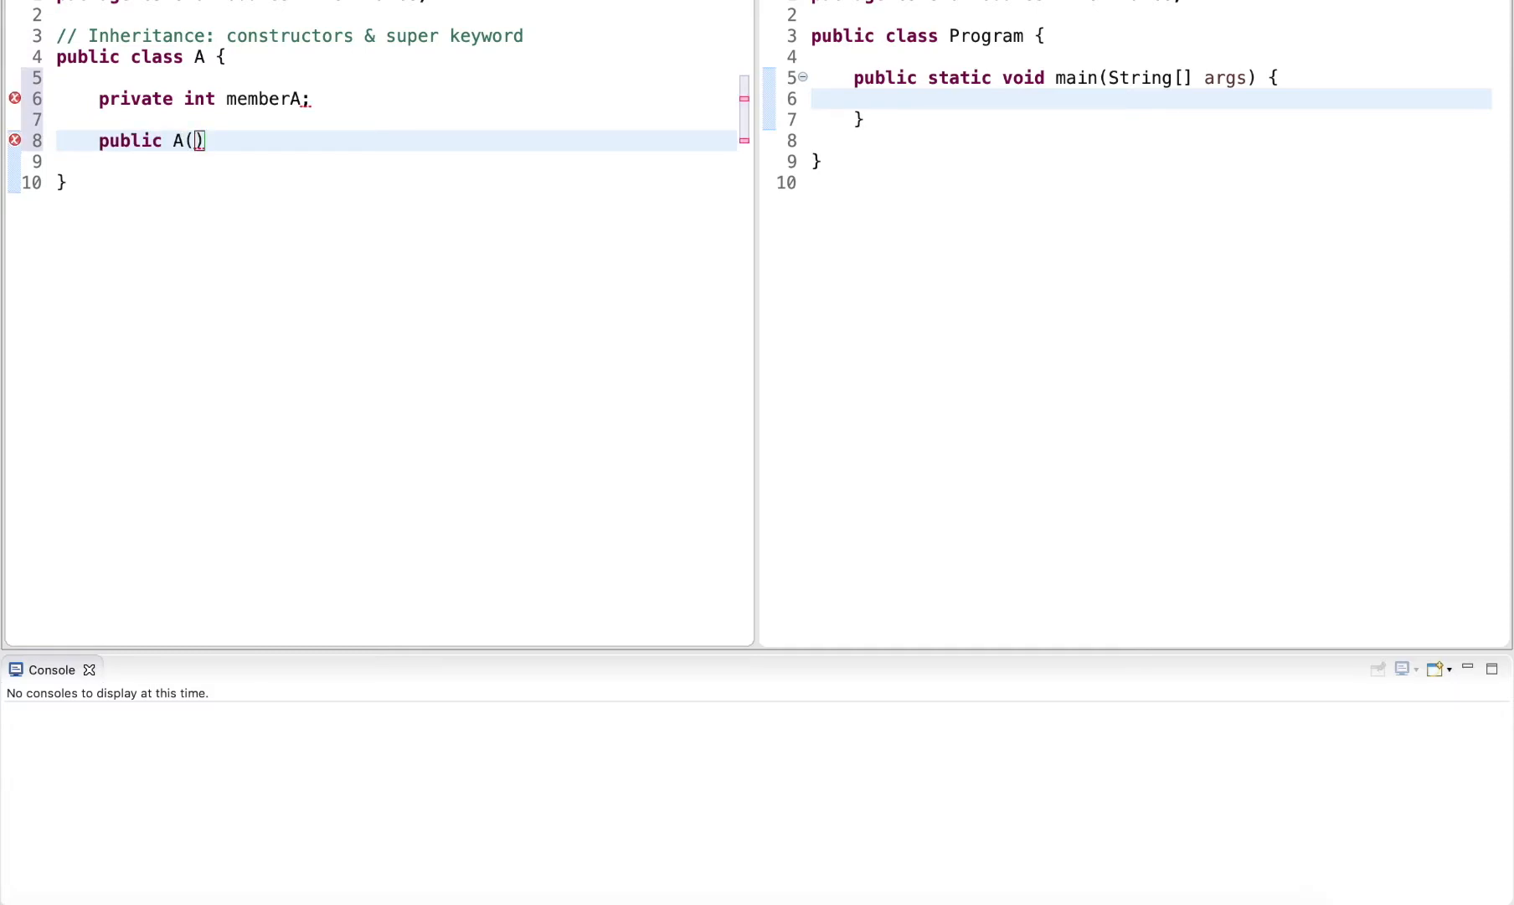
text(int value)
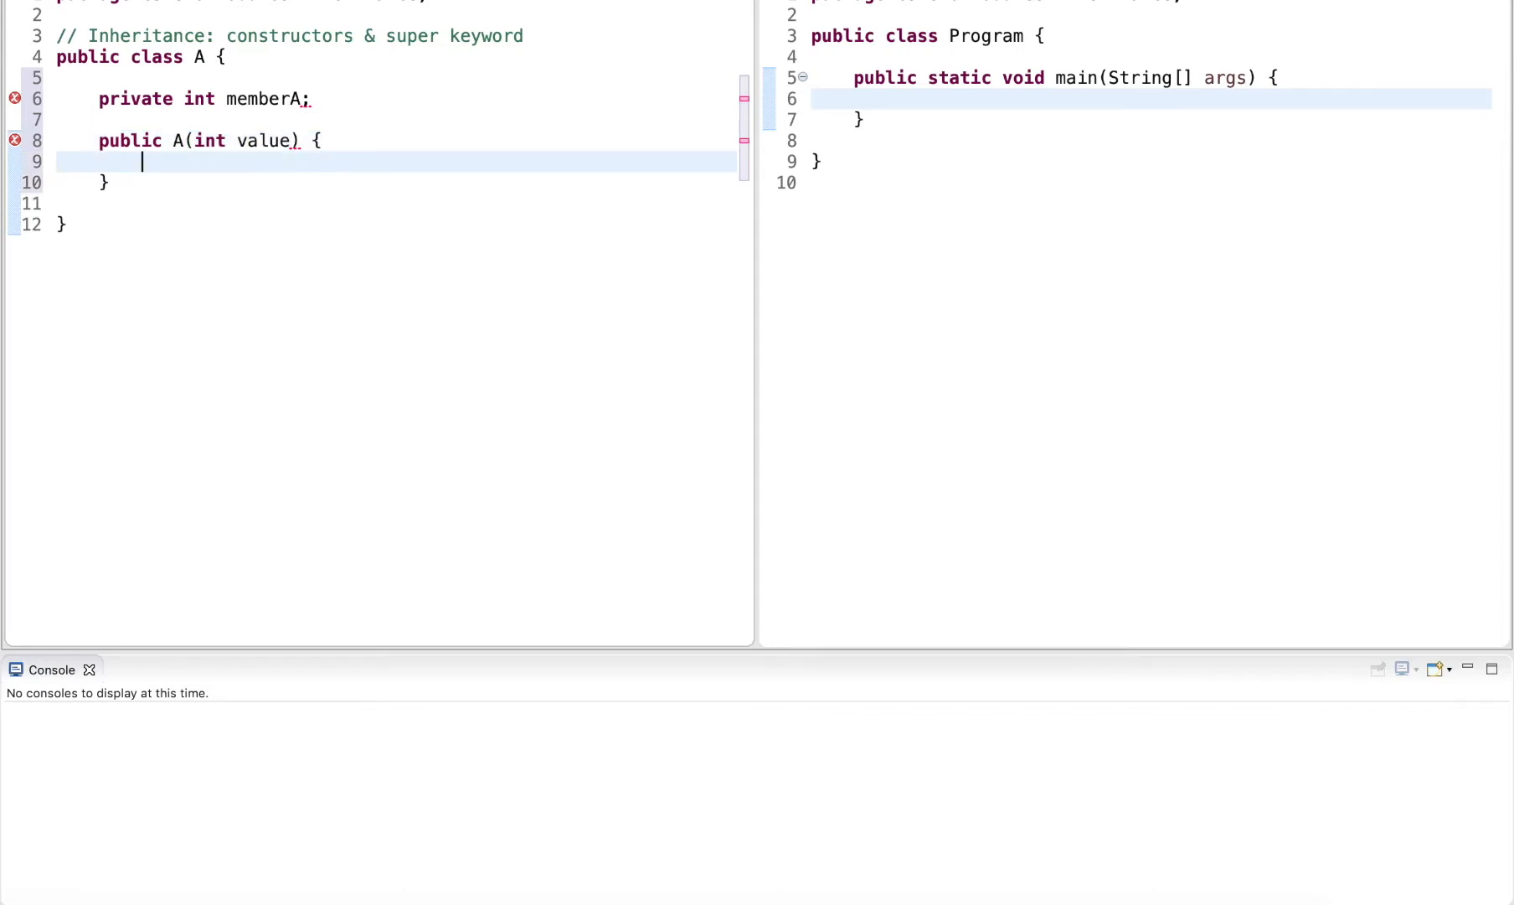
text(this.memberA = value;)
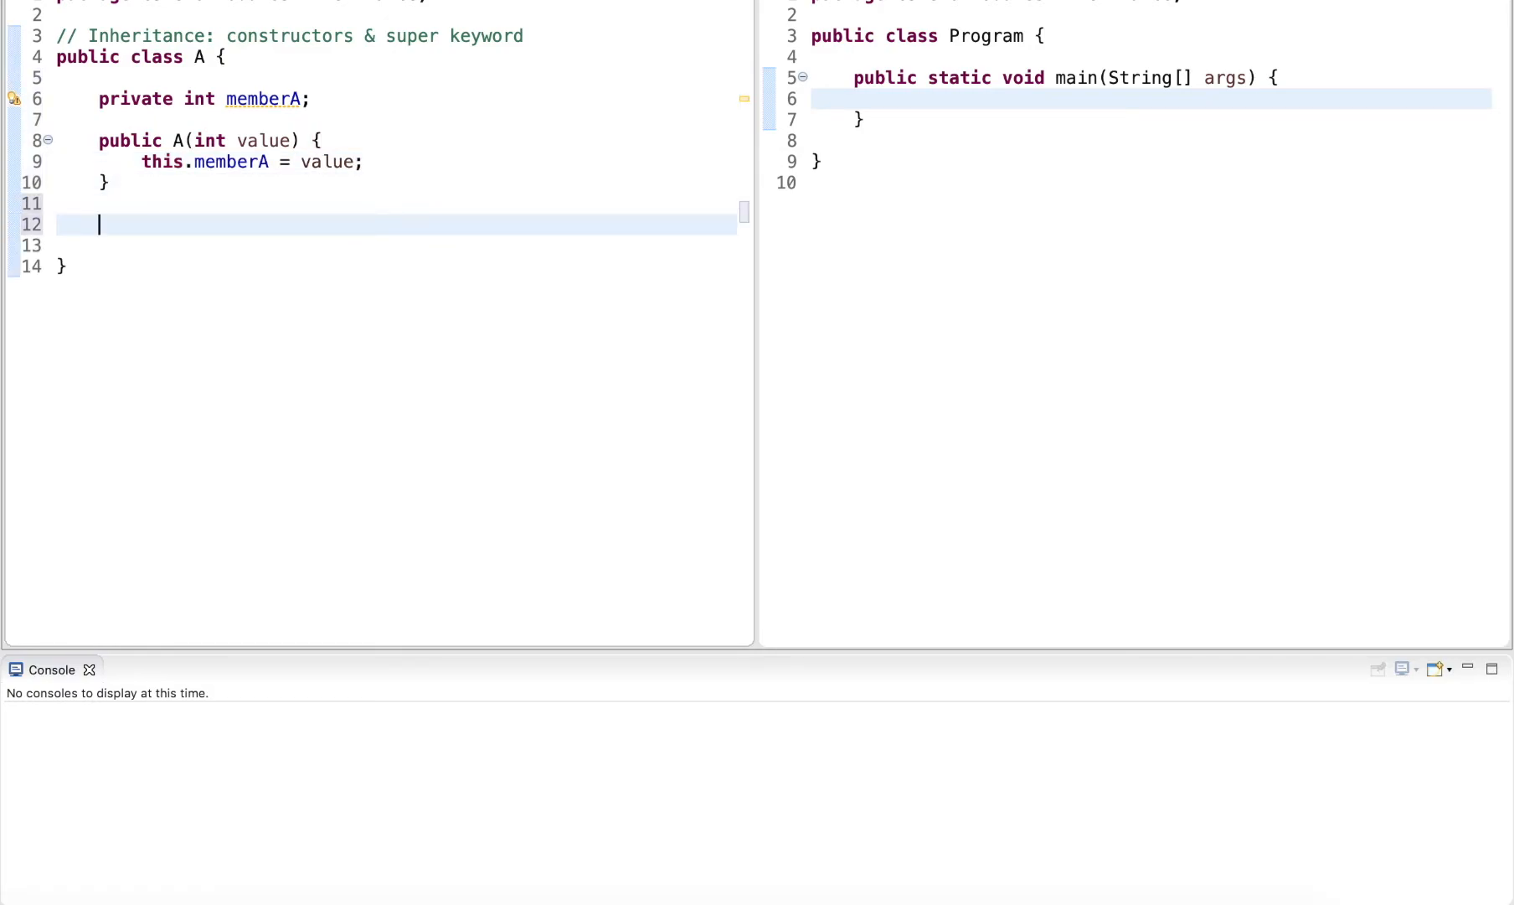
- Add methodA printing "methodA: " + memberA
text(public void met)
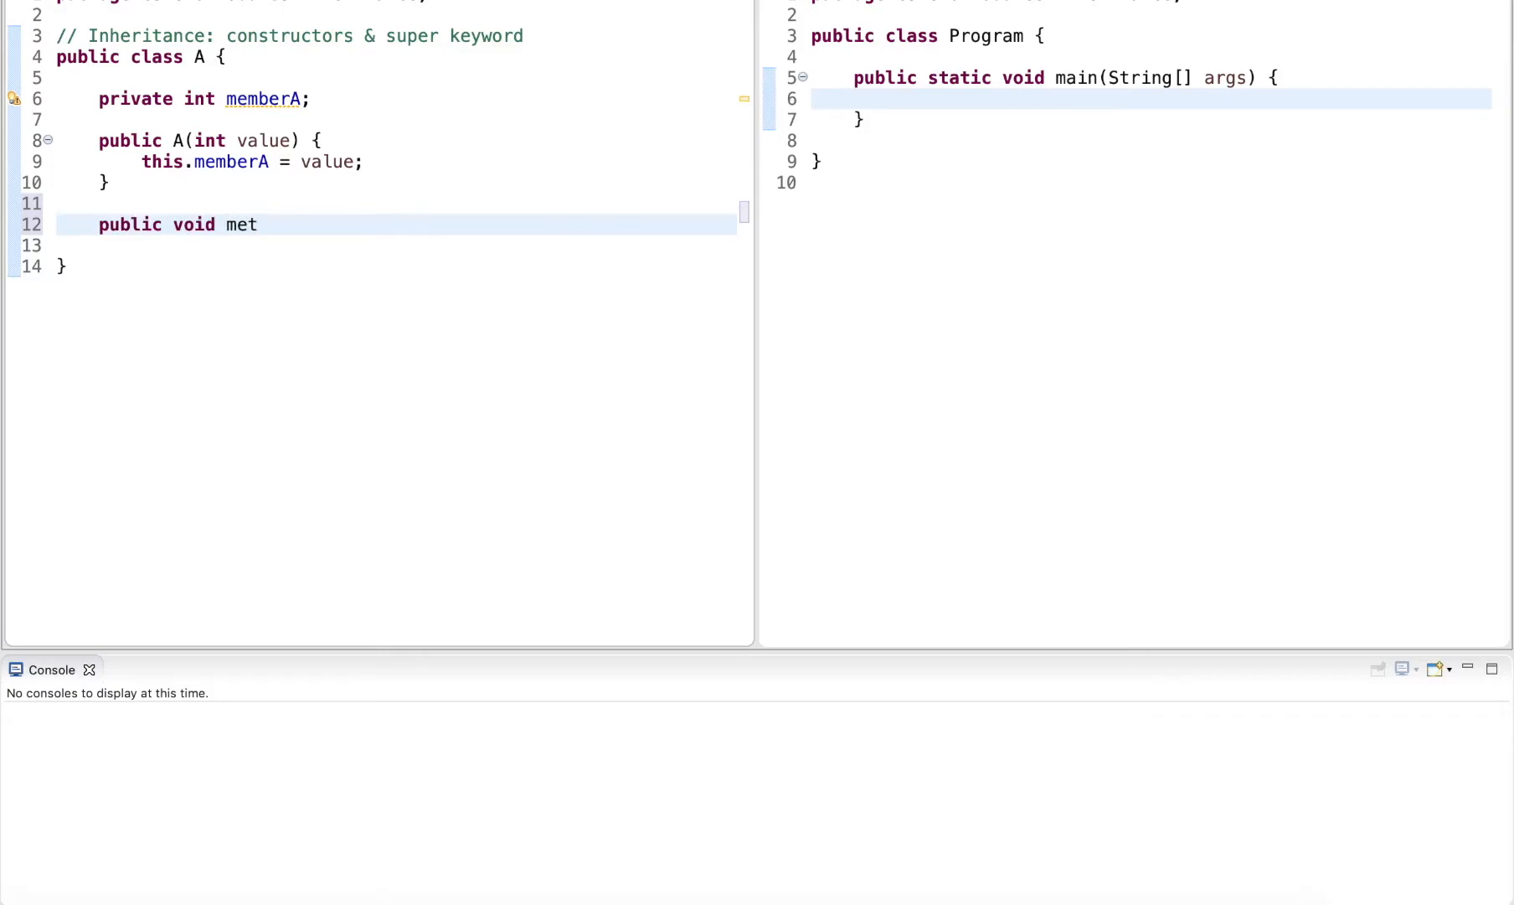
text(hodA() {)
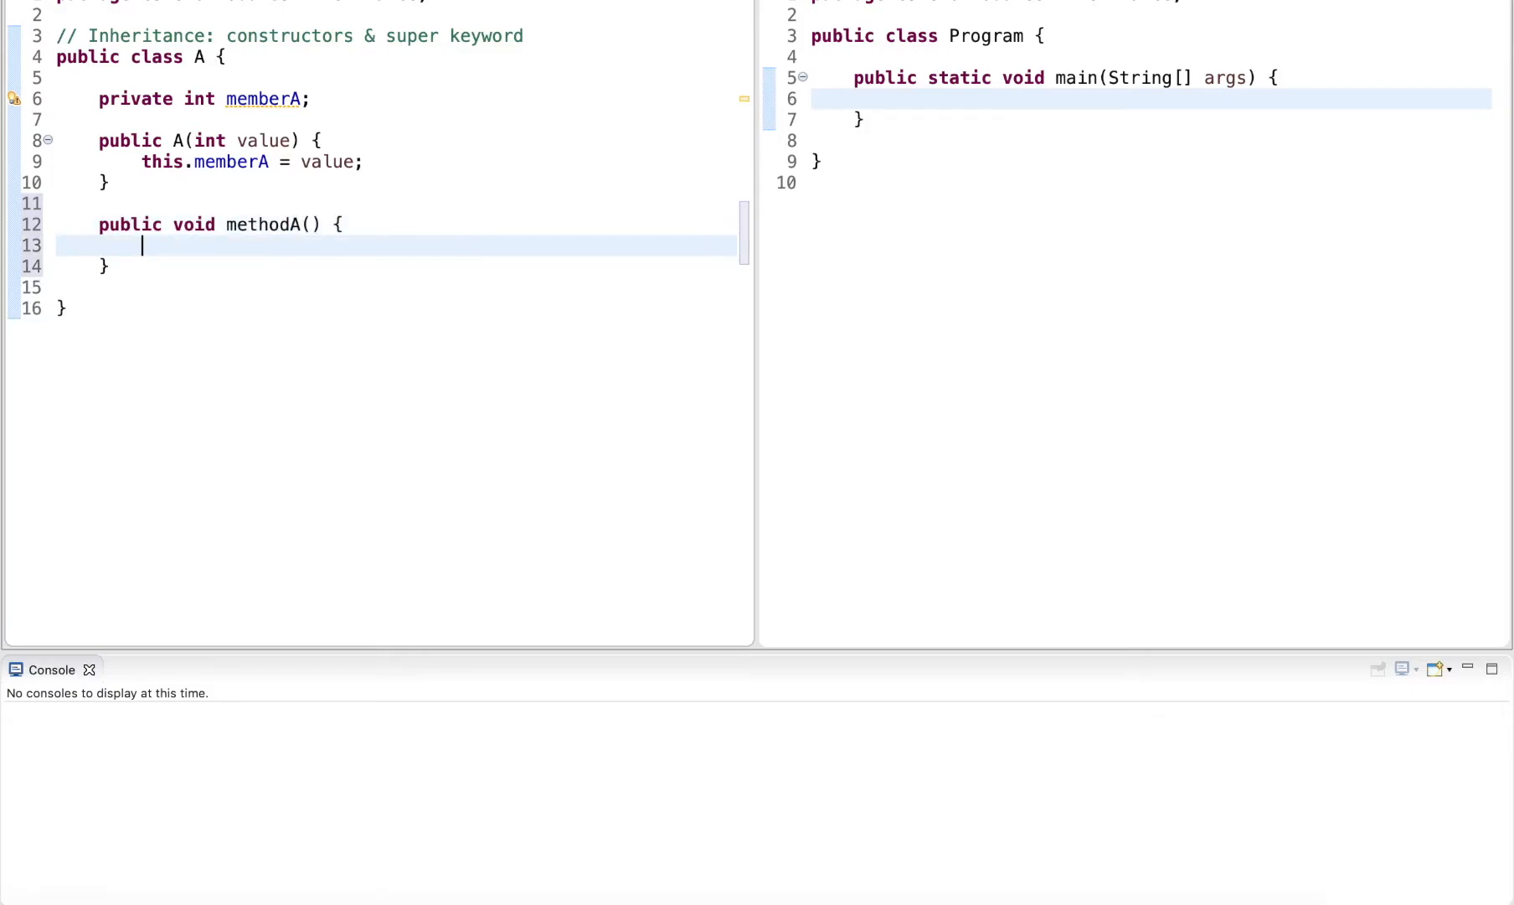
text(System.out.print)
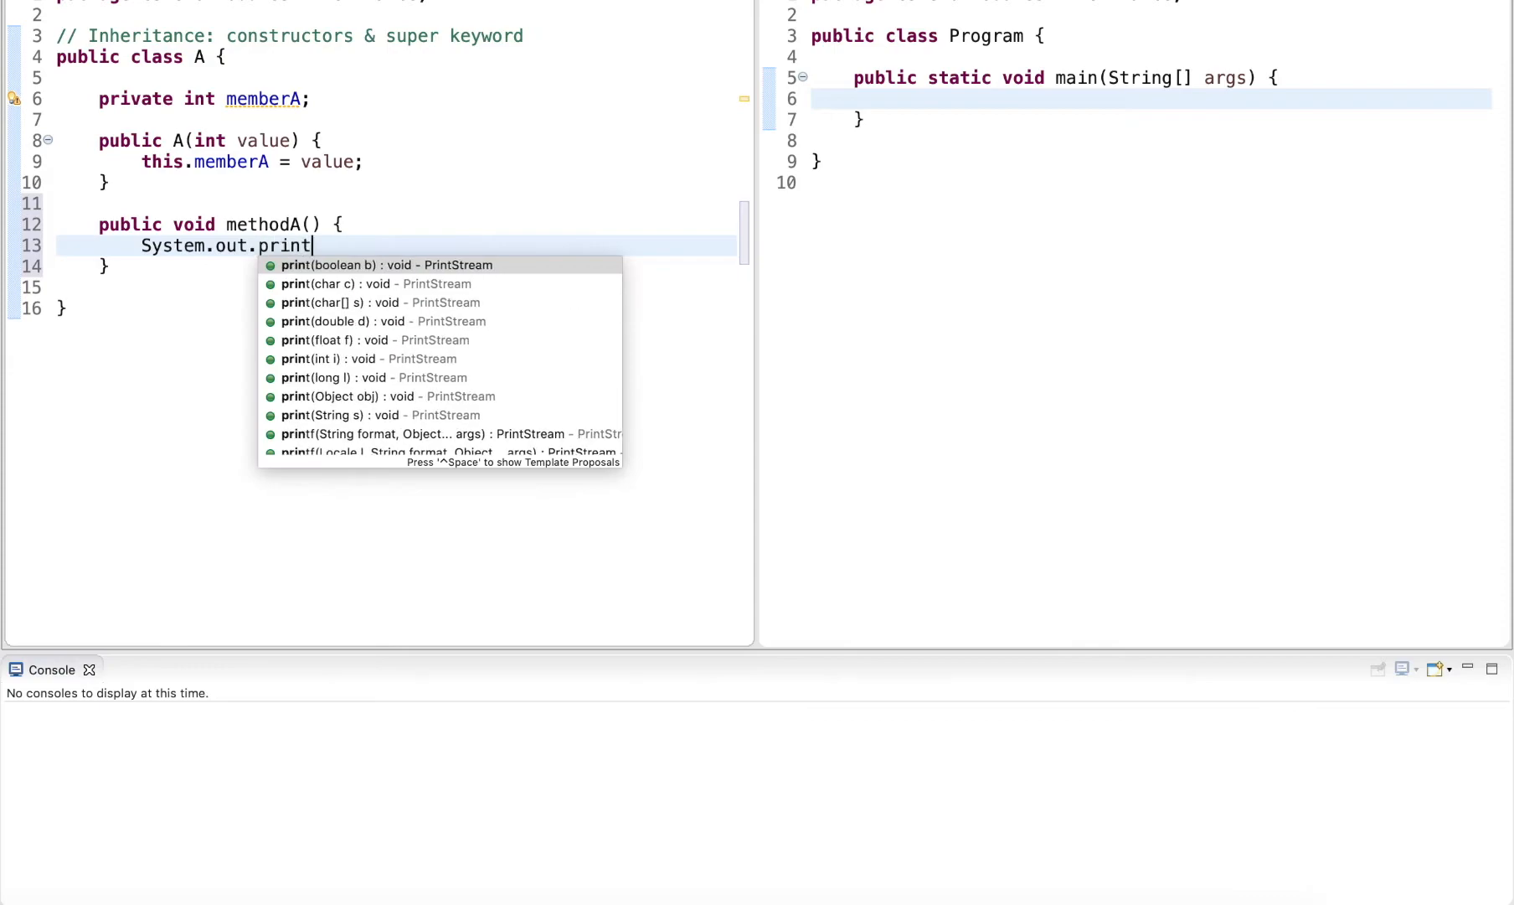
text(ln("methodA")
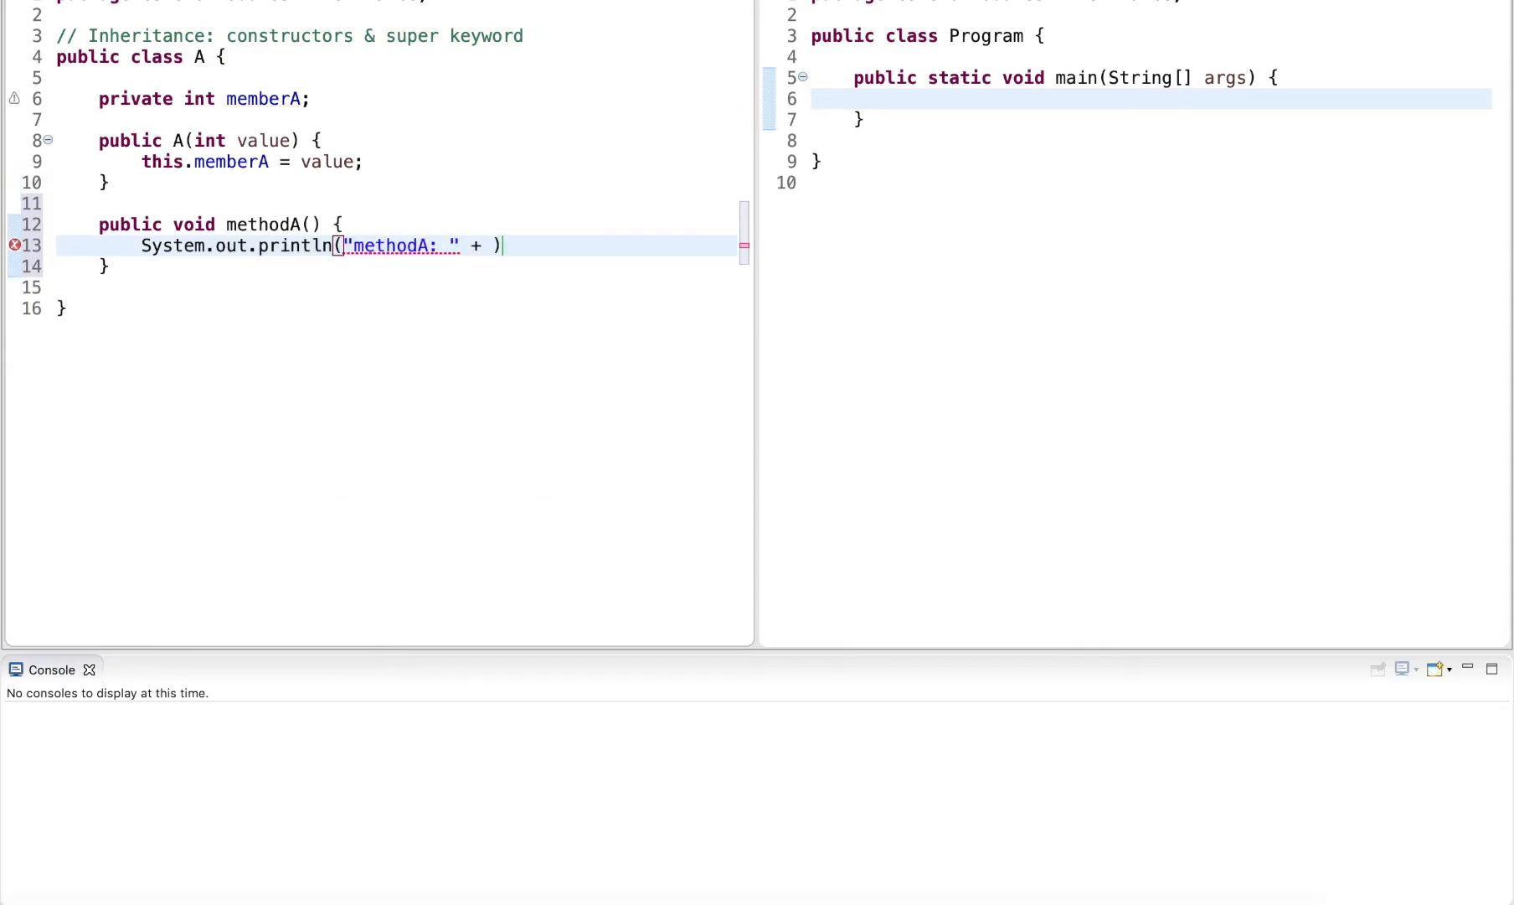
text(memberA)
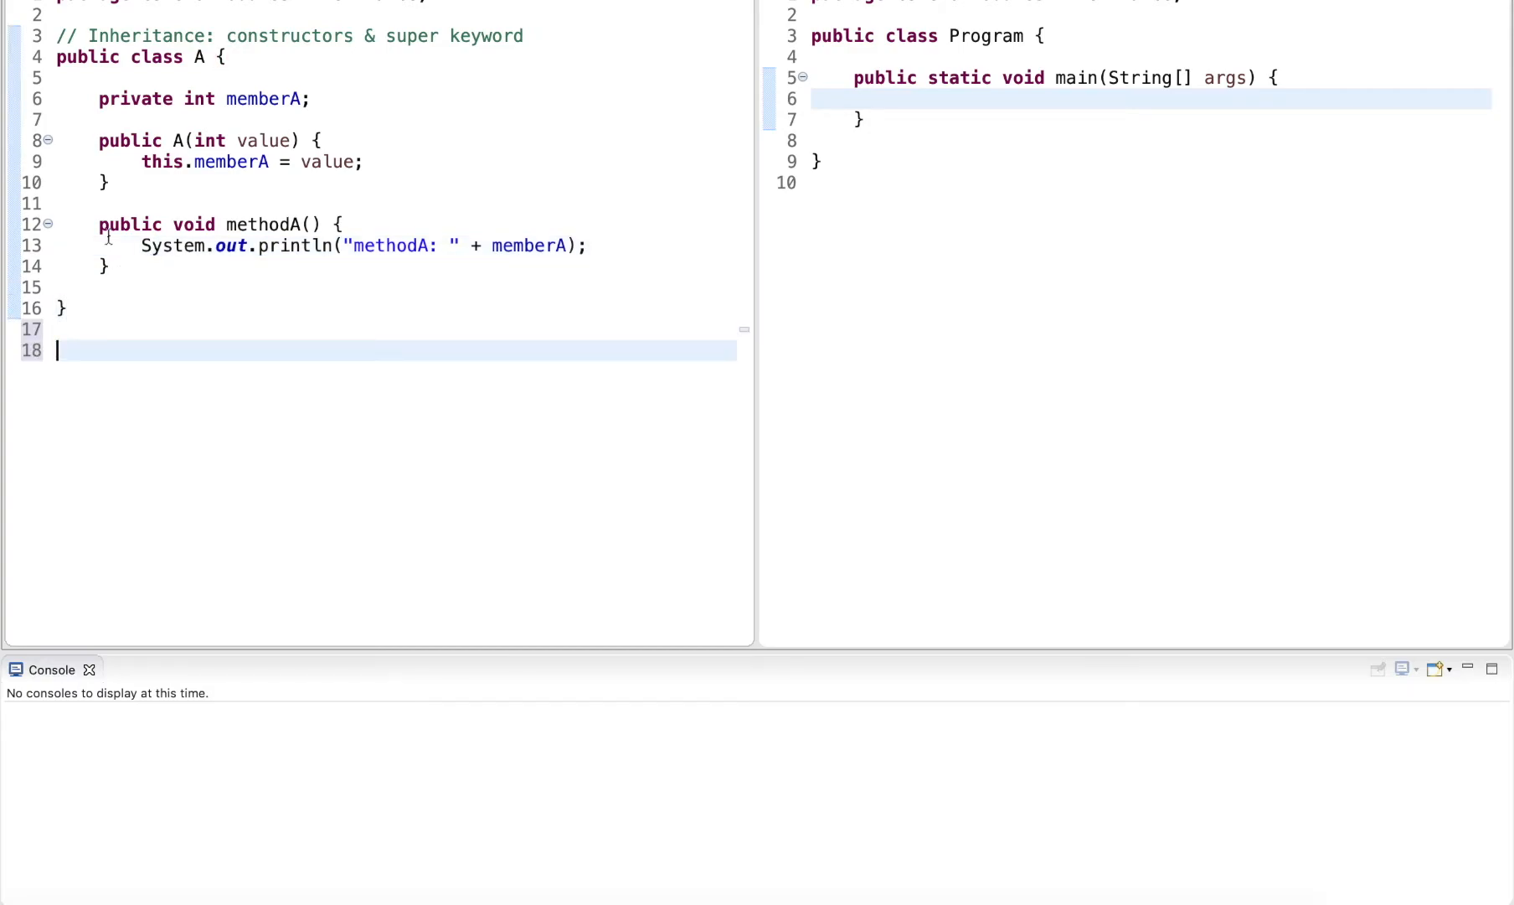
- Type class B extends A { } below class A and place the cursor in its body
text(clas)
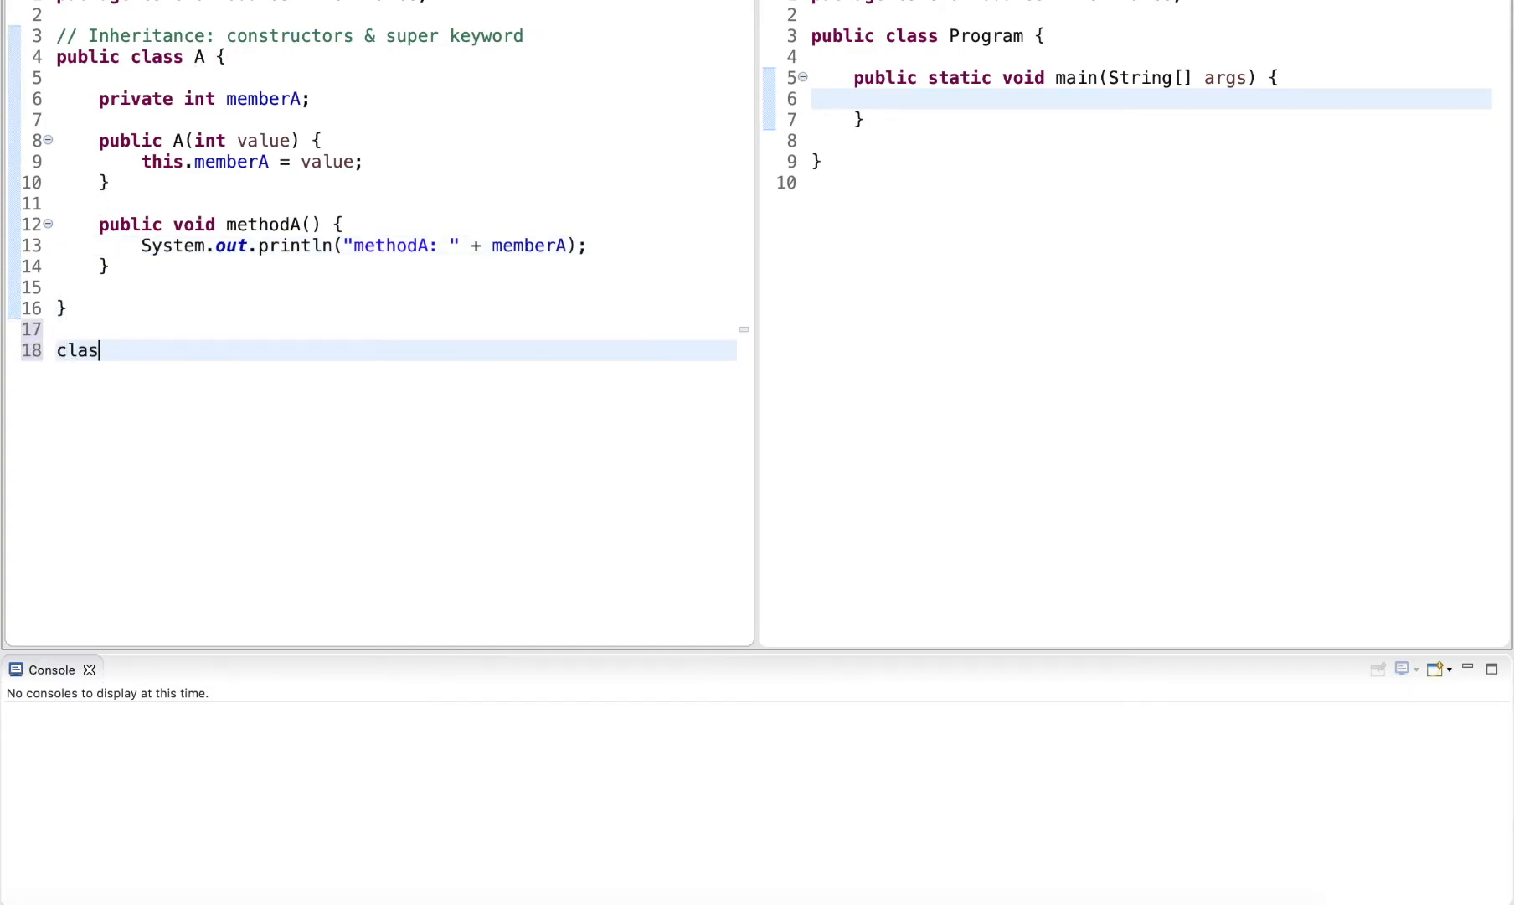
text(s B extends A {)
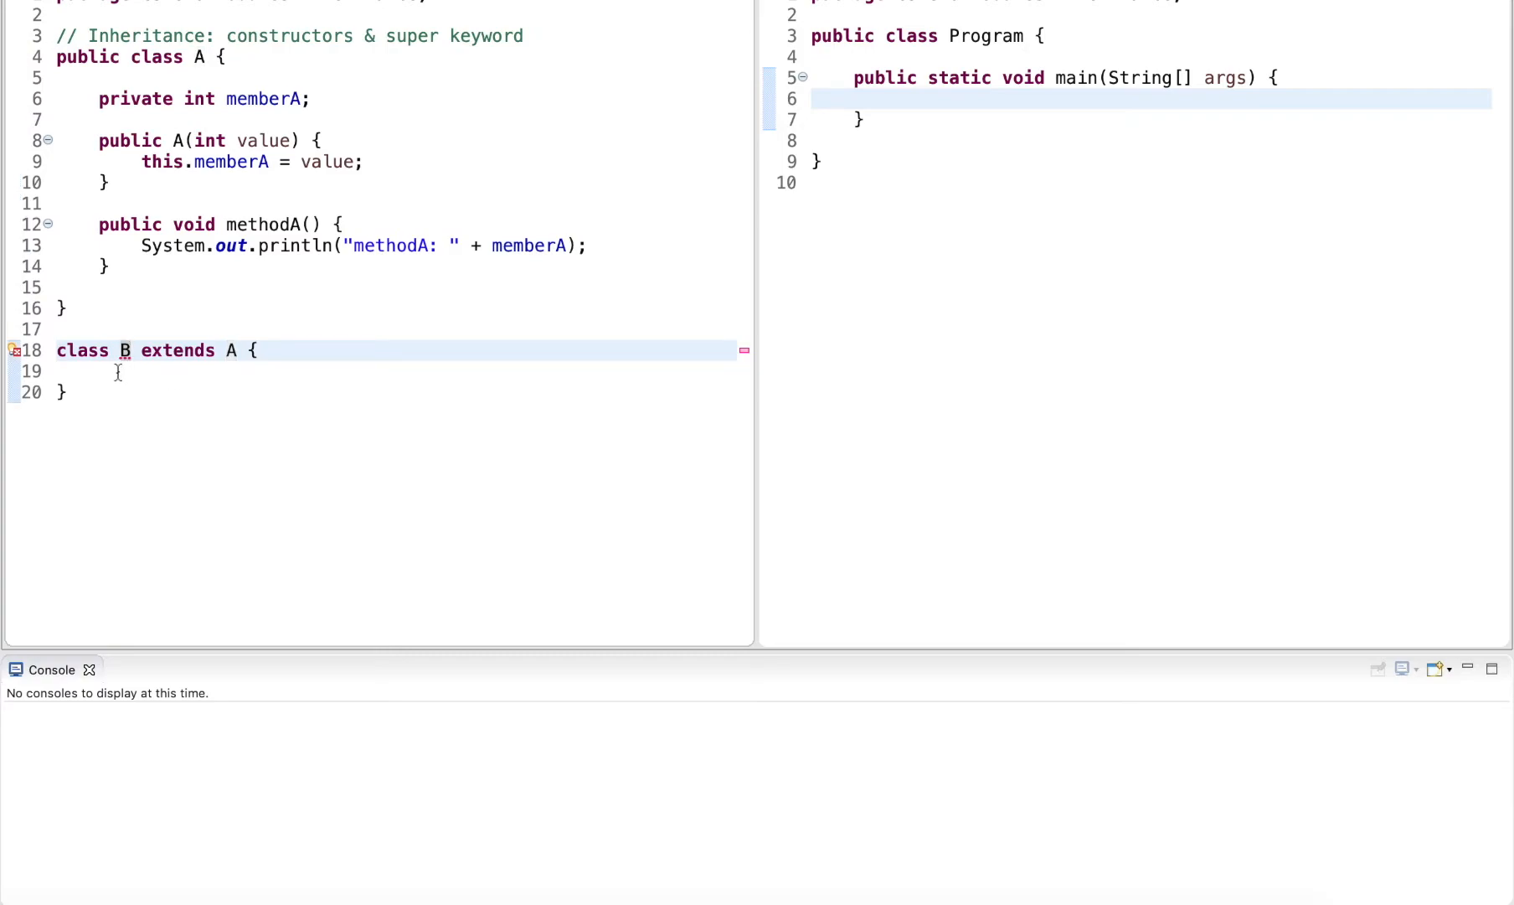
mouse_move(14, 350)
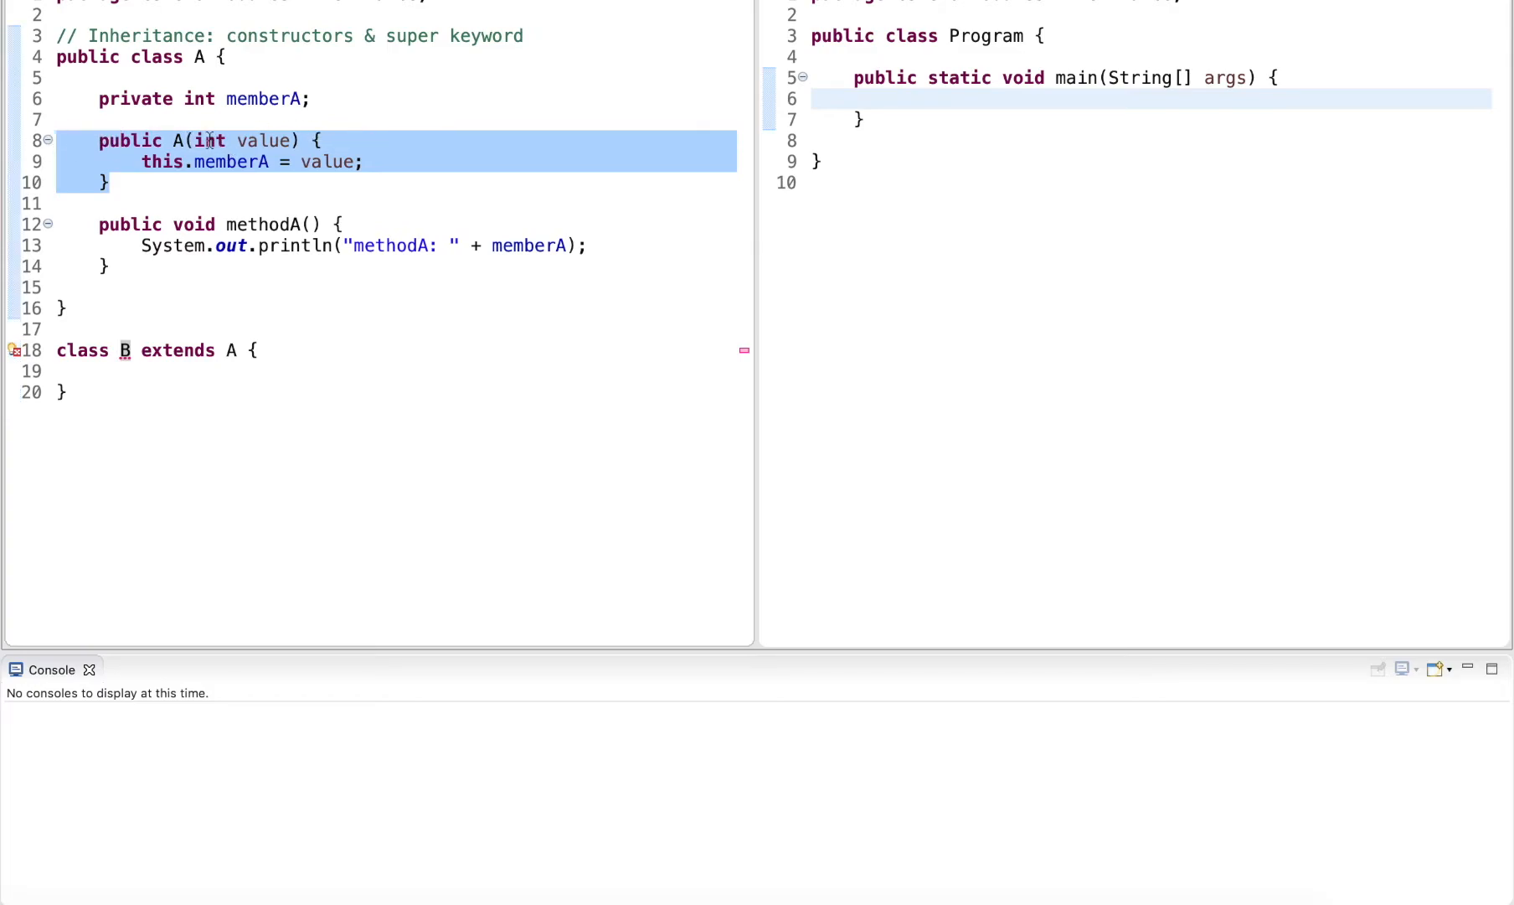
click(145, 371)
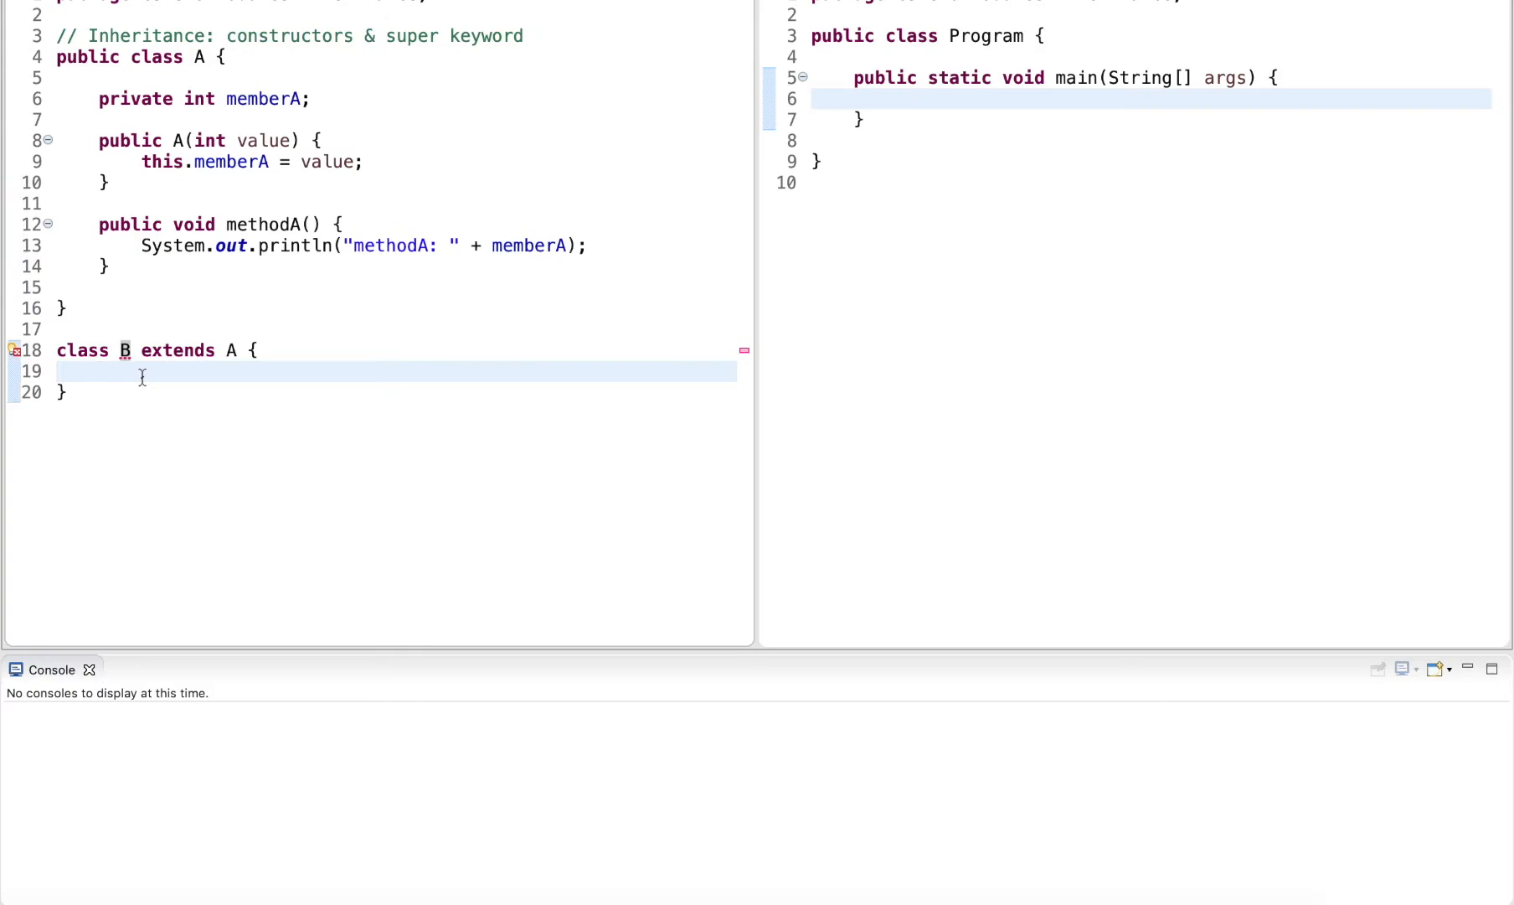
mouse_move(239, 161)
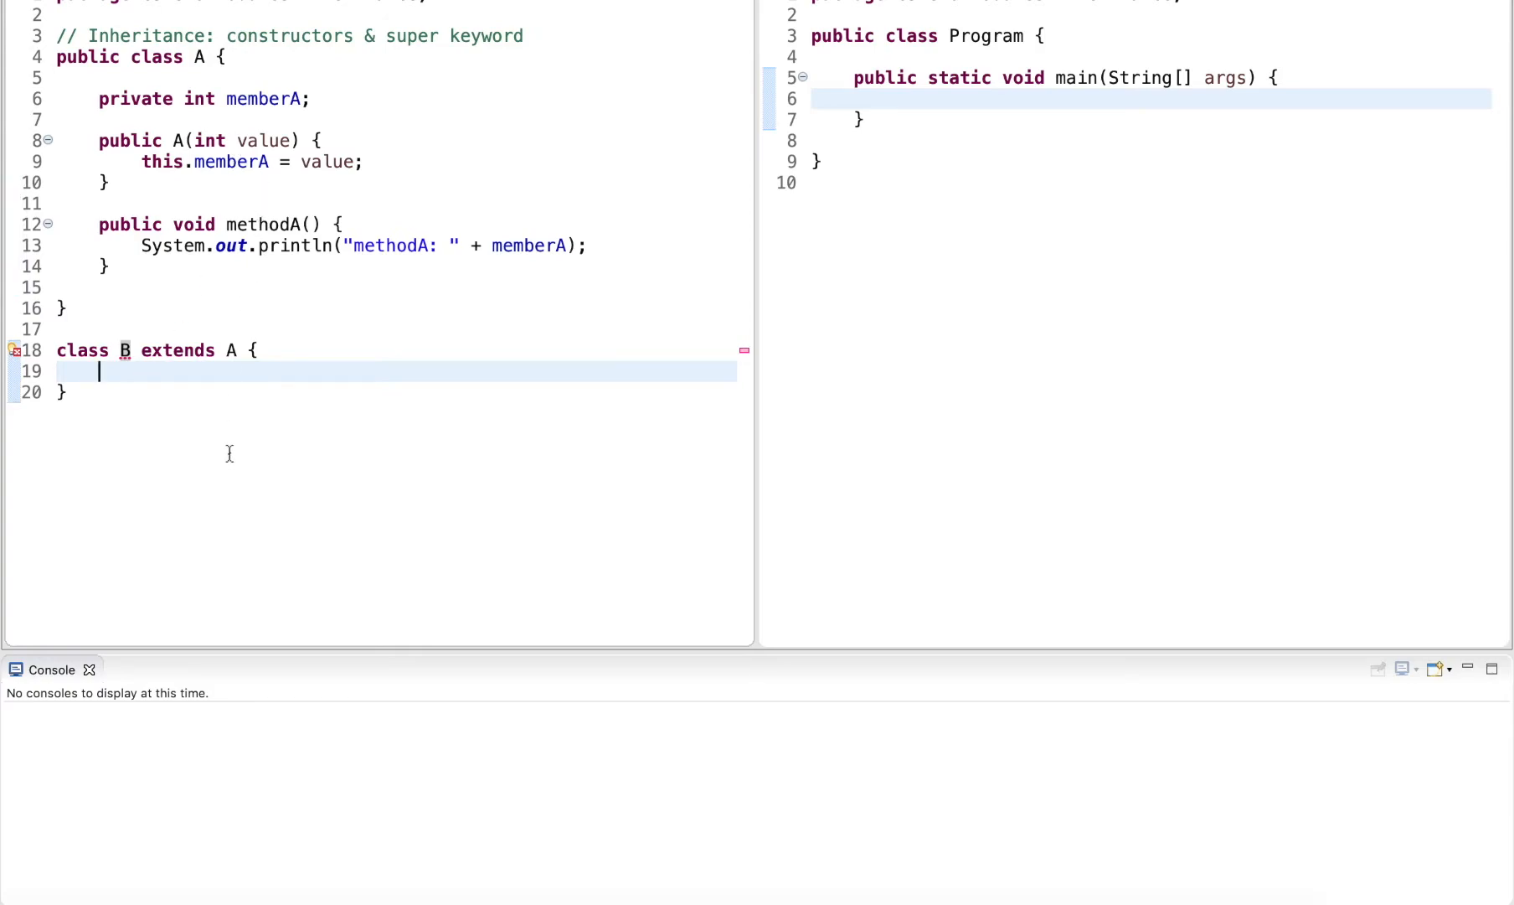
- Add a public no-argument constructor B() whose body calls super(0)
text(public)
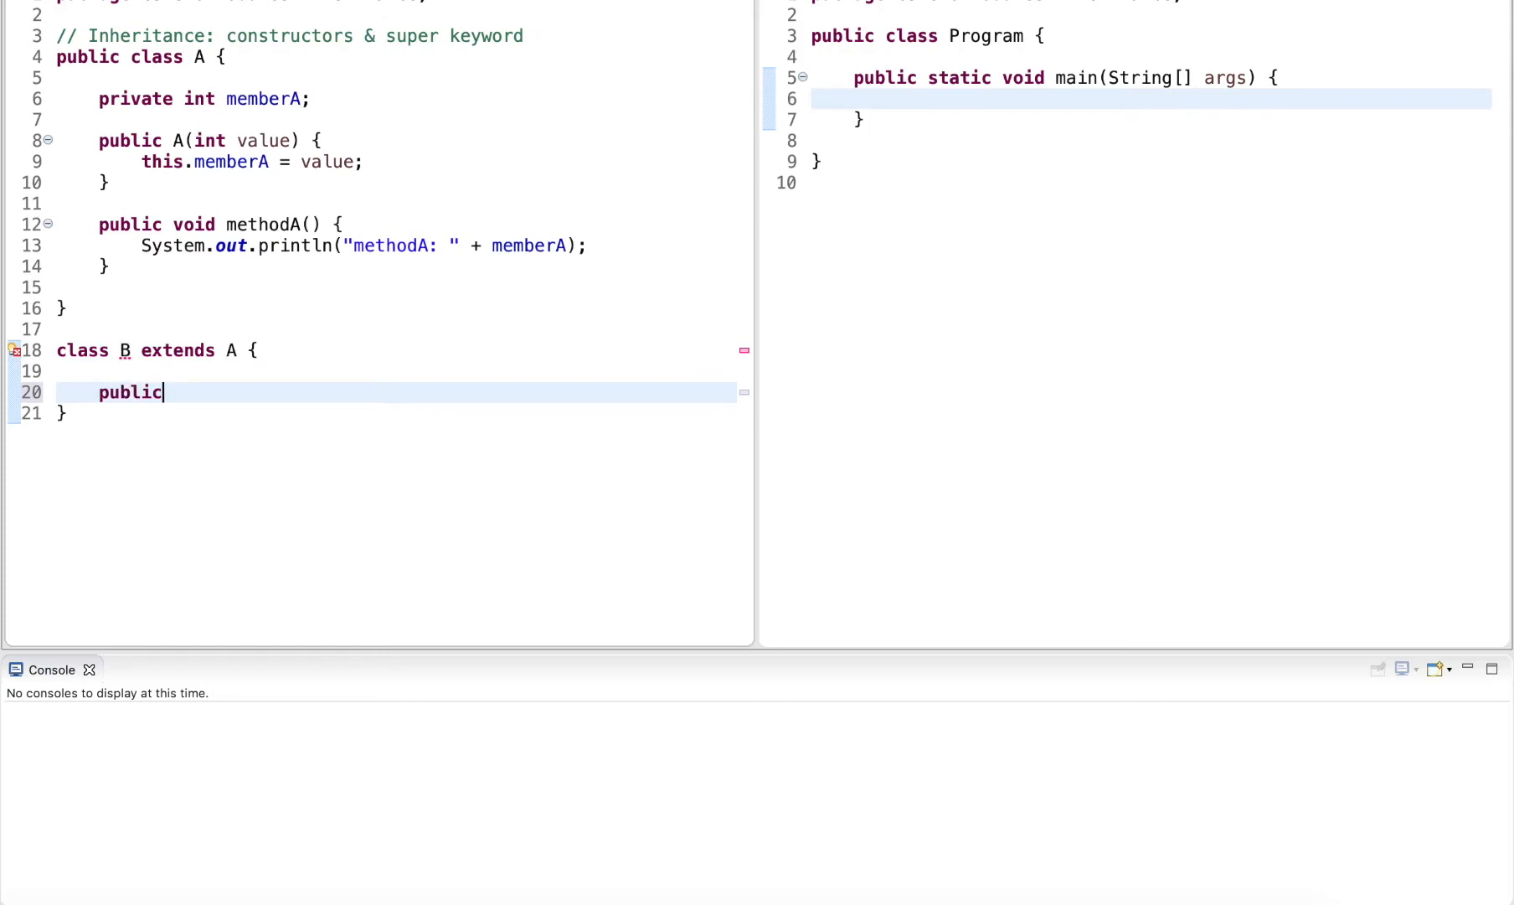
text(B() {)
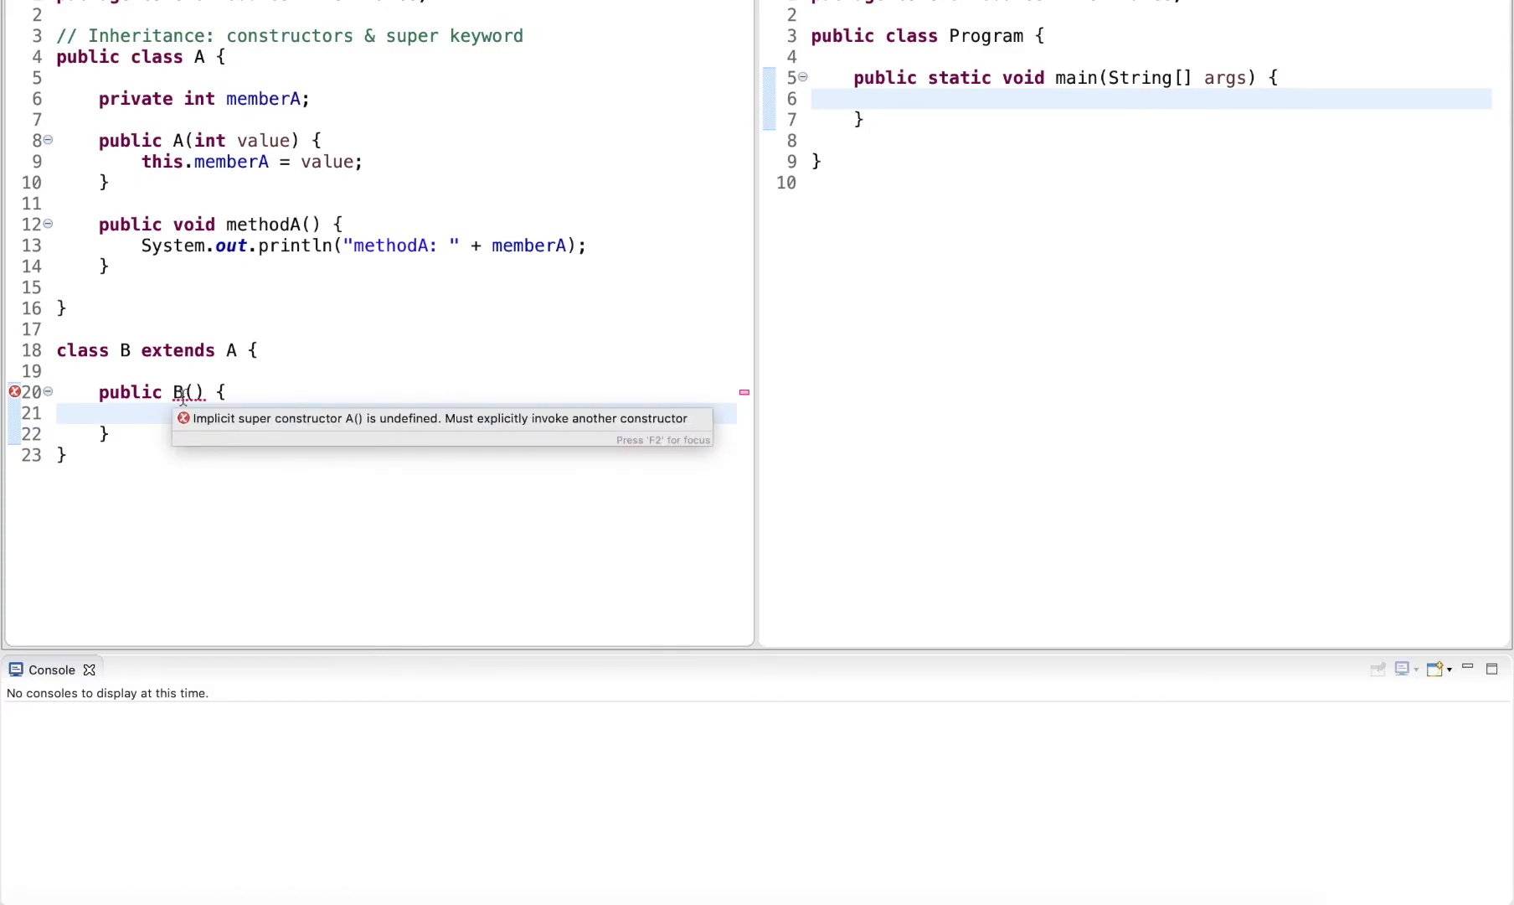
click(140, 413)
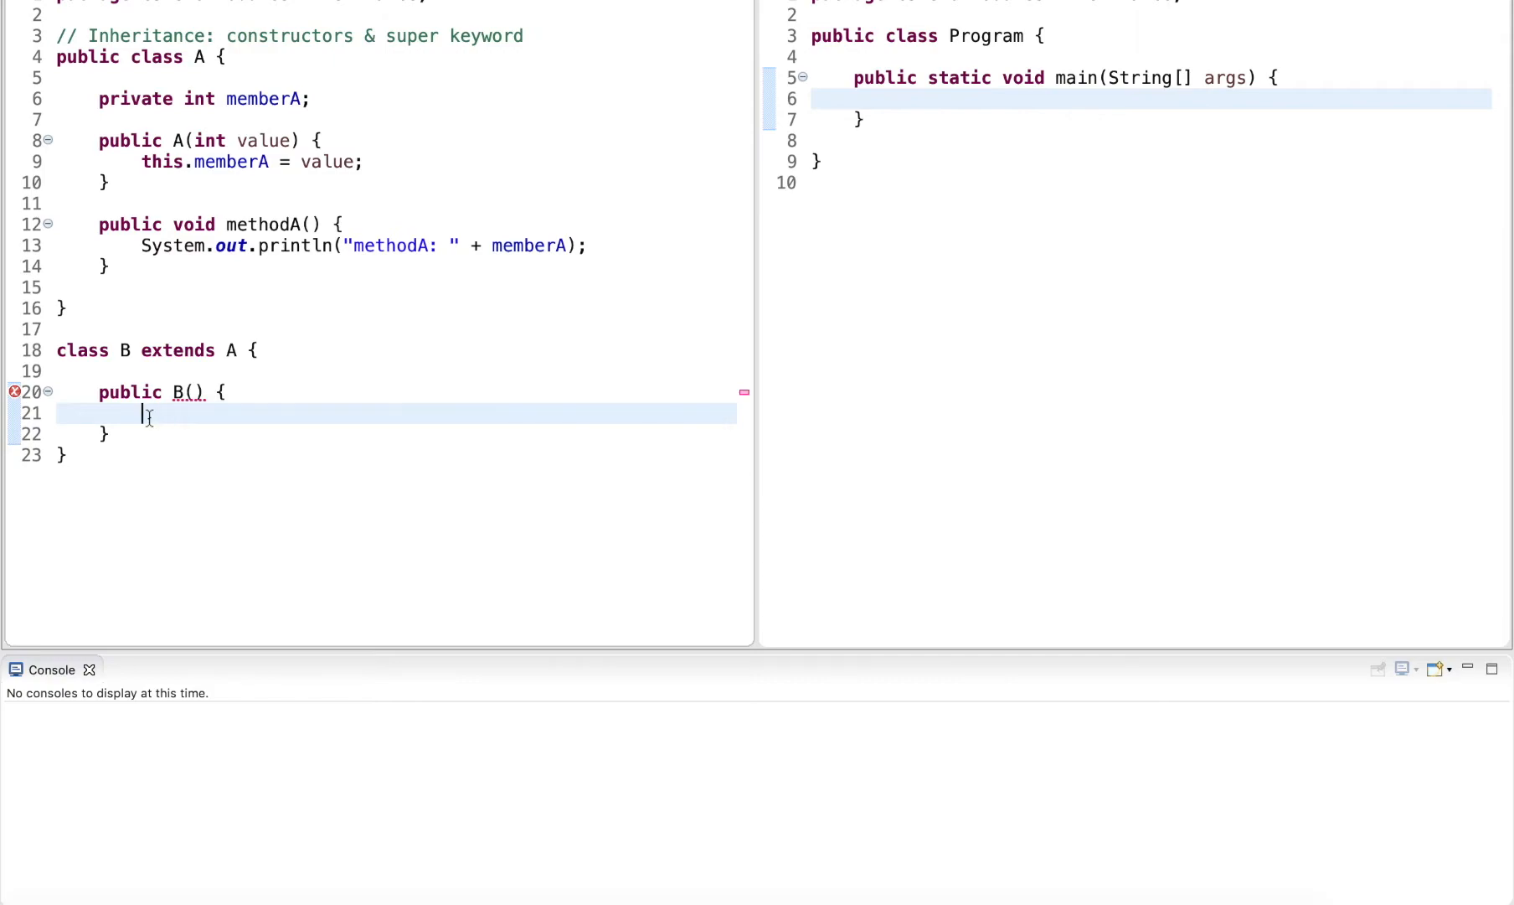
text(super)
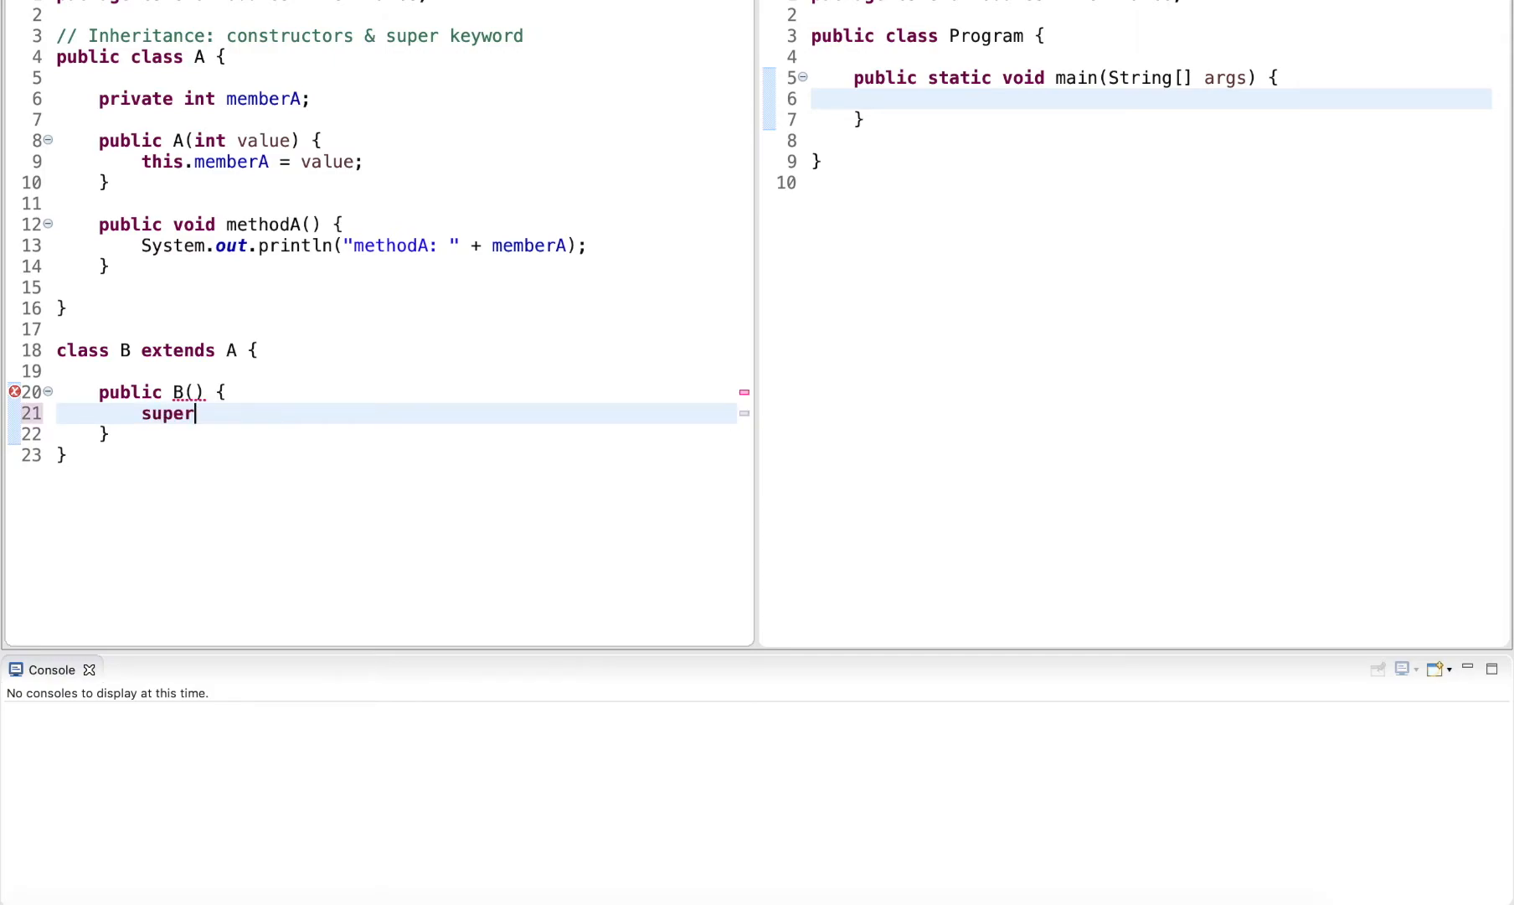
text(()
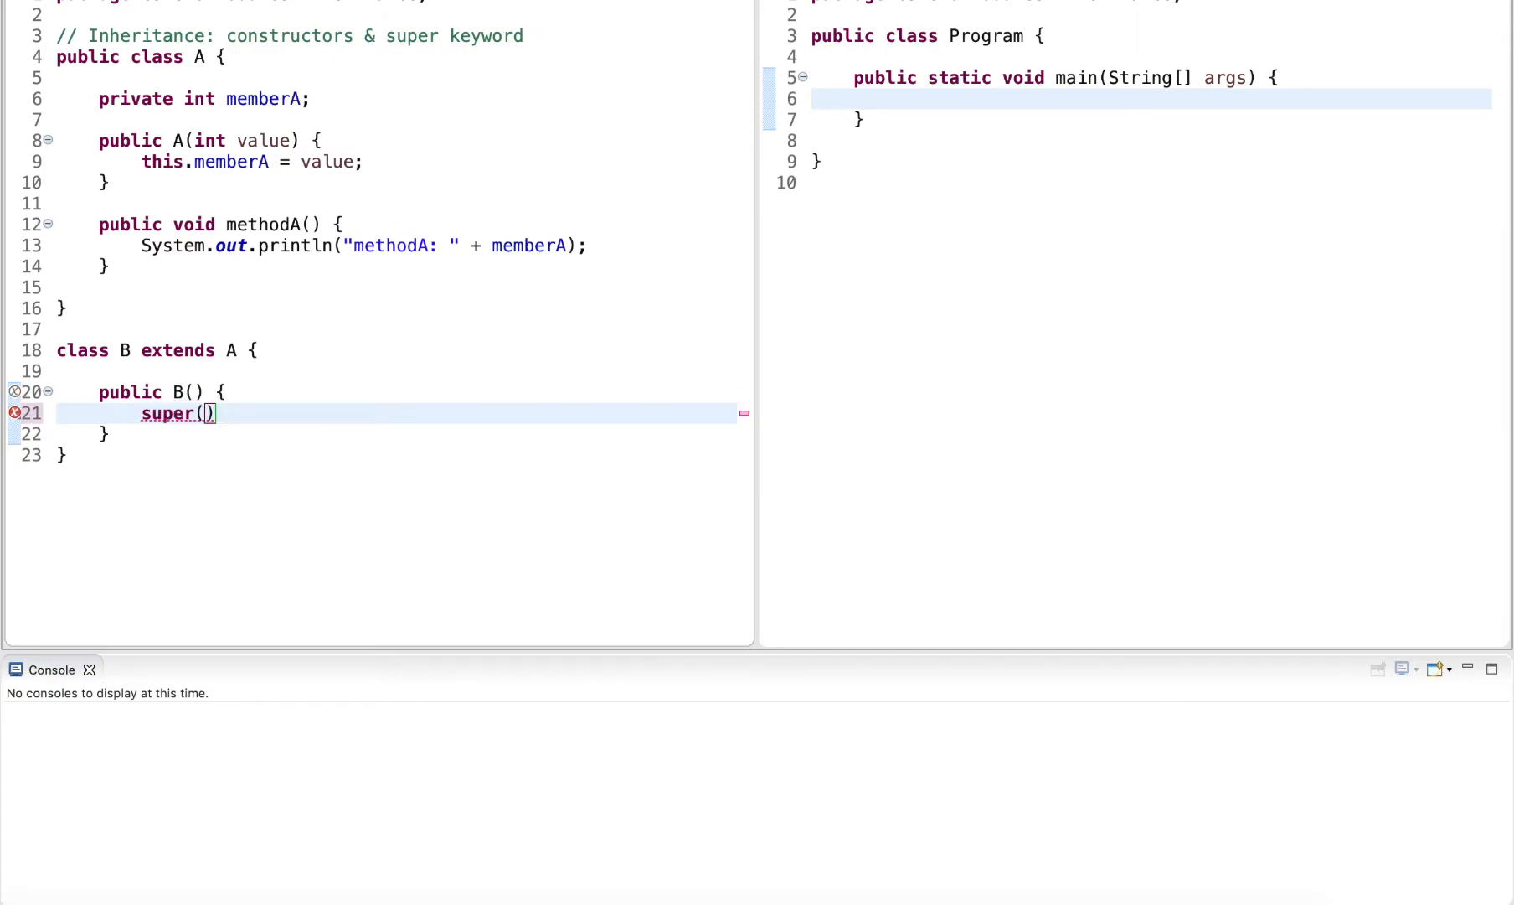
text(0;)
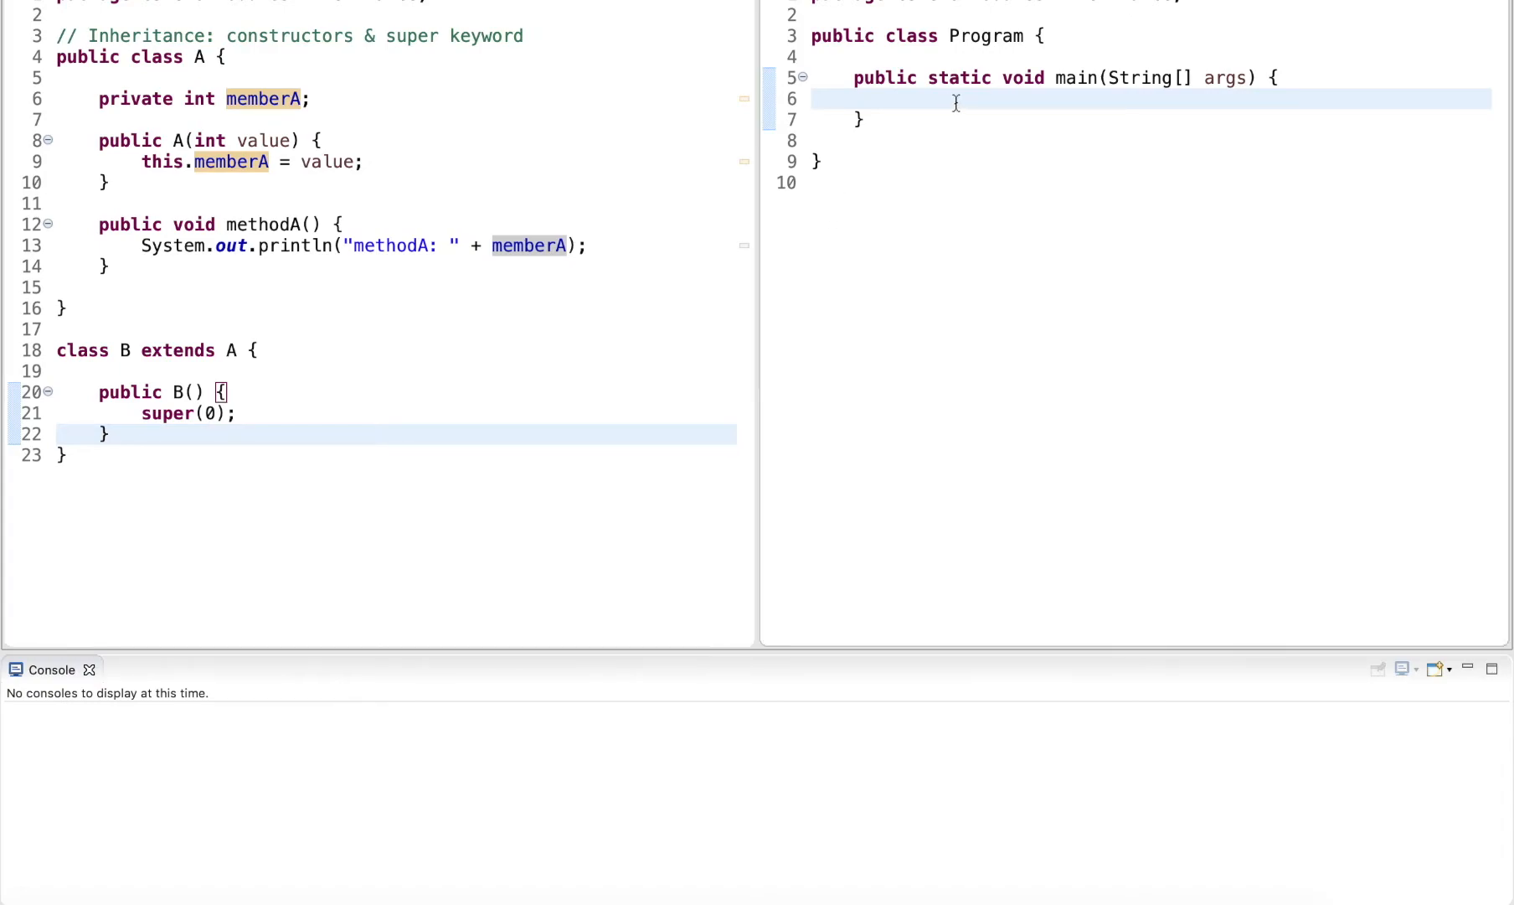
- In main, declare B o1 = new B() and call o1.methodA()
text(B o)
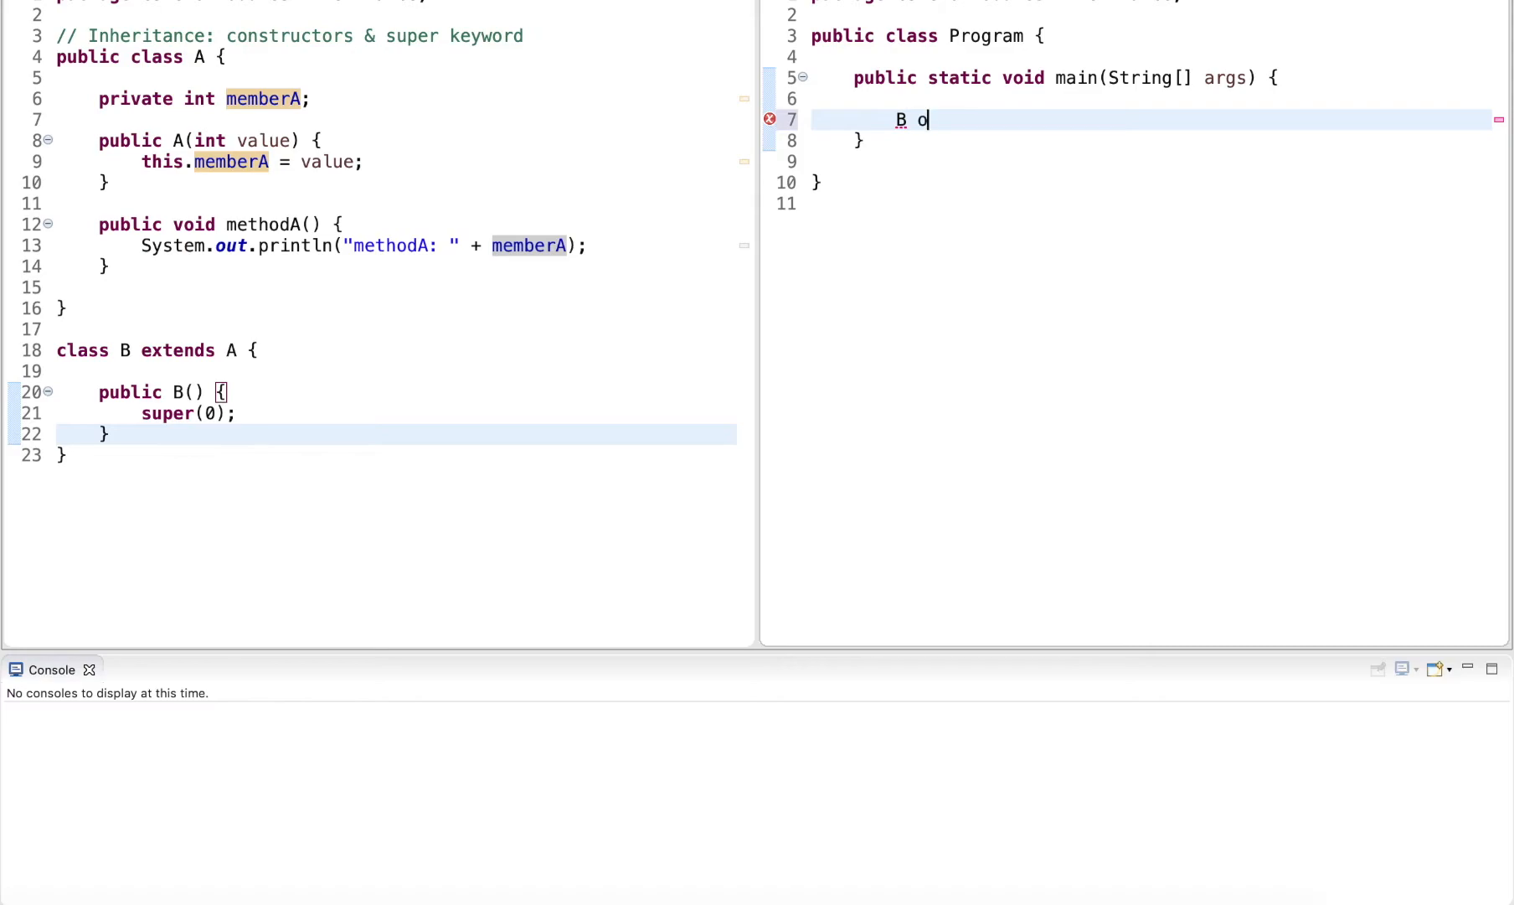
text(1 = new)
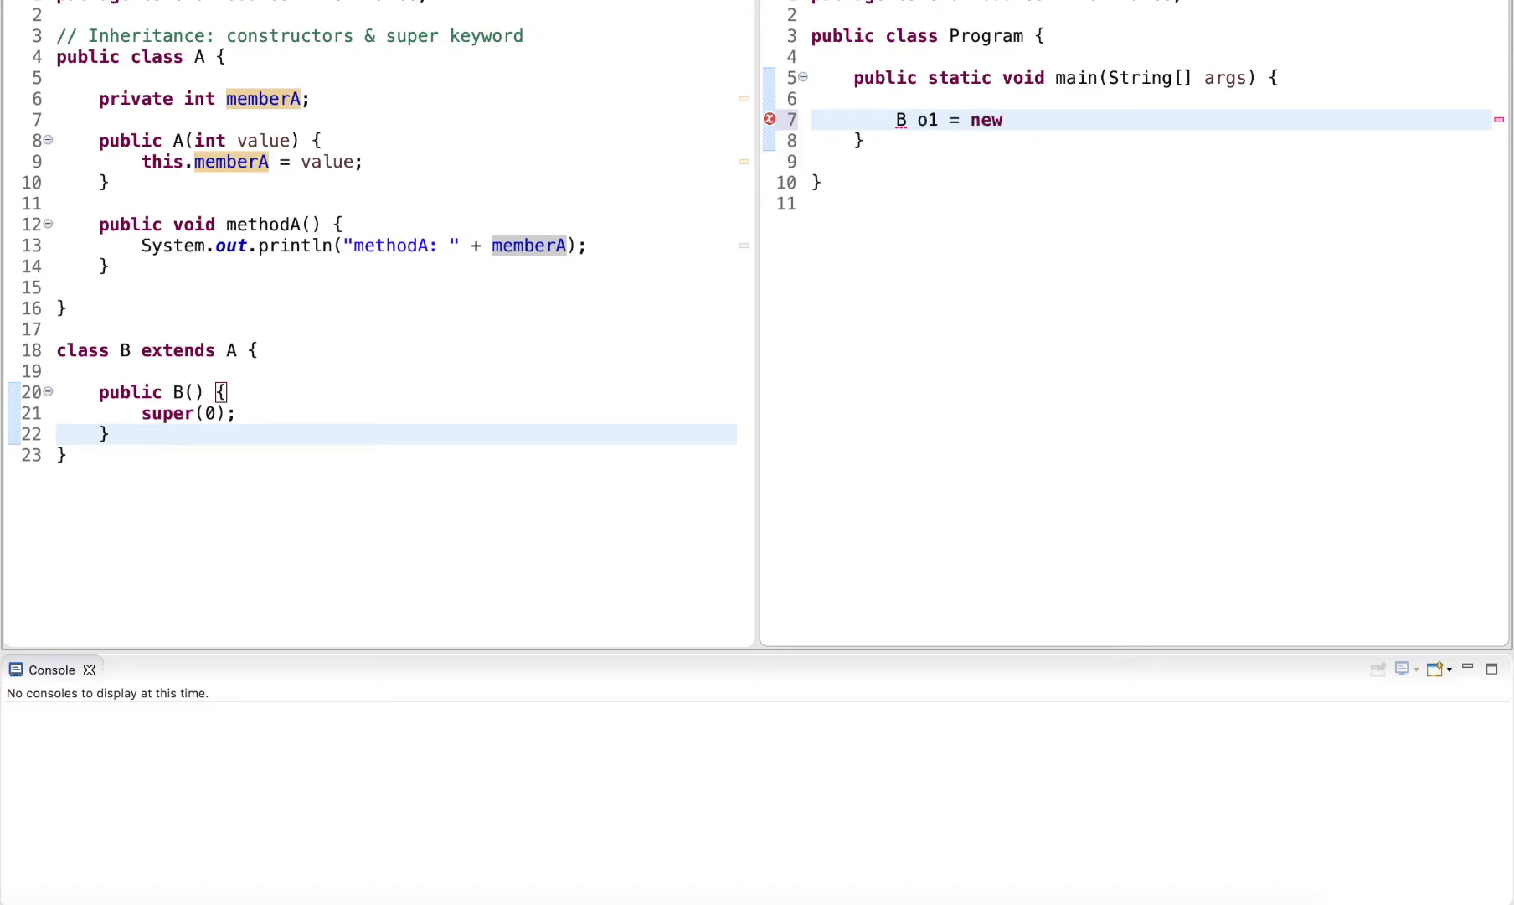
text(B)
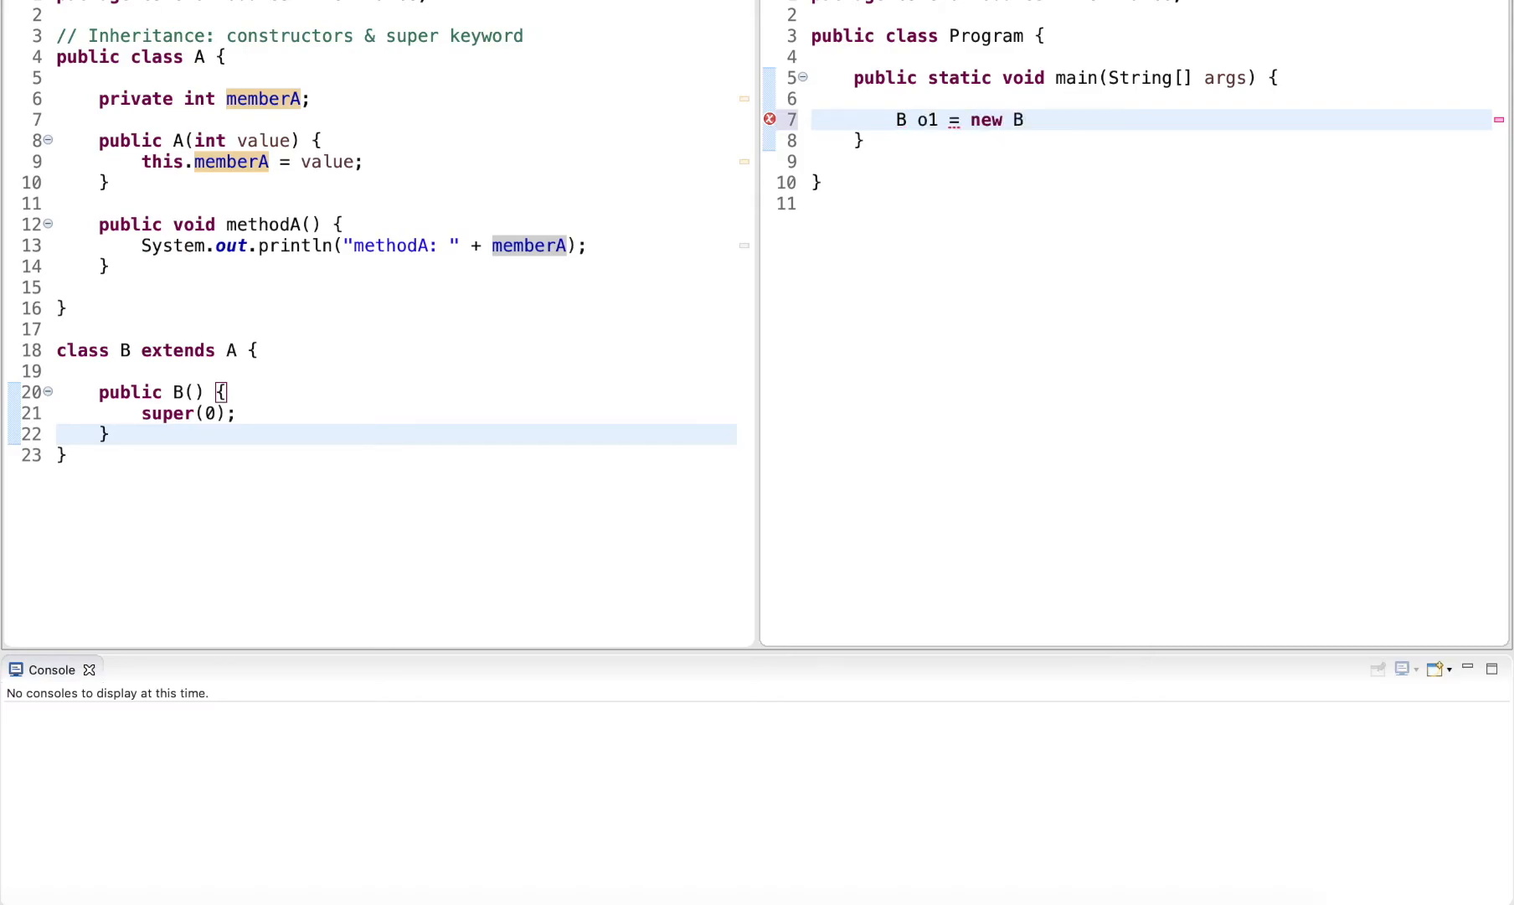
text(();)
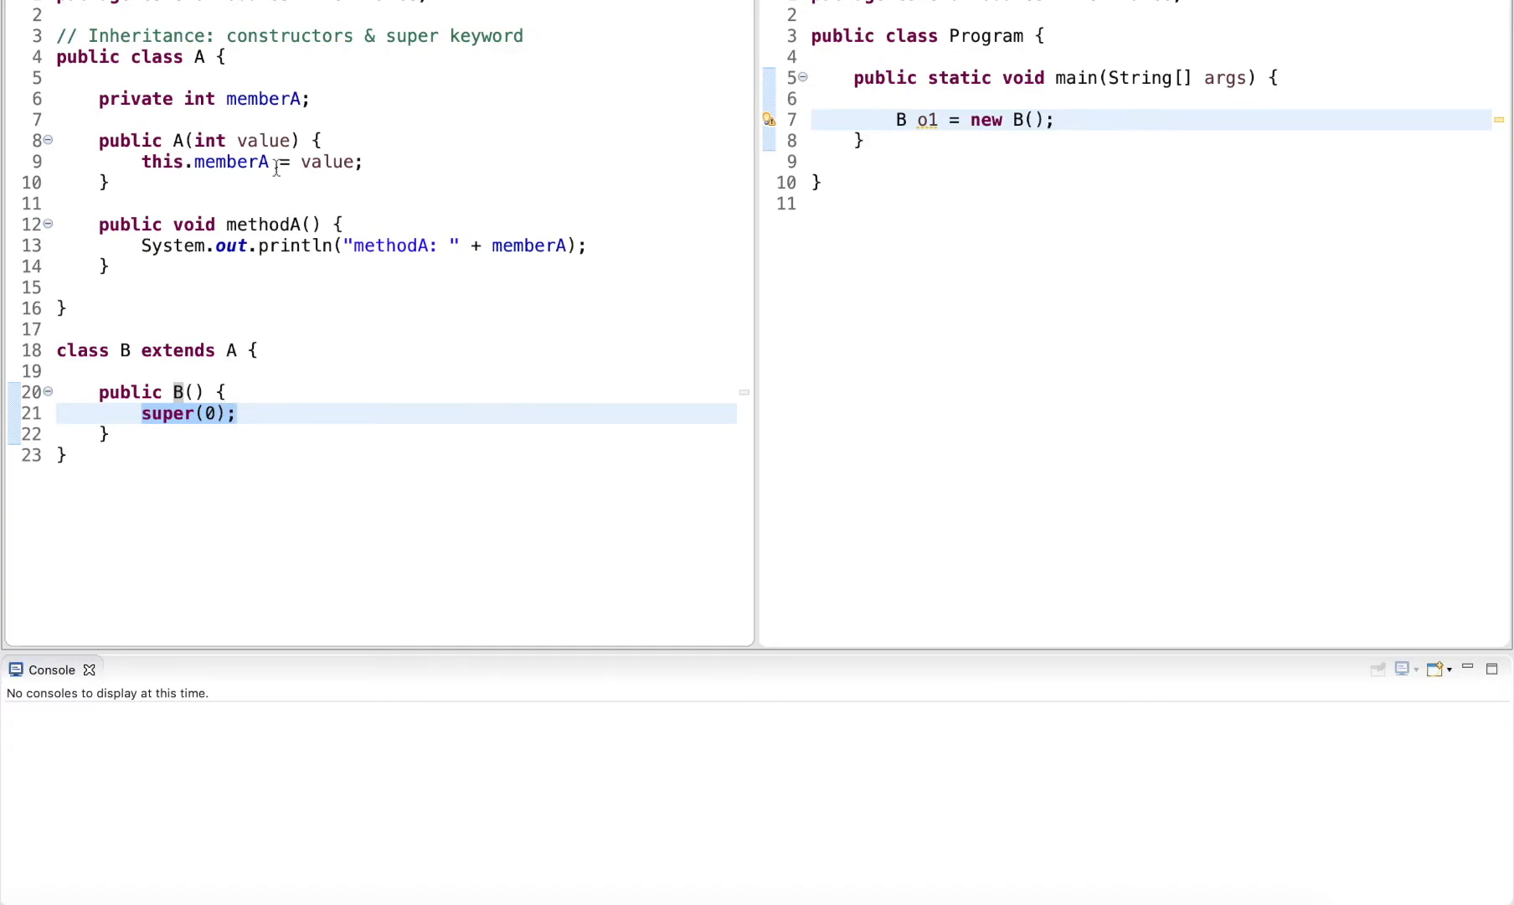
click(232, 160)
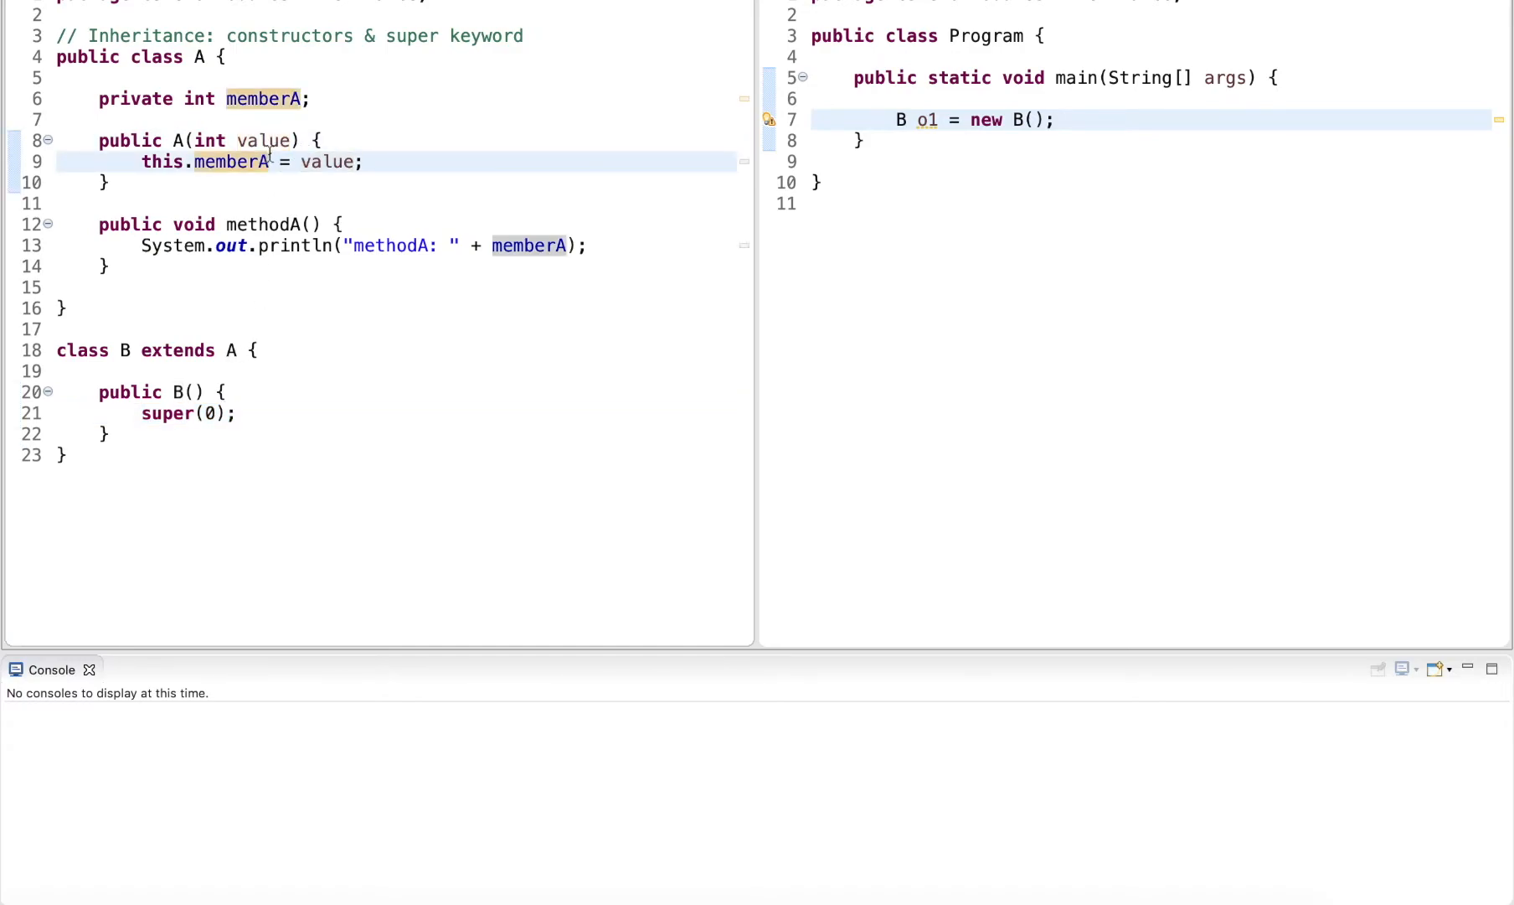
text(o)
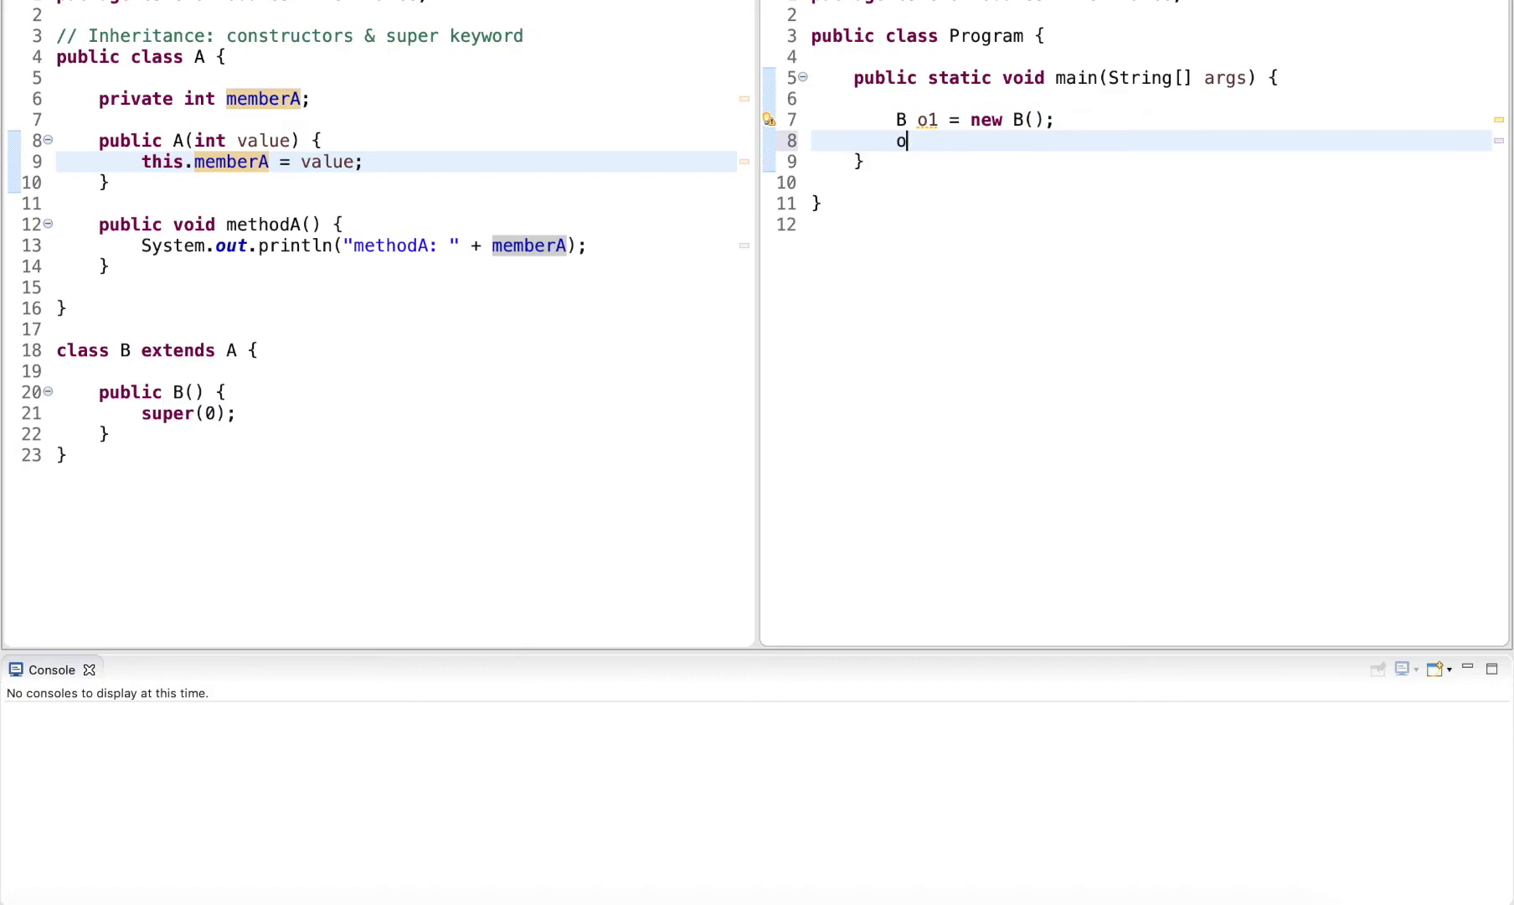
text(.methodA();)
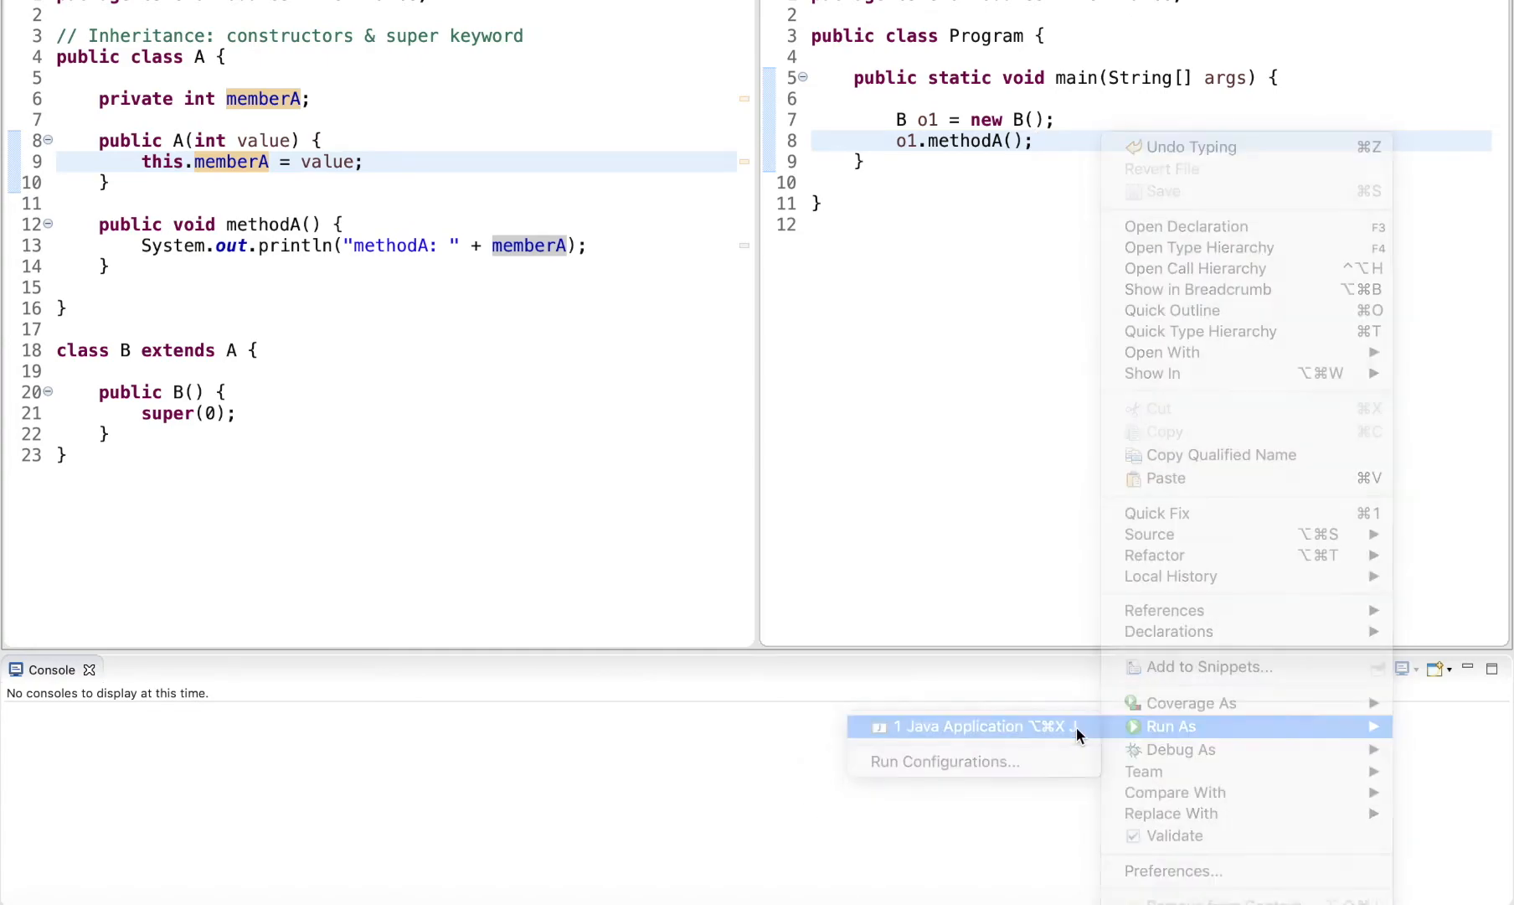
- Run Program as a Java application, printing methodA: 0, then start a new public member in B
click(964, 727)
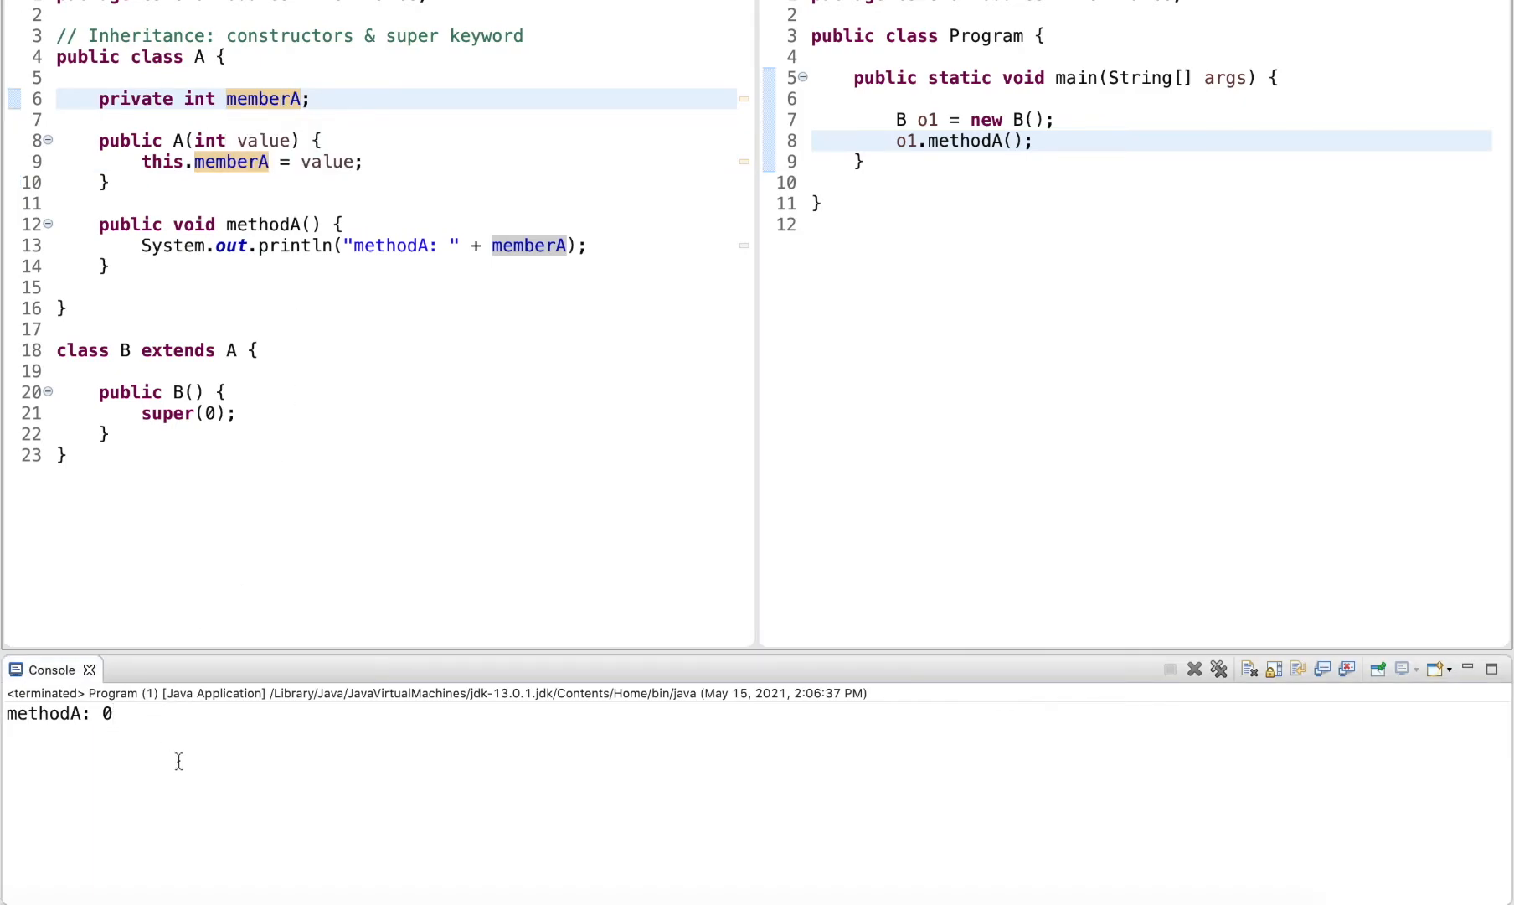
click(68, 454)
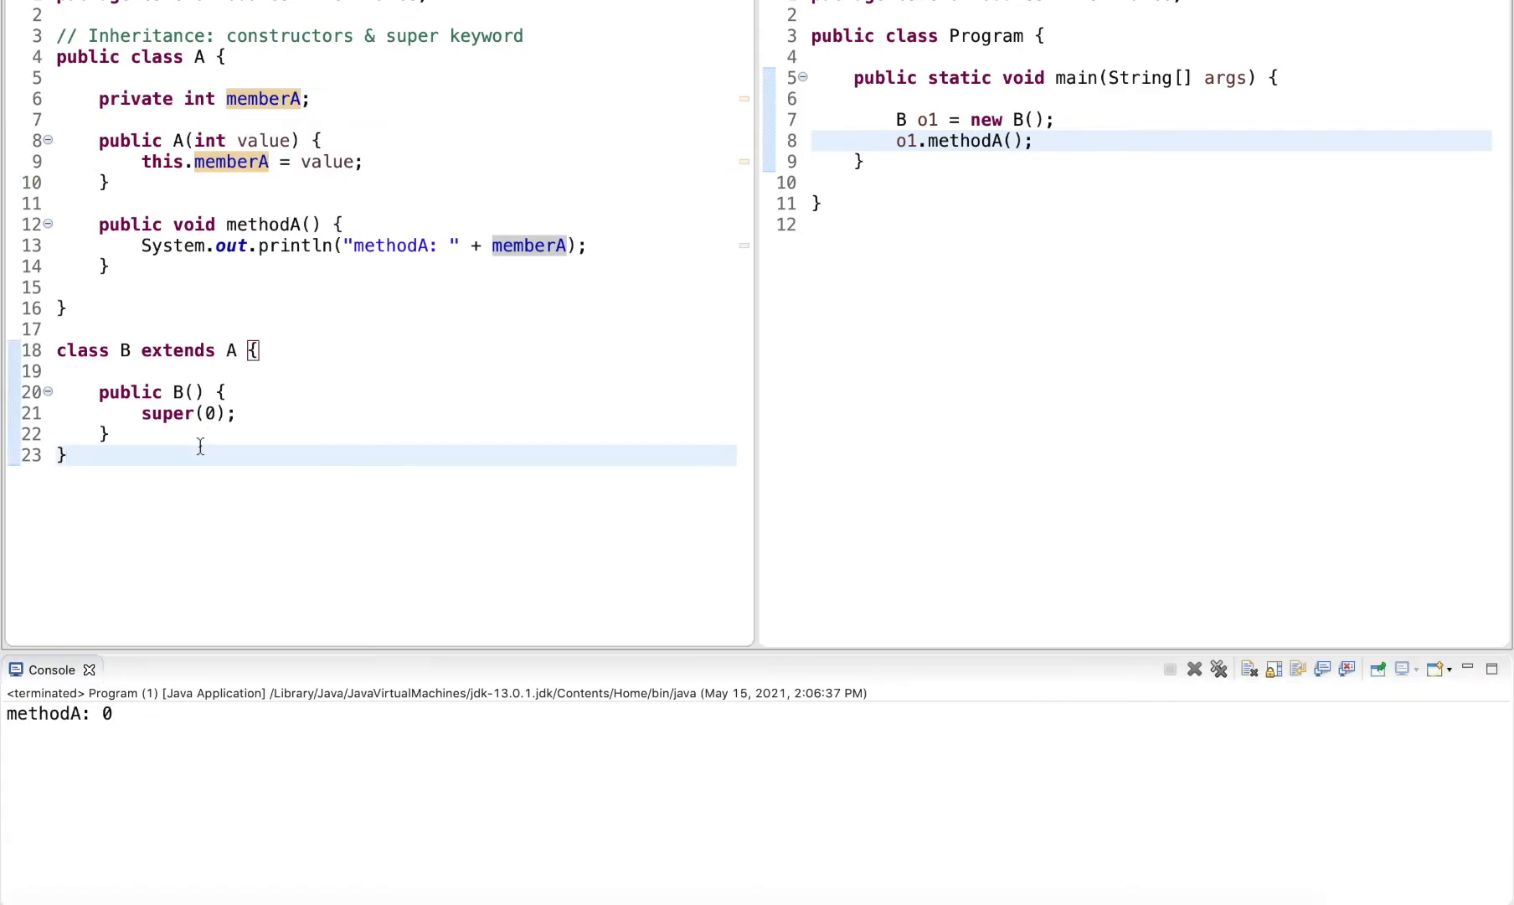
text(public)
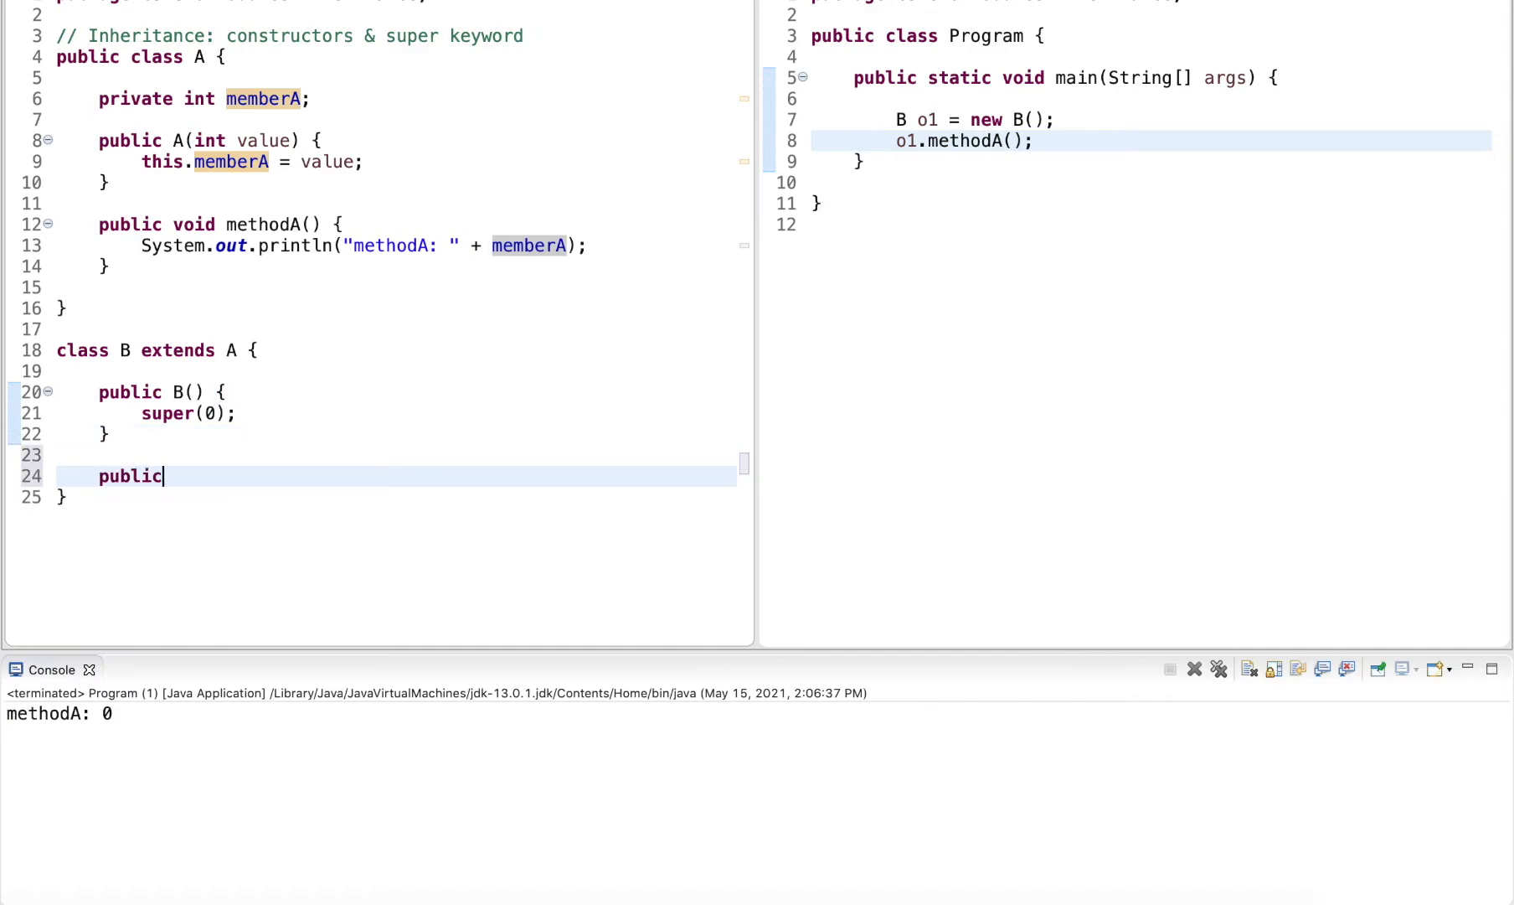
- Add constructor B(int value) { super(value); } to class B
text(B(int))
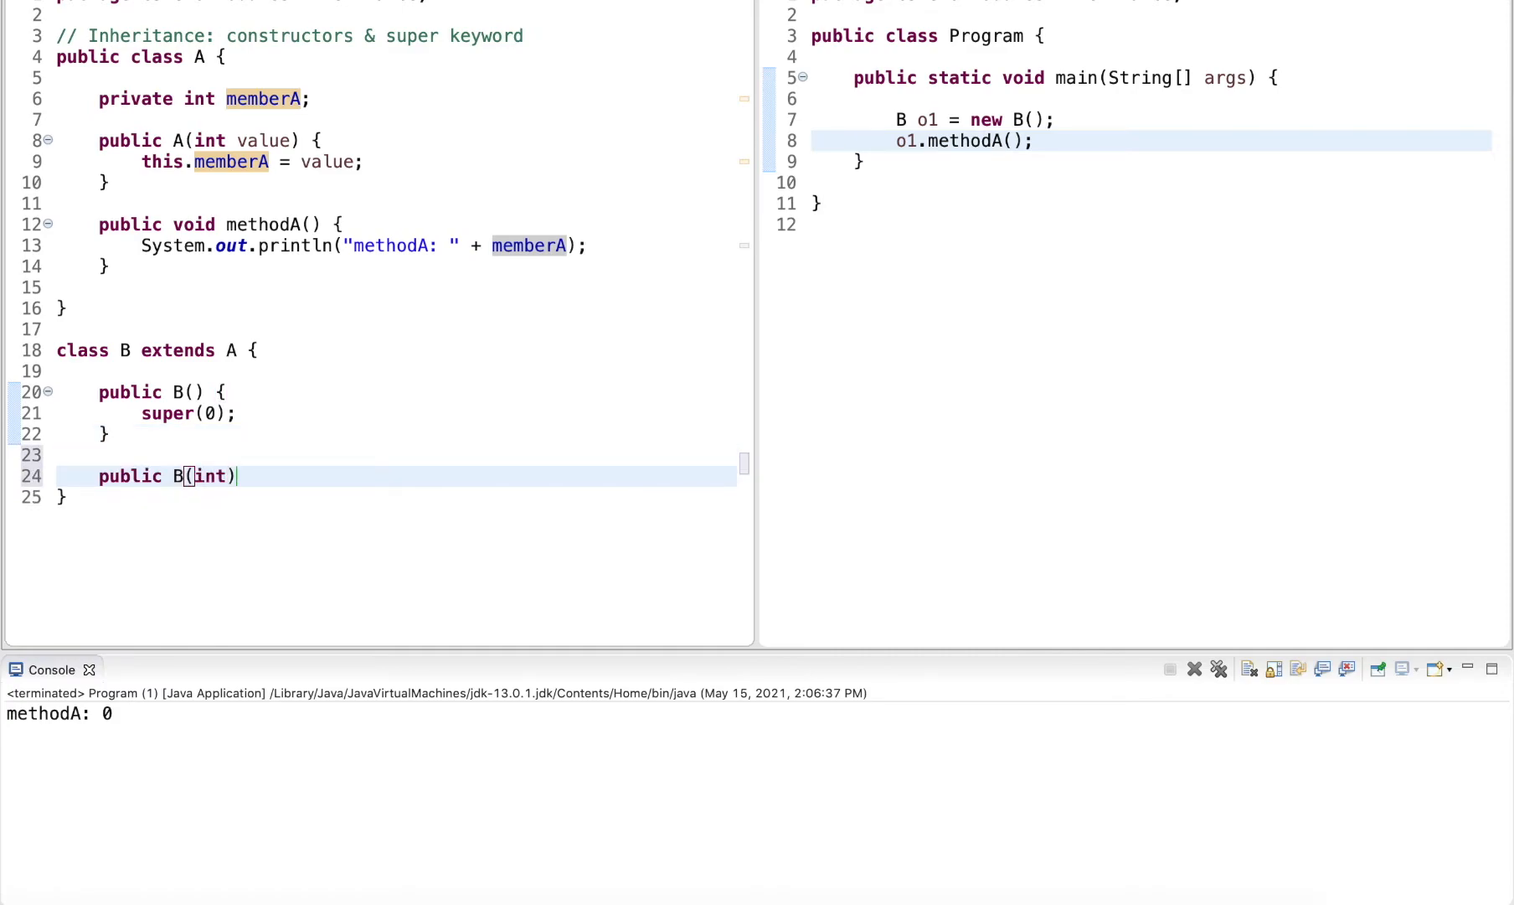
text(value)
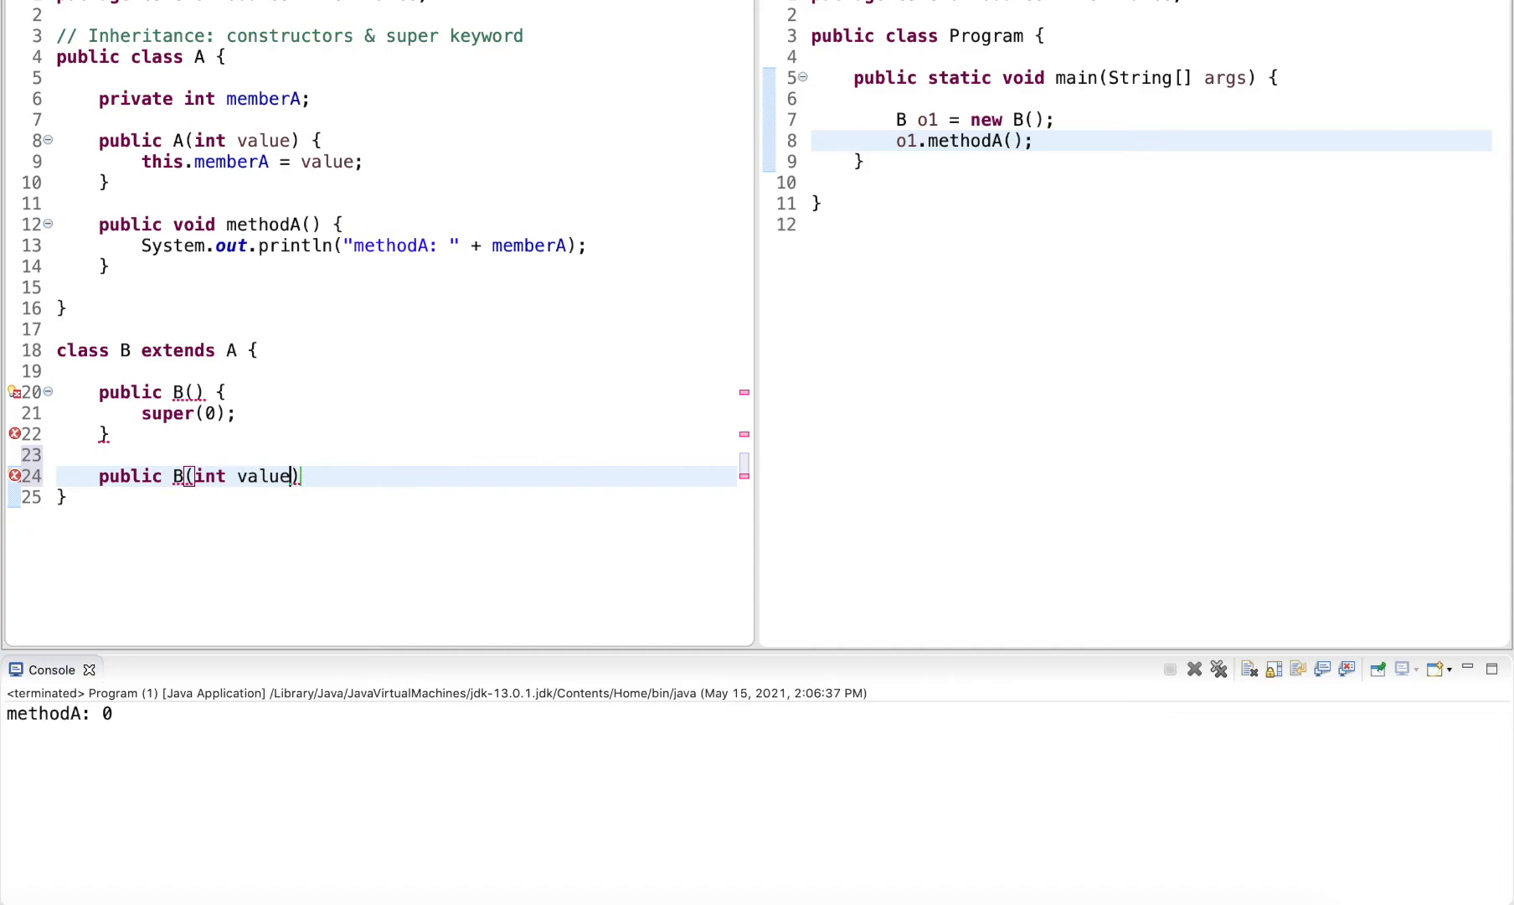
text({)
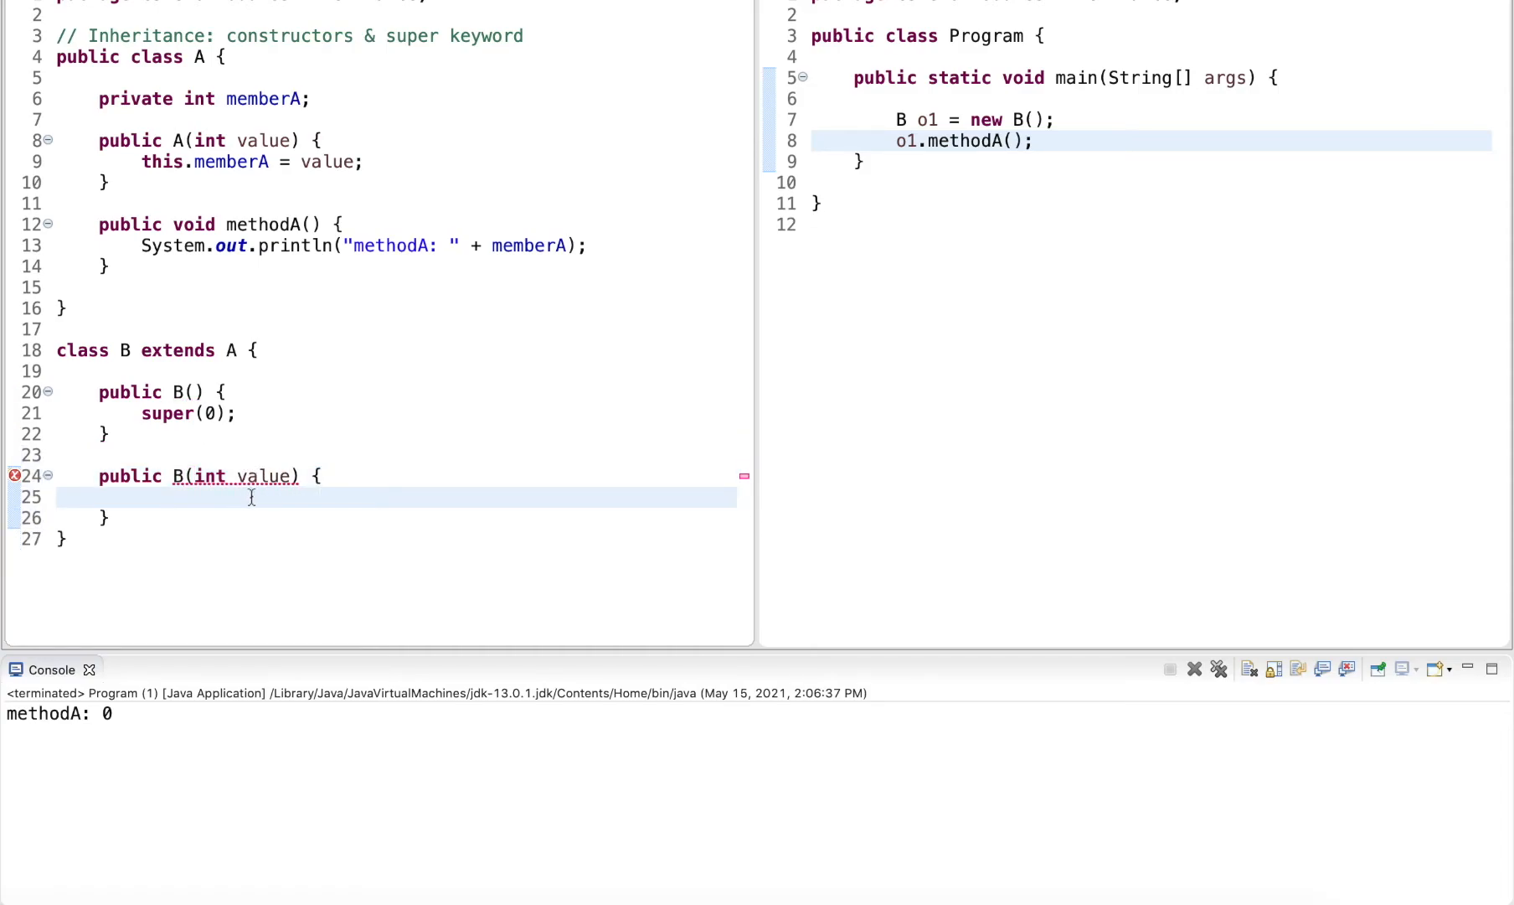
text(super(value))
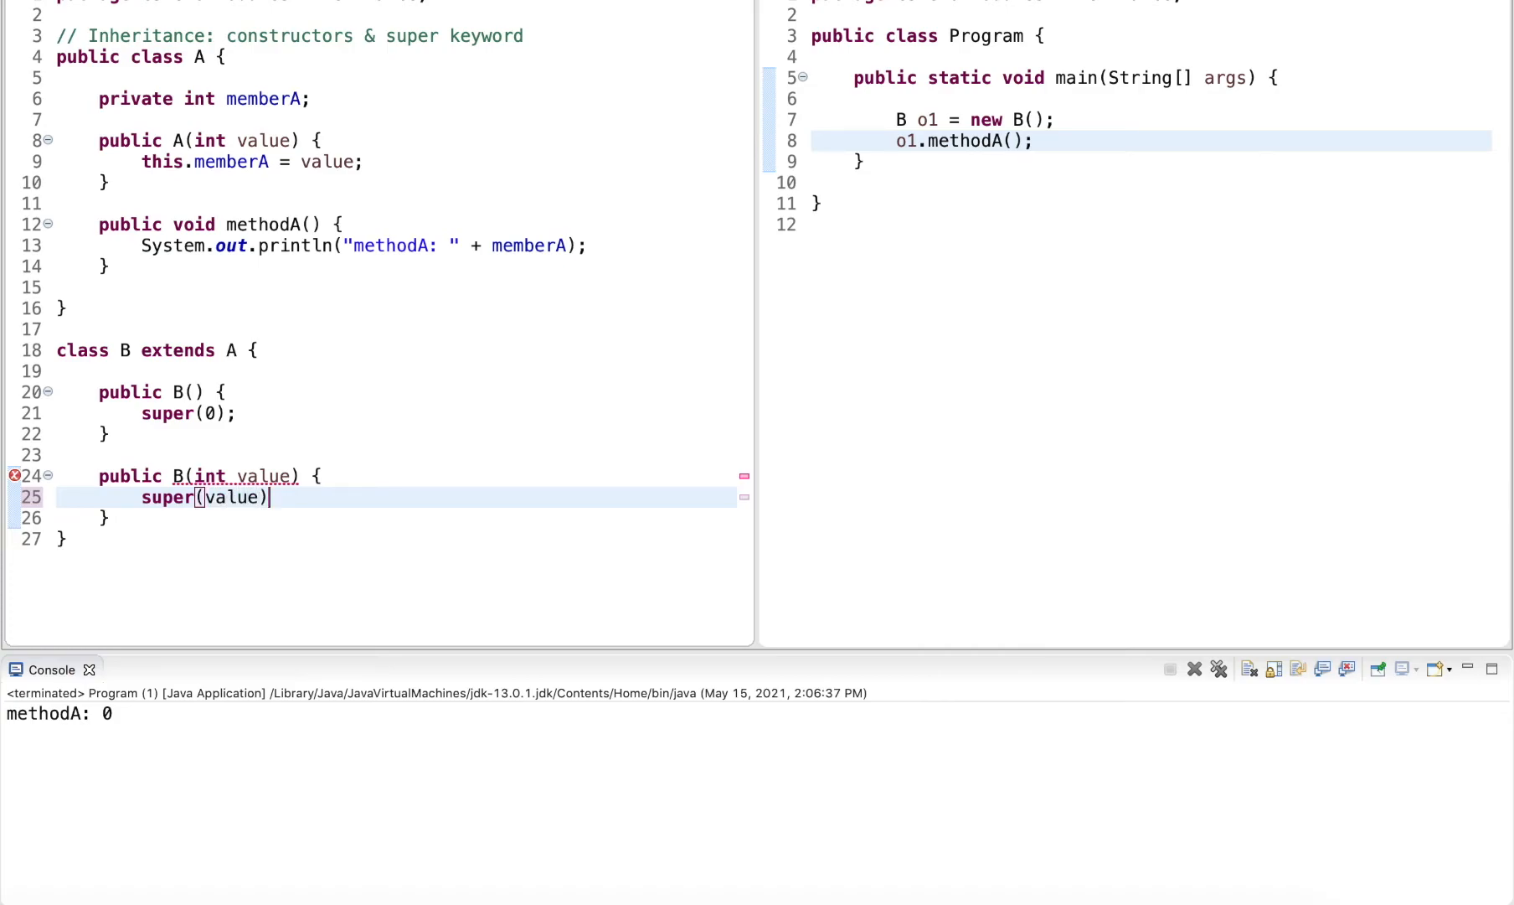
text(;)
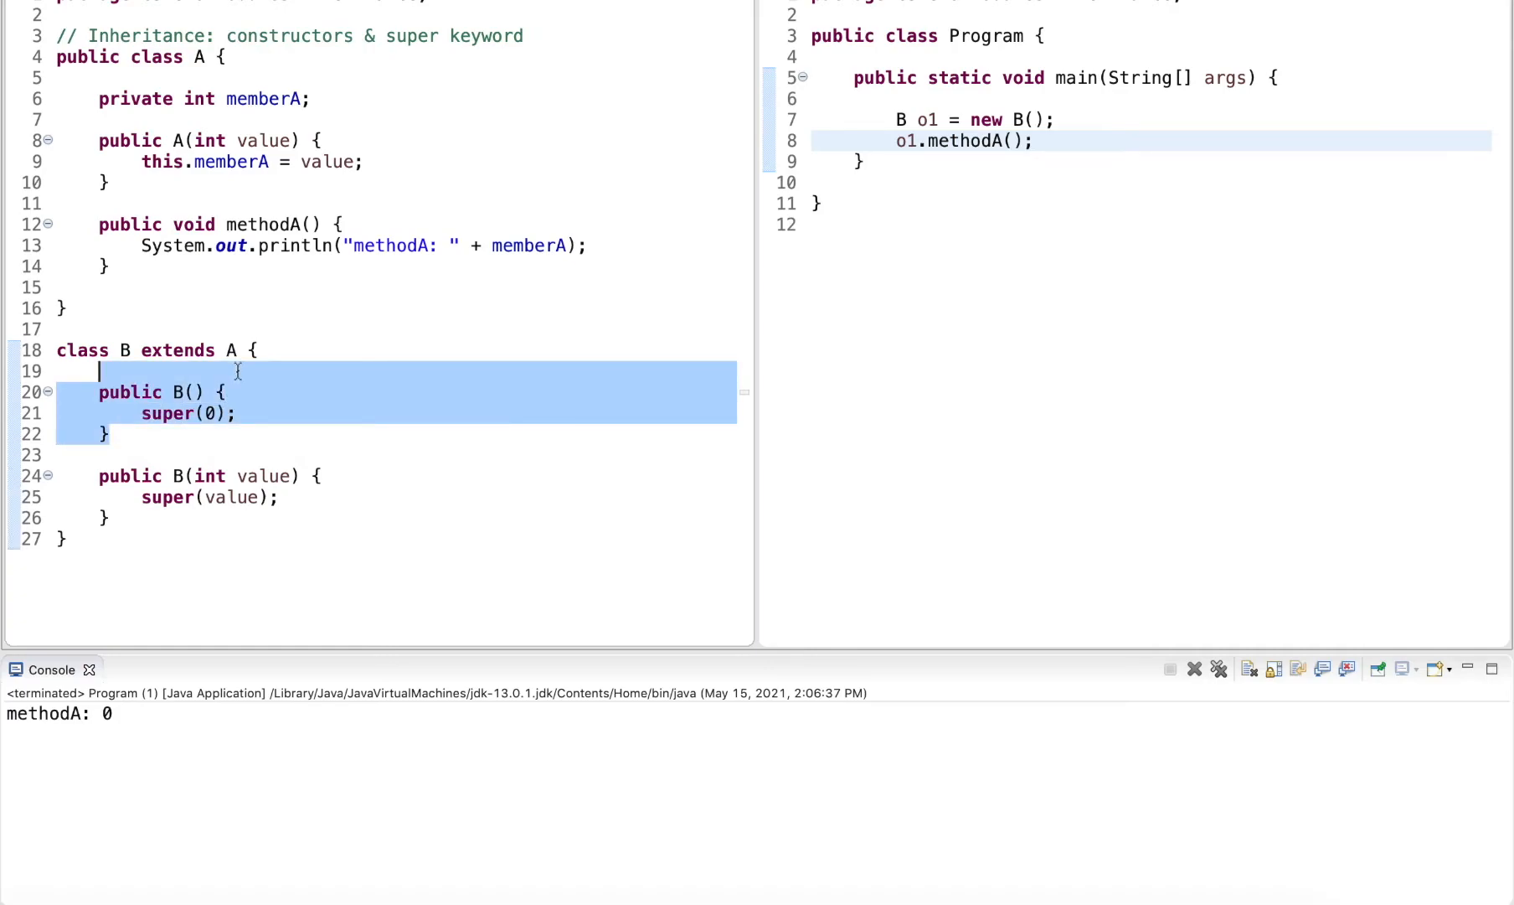
key(Delete)
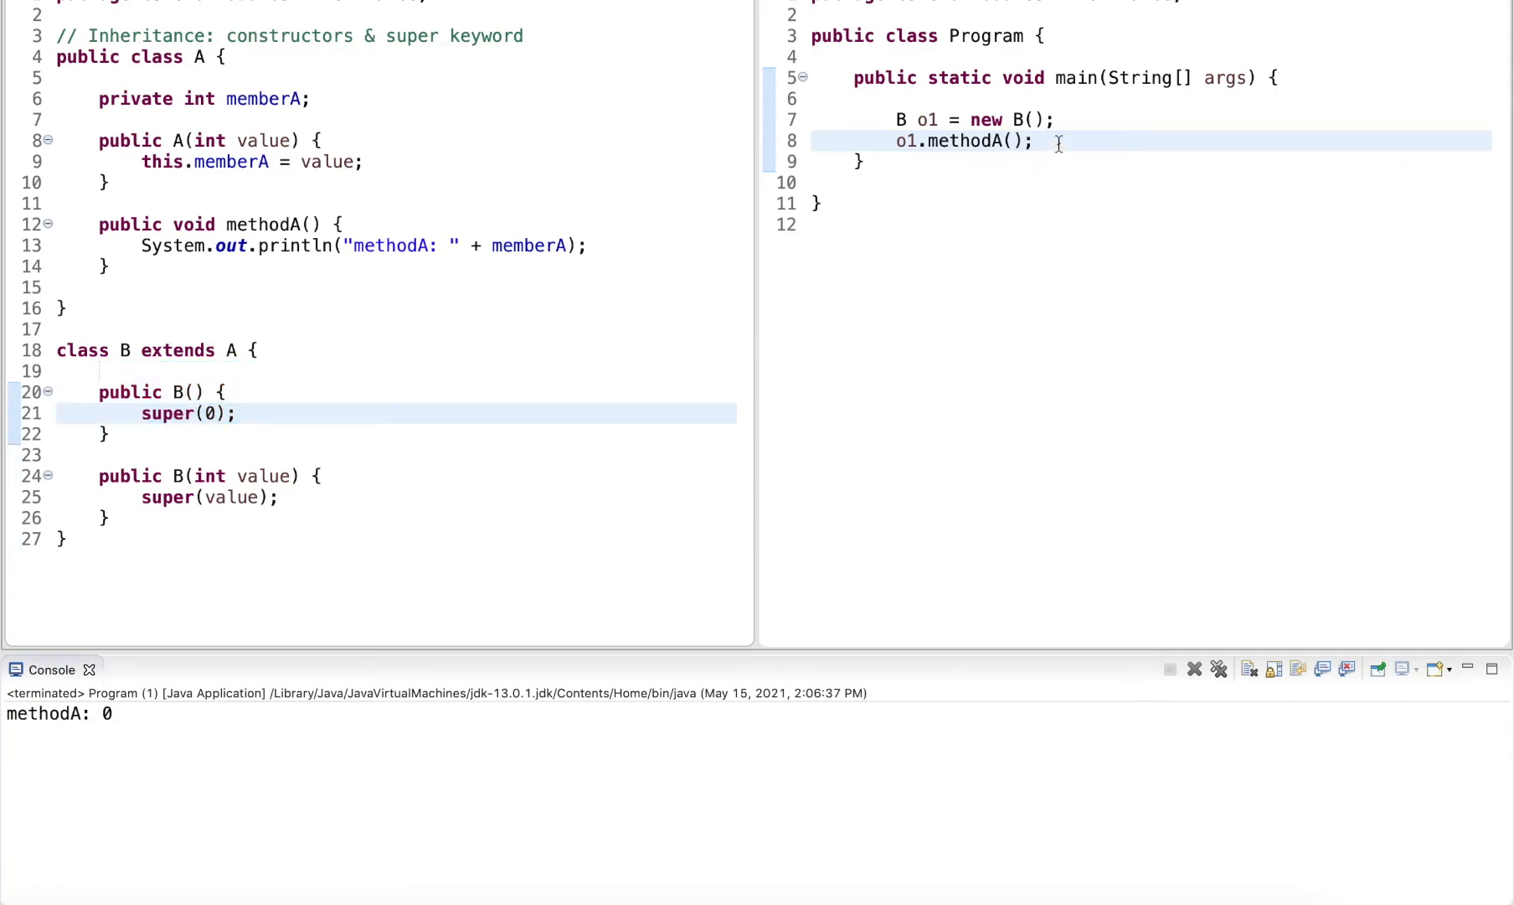
- In main, create o2 = new B(5) and call o2.methodA()
text(B)
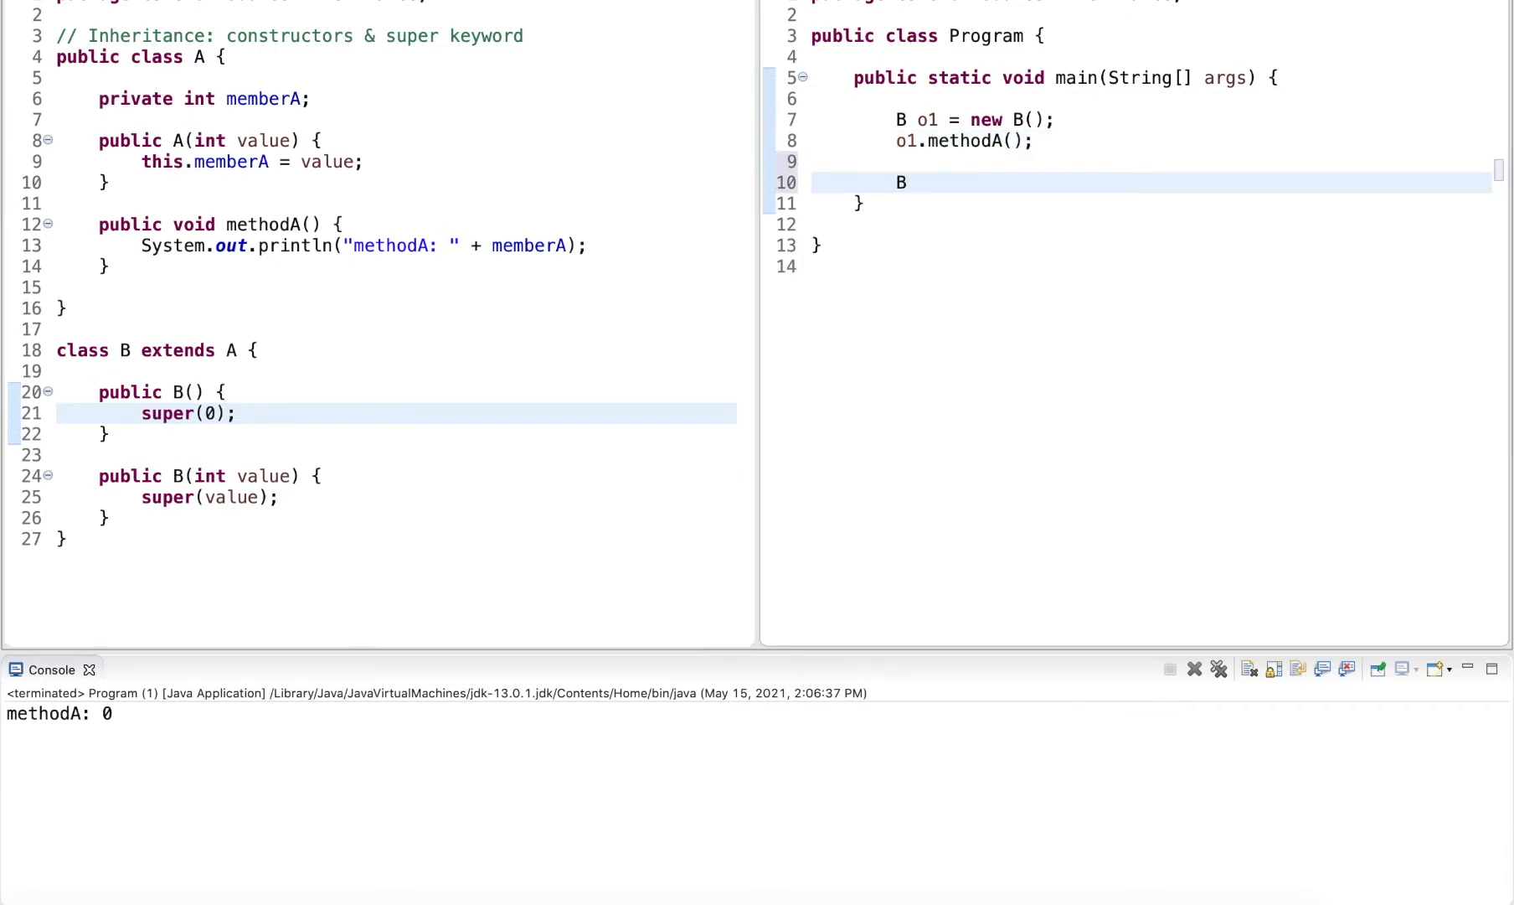
text(o2)
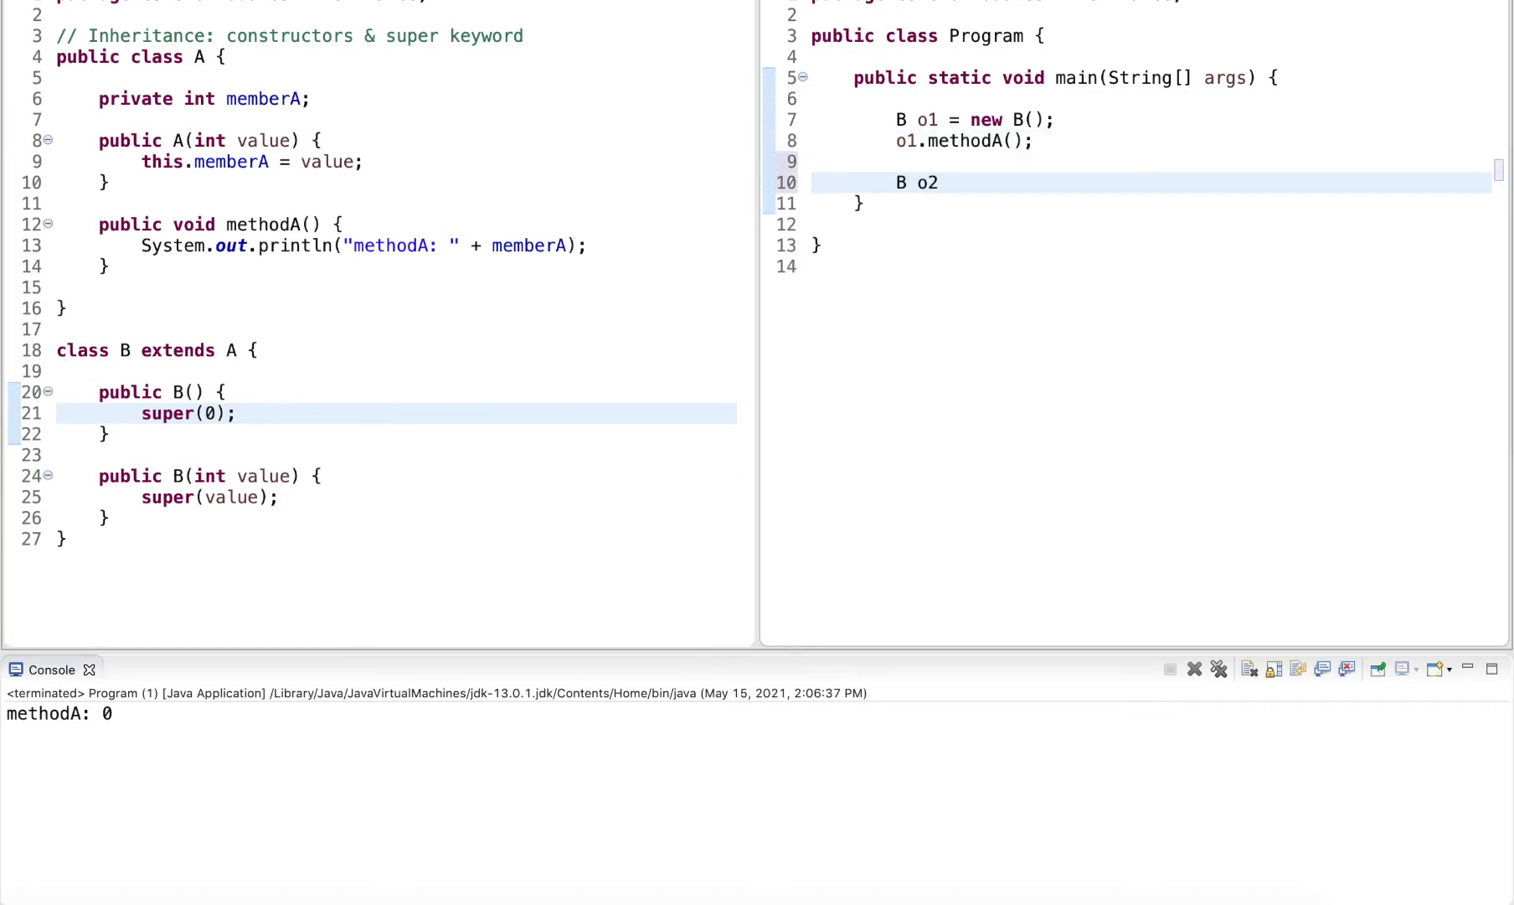
text(= new B())
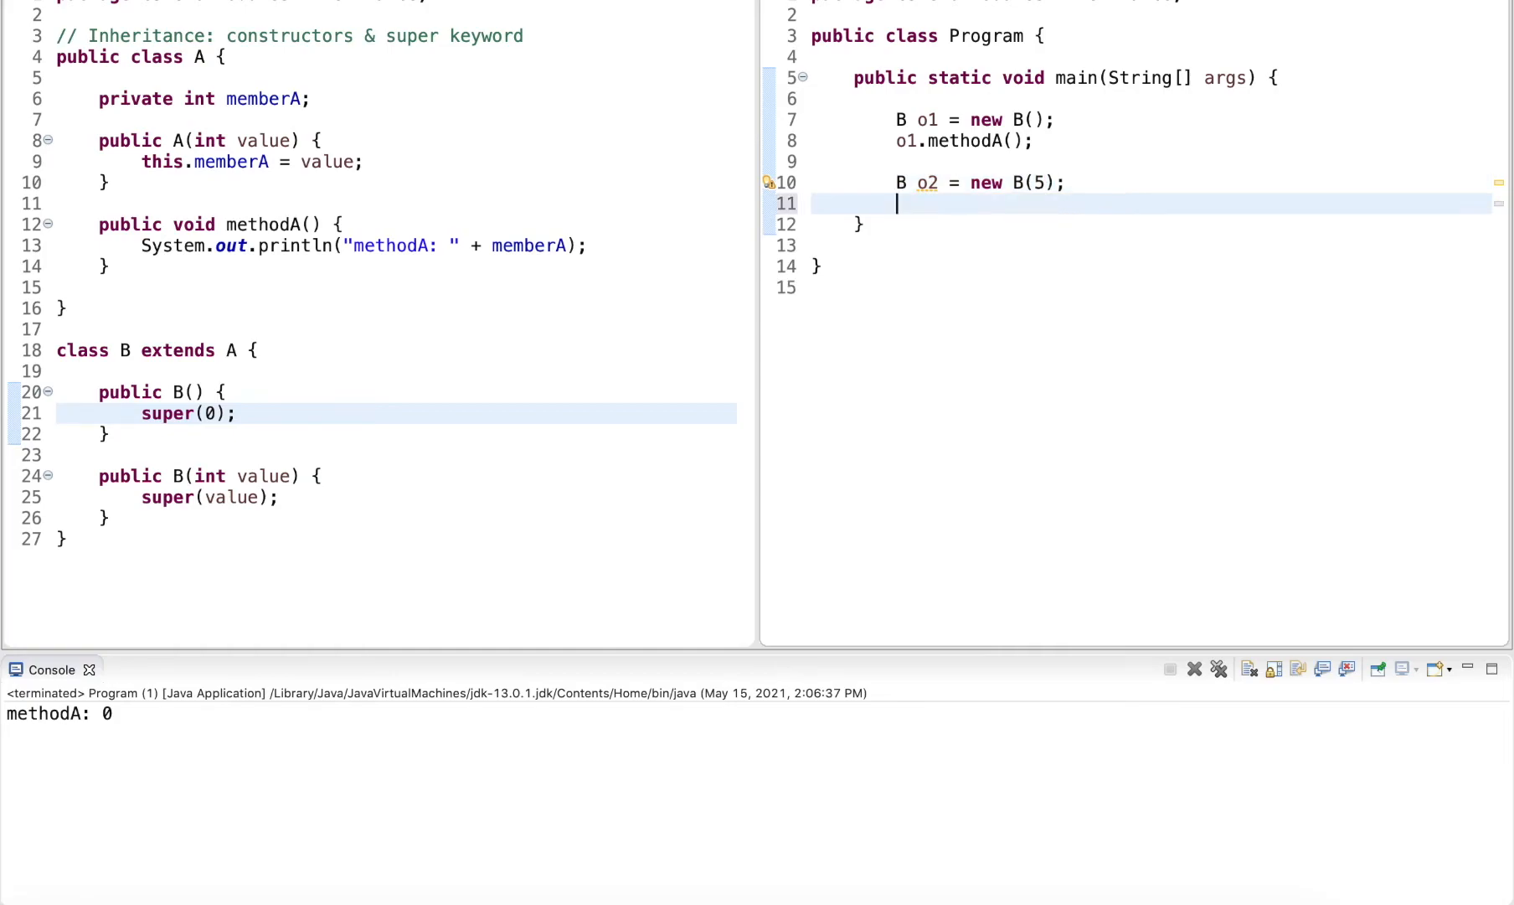
text(o2.methodA();)
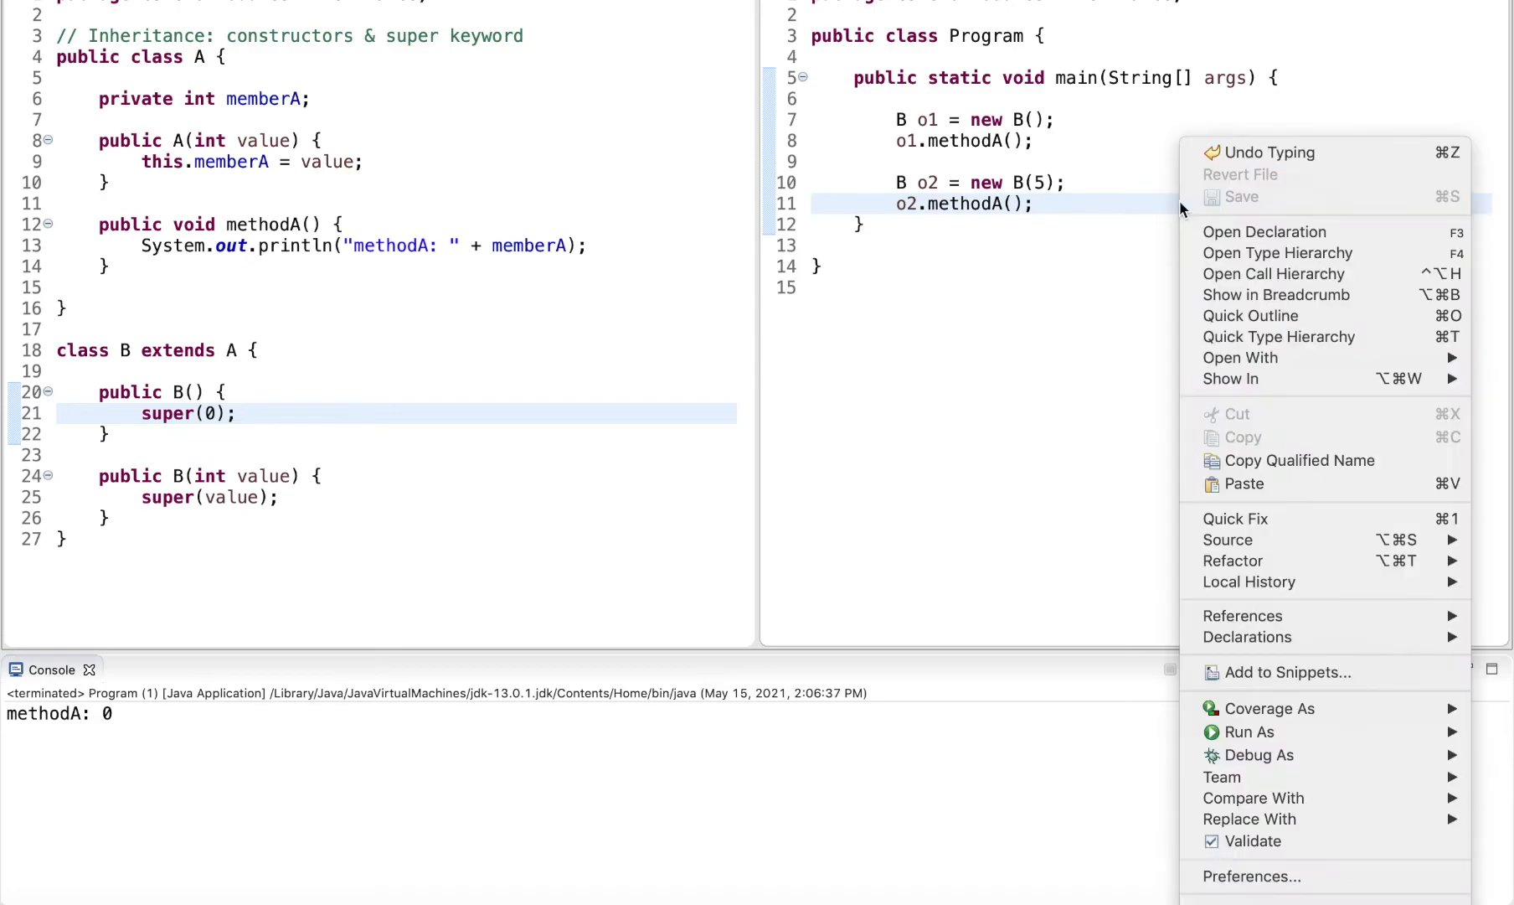
mouse_move(1250, 732)
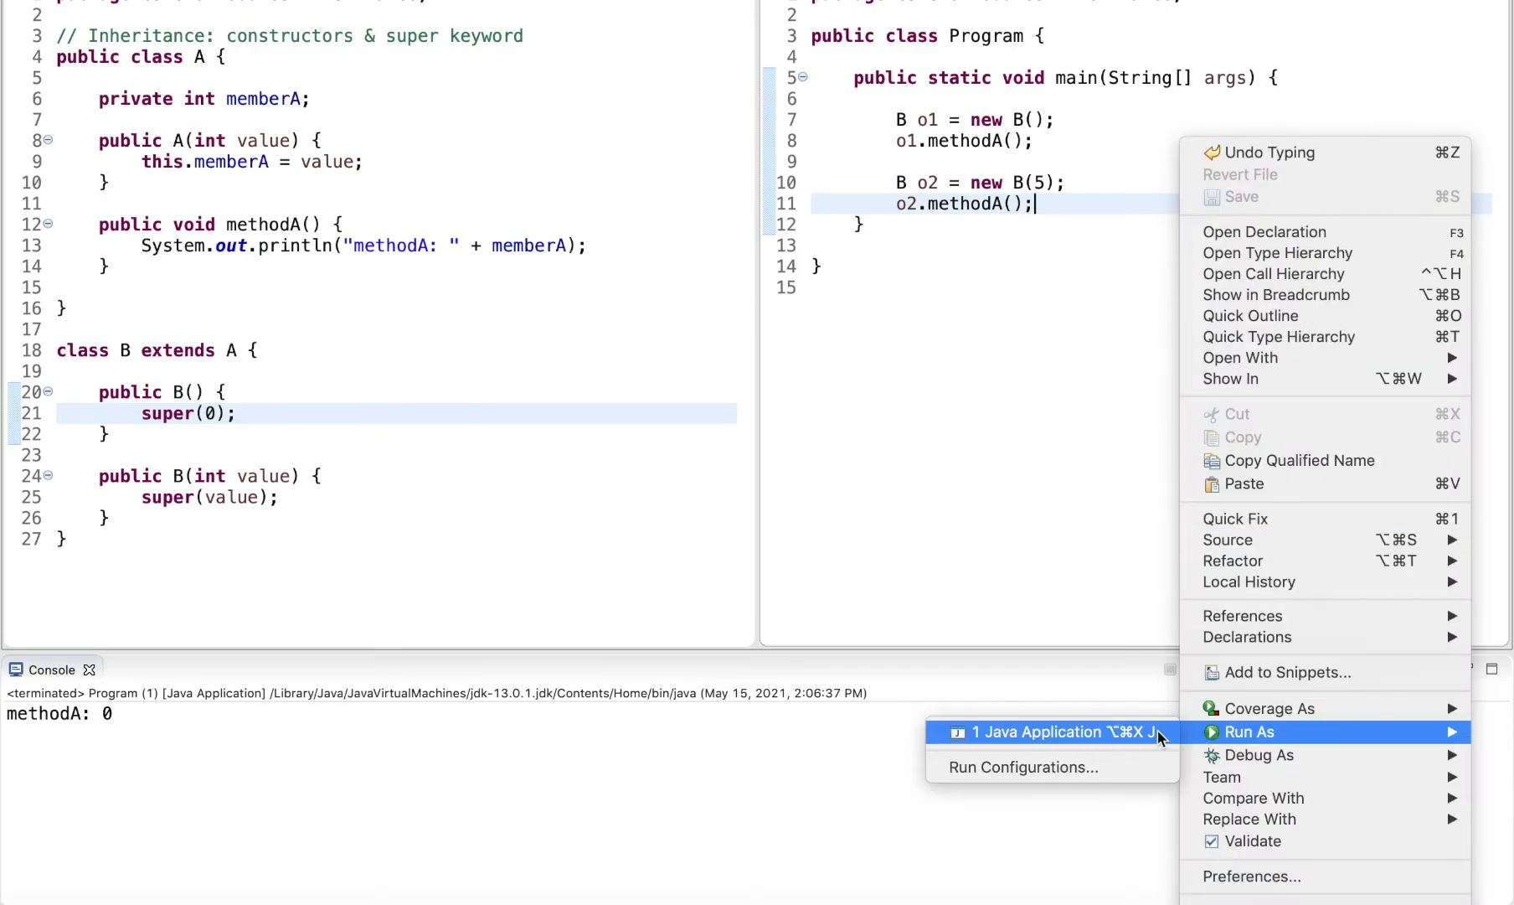
- Rerun Program and check the Console shows methodA: 0 and methodA: 5
click(1039, 732)
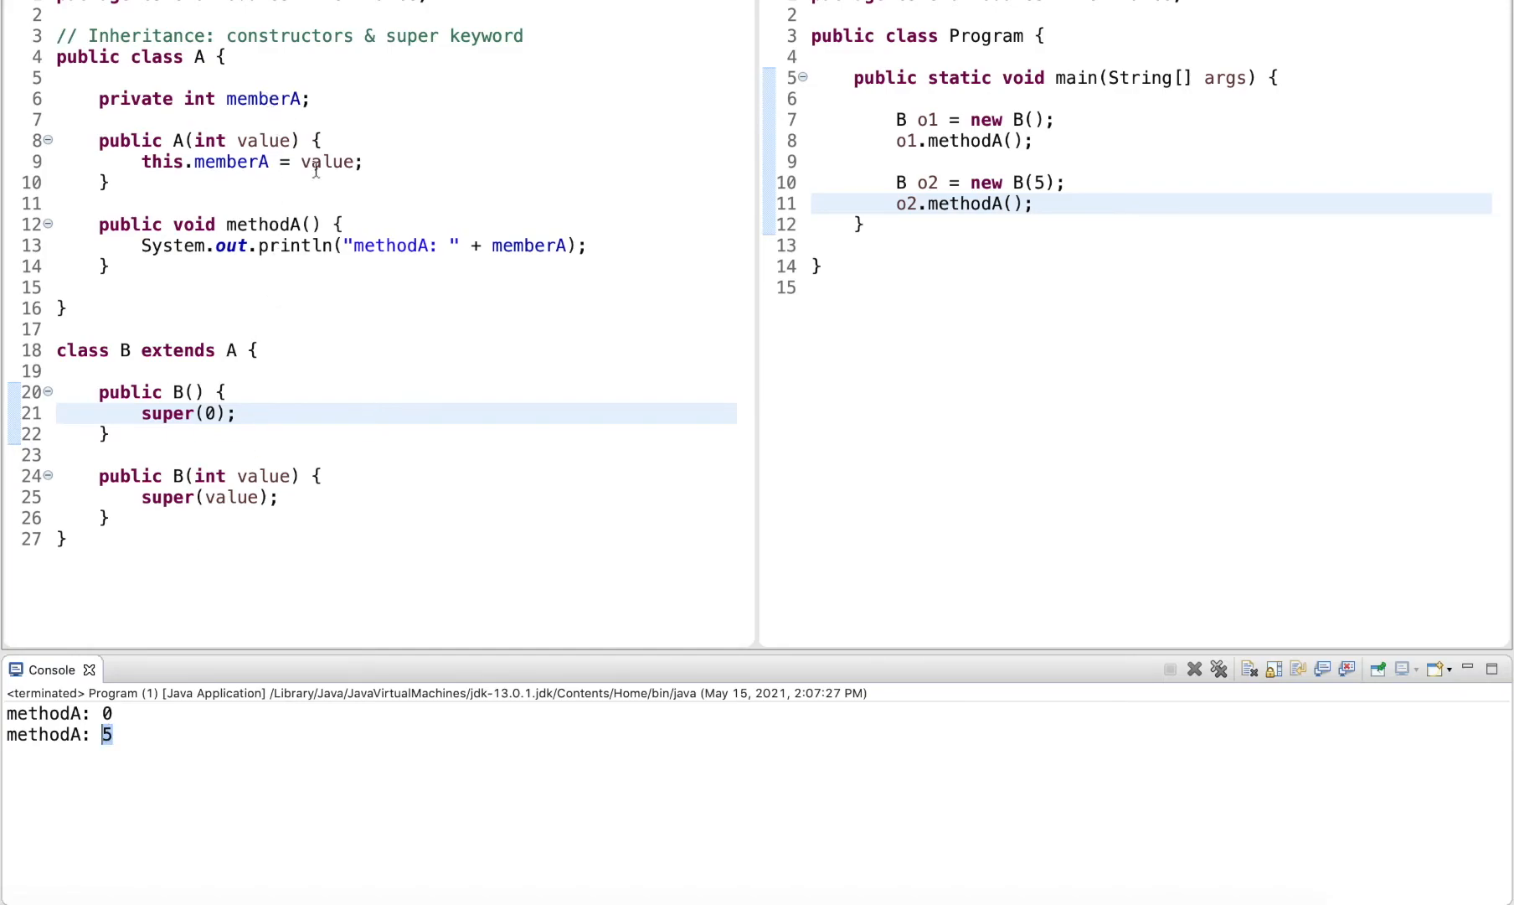
click(528, 245)
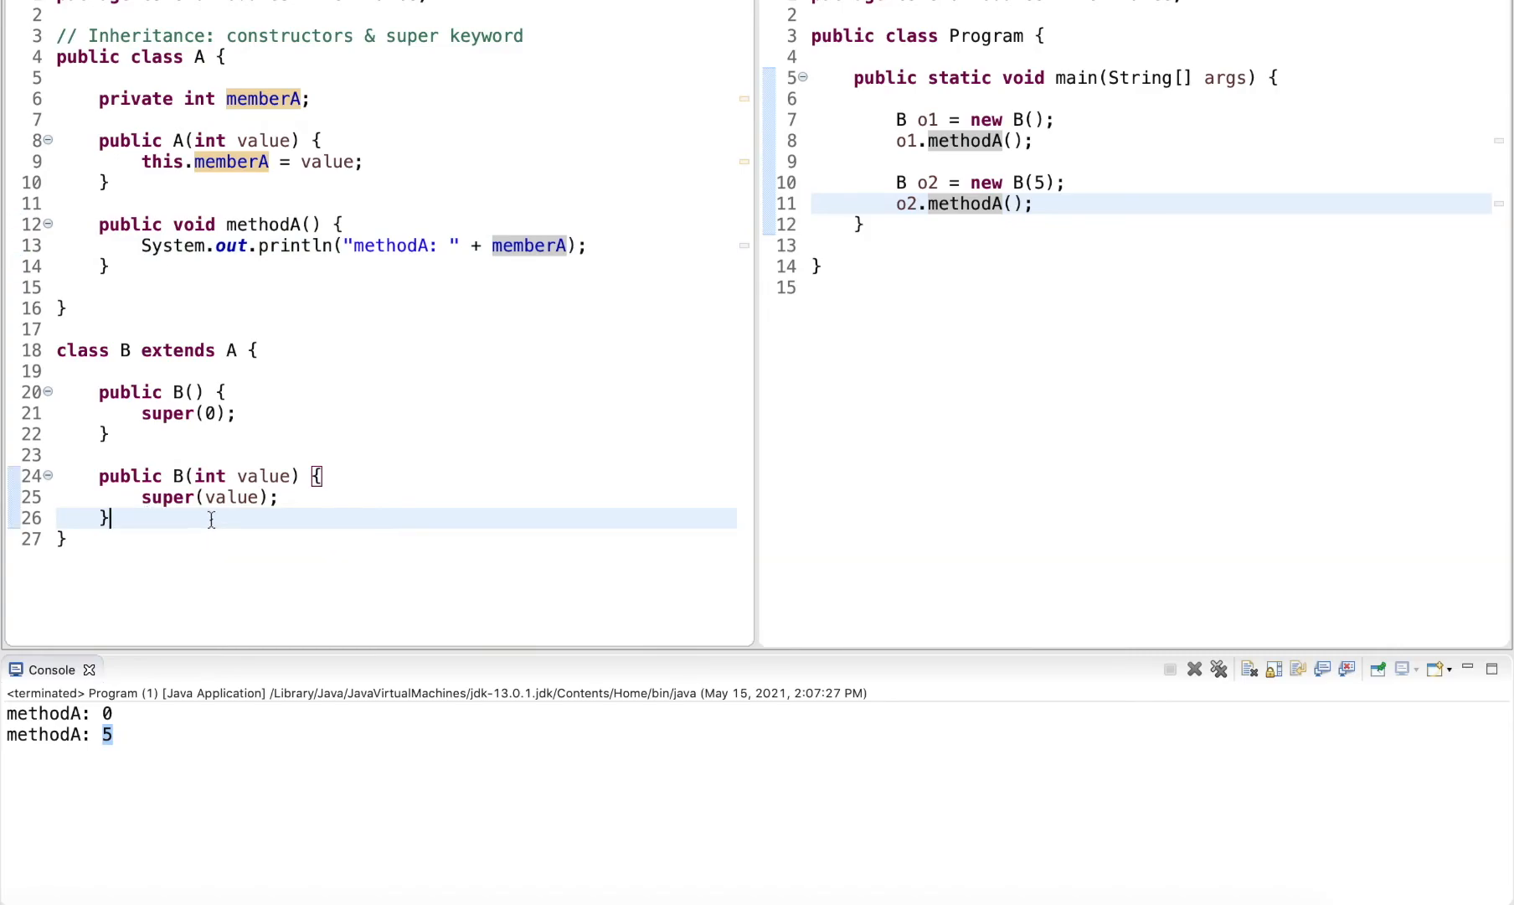
mouse_move(185, 519)
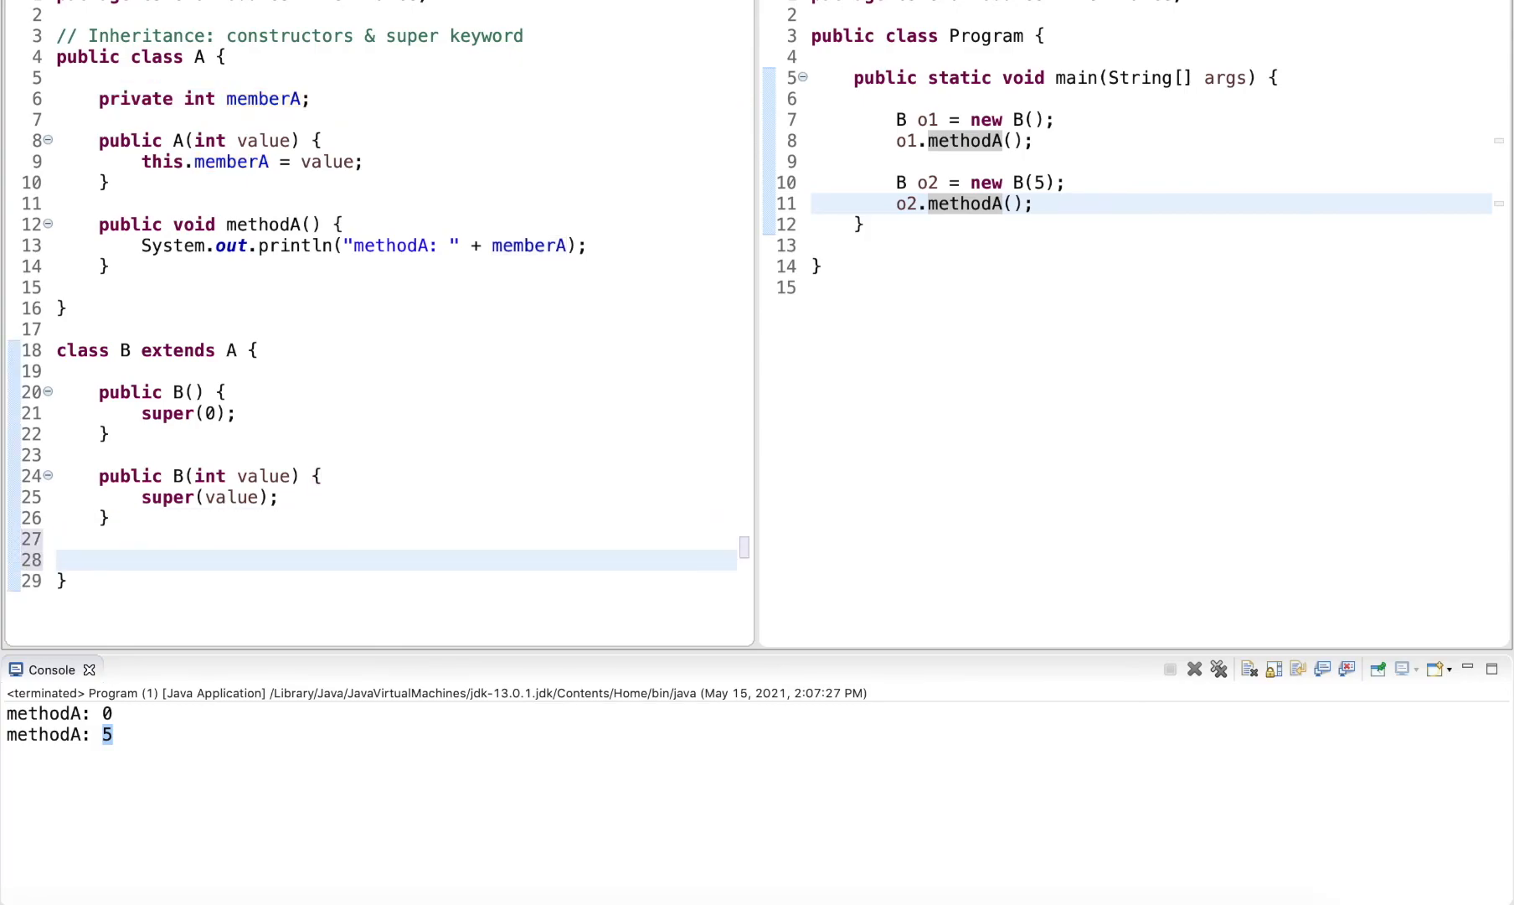
- Write public void methodB() printing "methodB" inside class B
text(public void met)
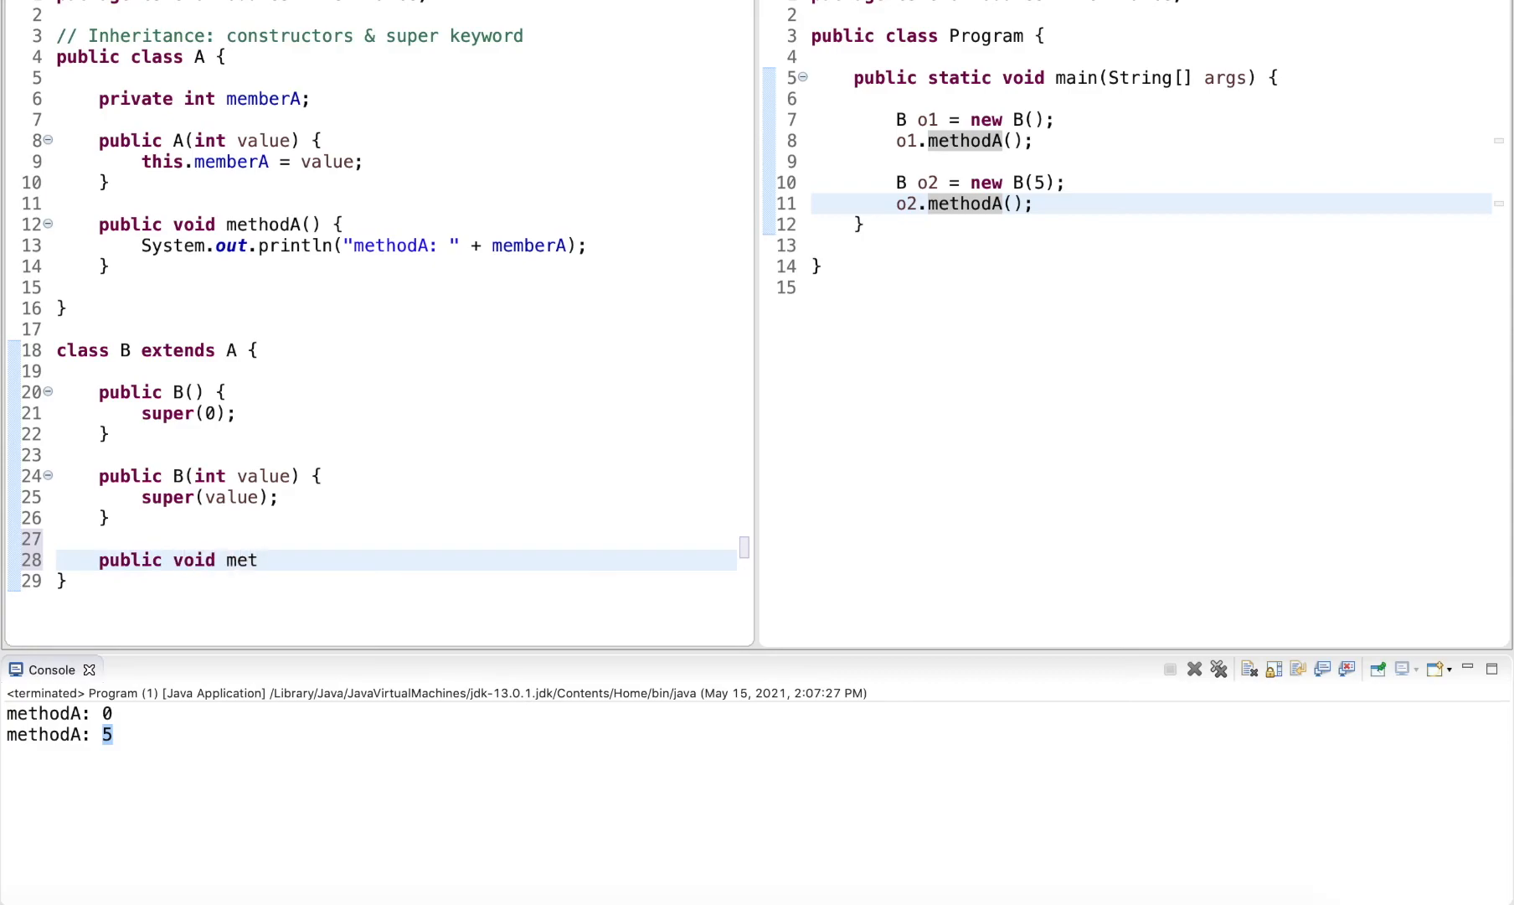
text(hodB() {)
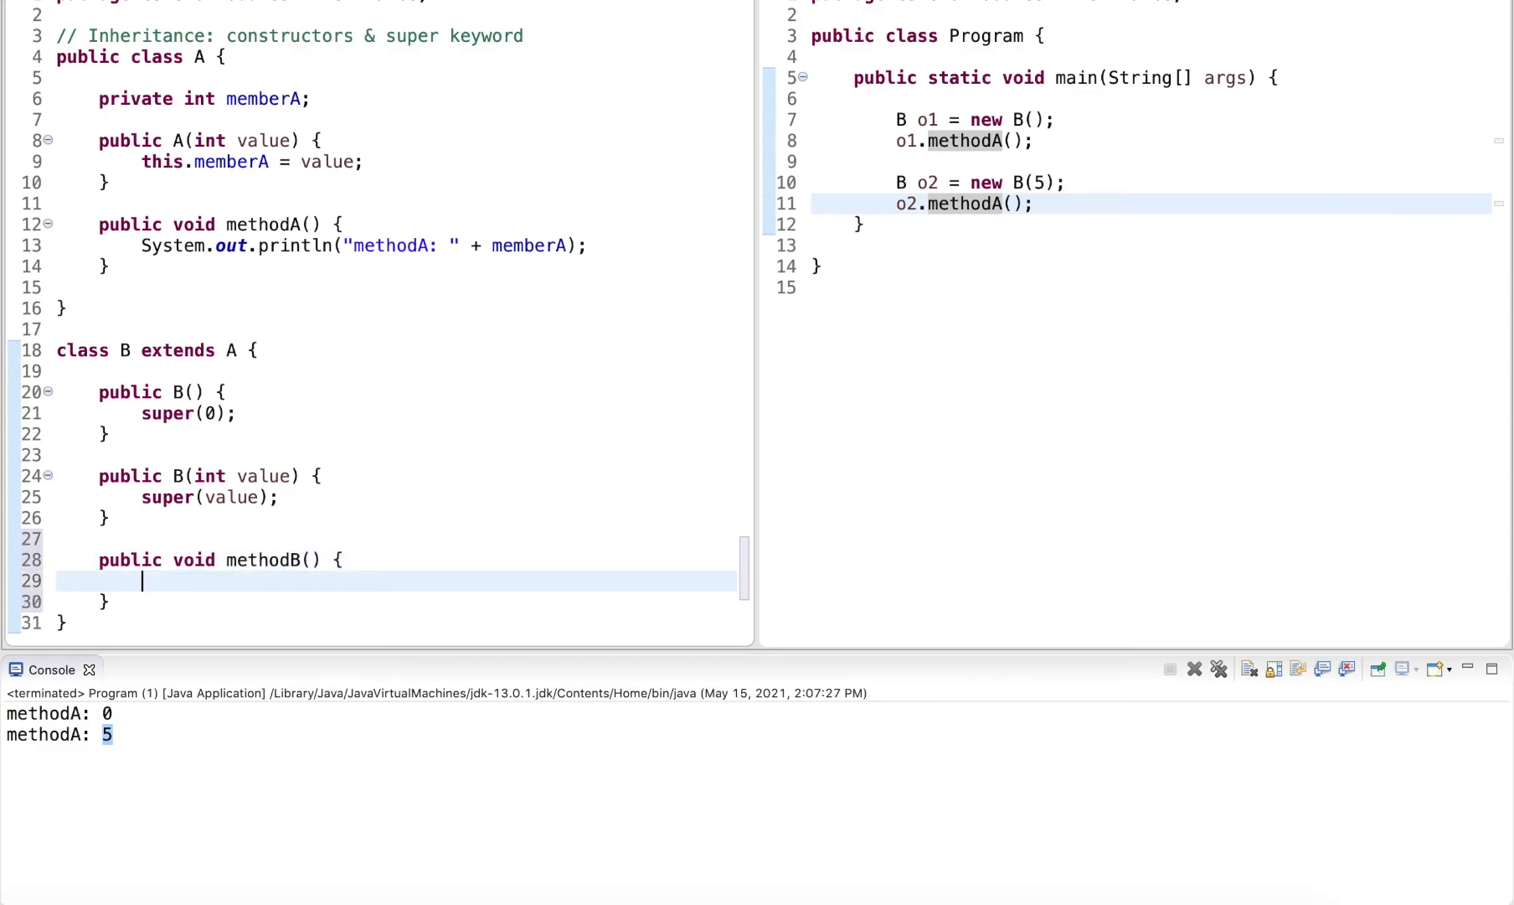
text(System.out.println()
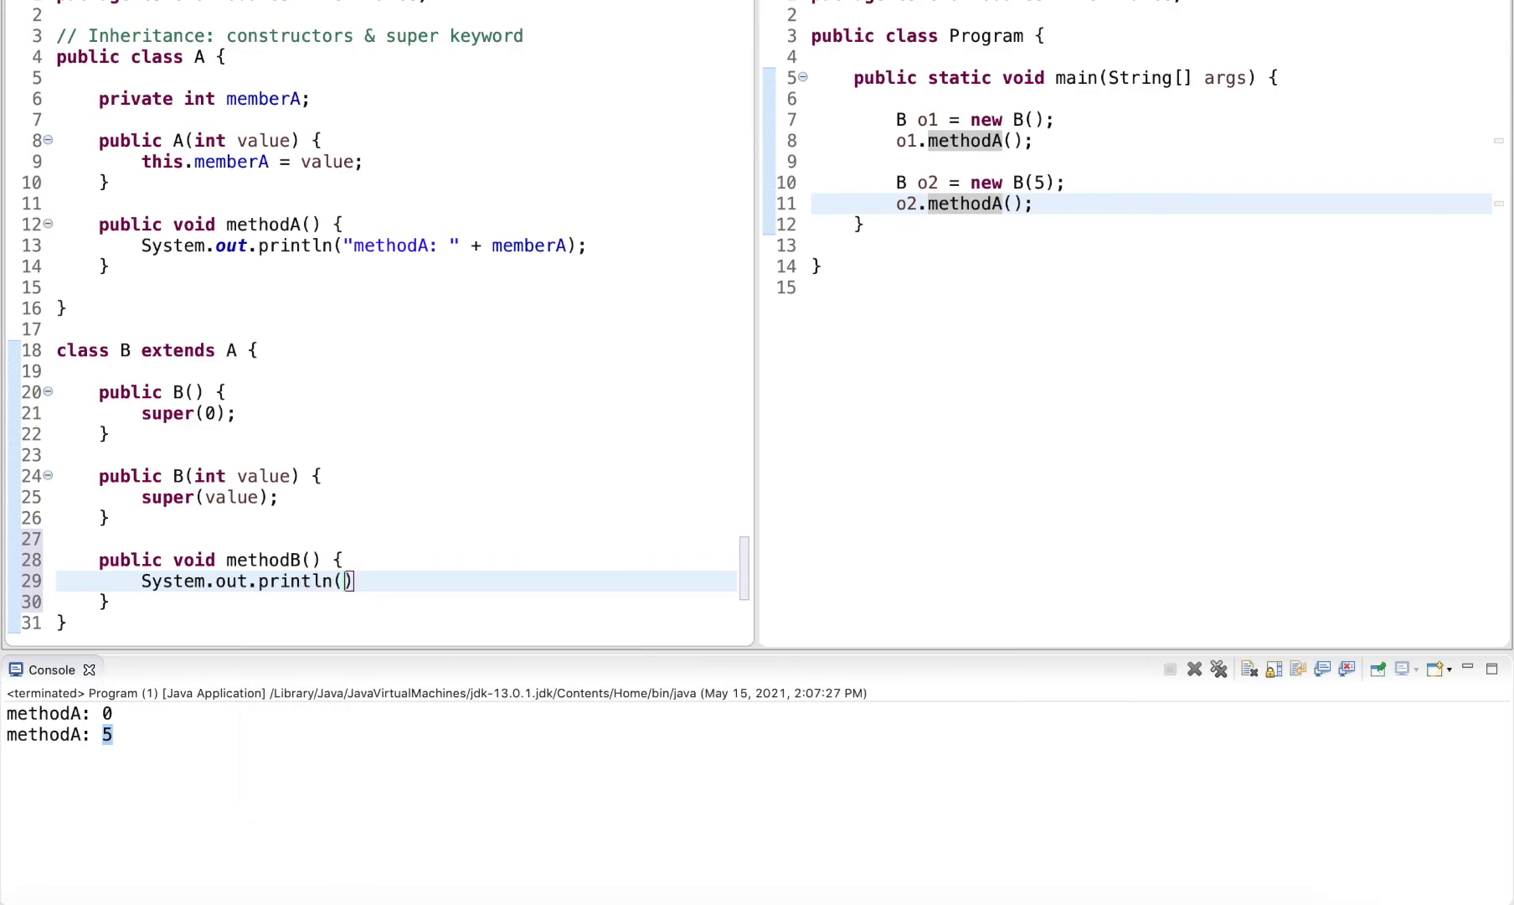
text("method B")
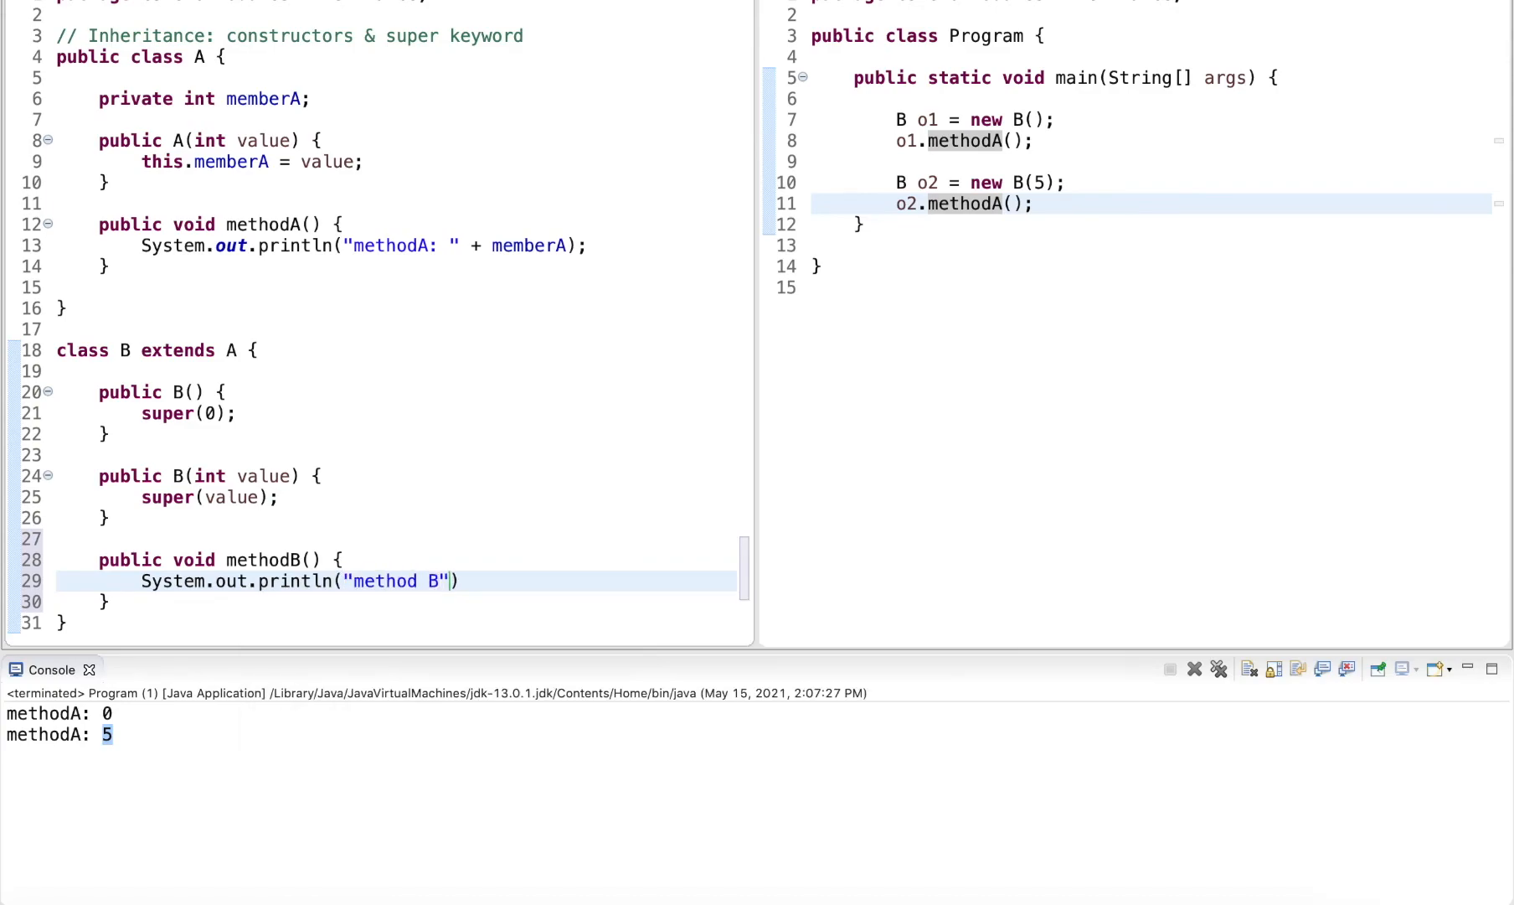
key(BackSpace)
text(;)
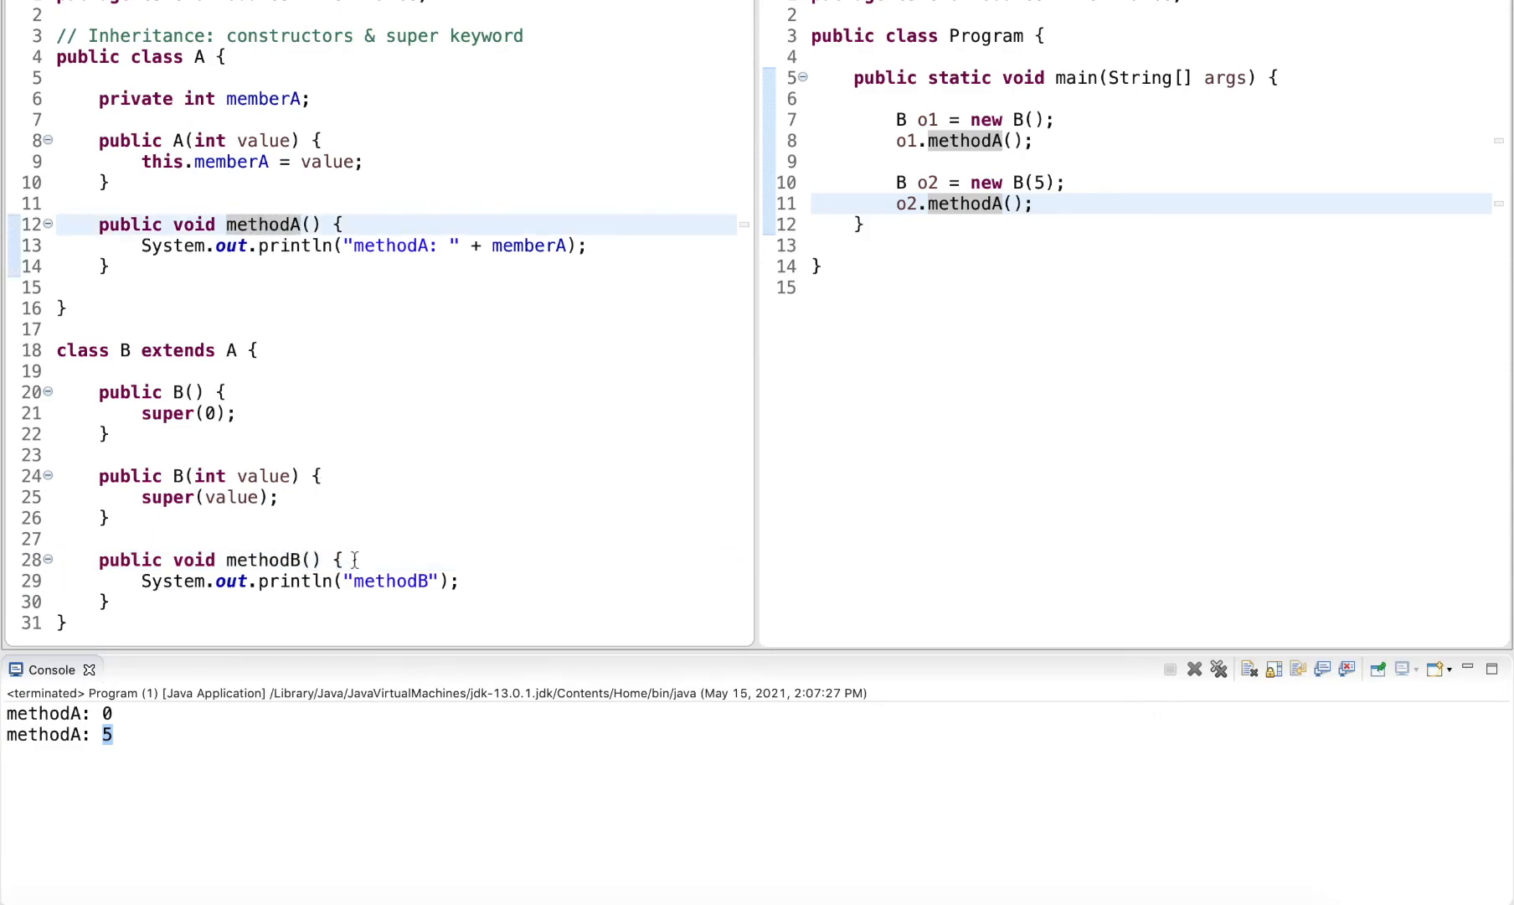
- Begin methodB with a call to super.methodA(), after trying methodA() and this
text(m)
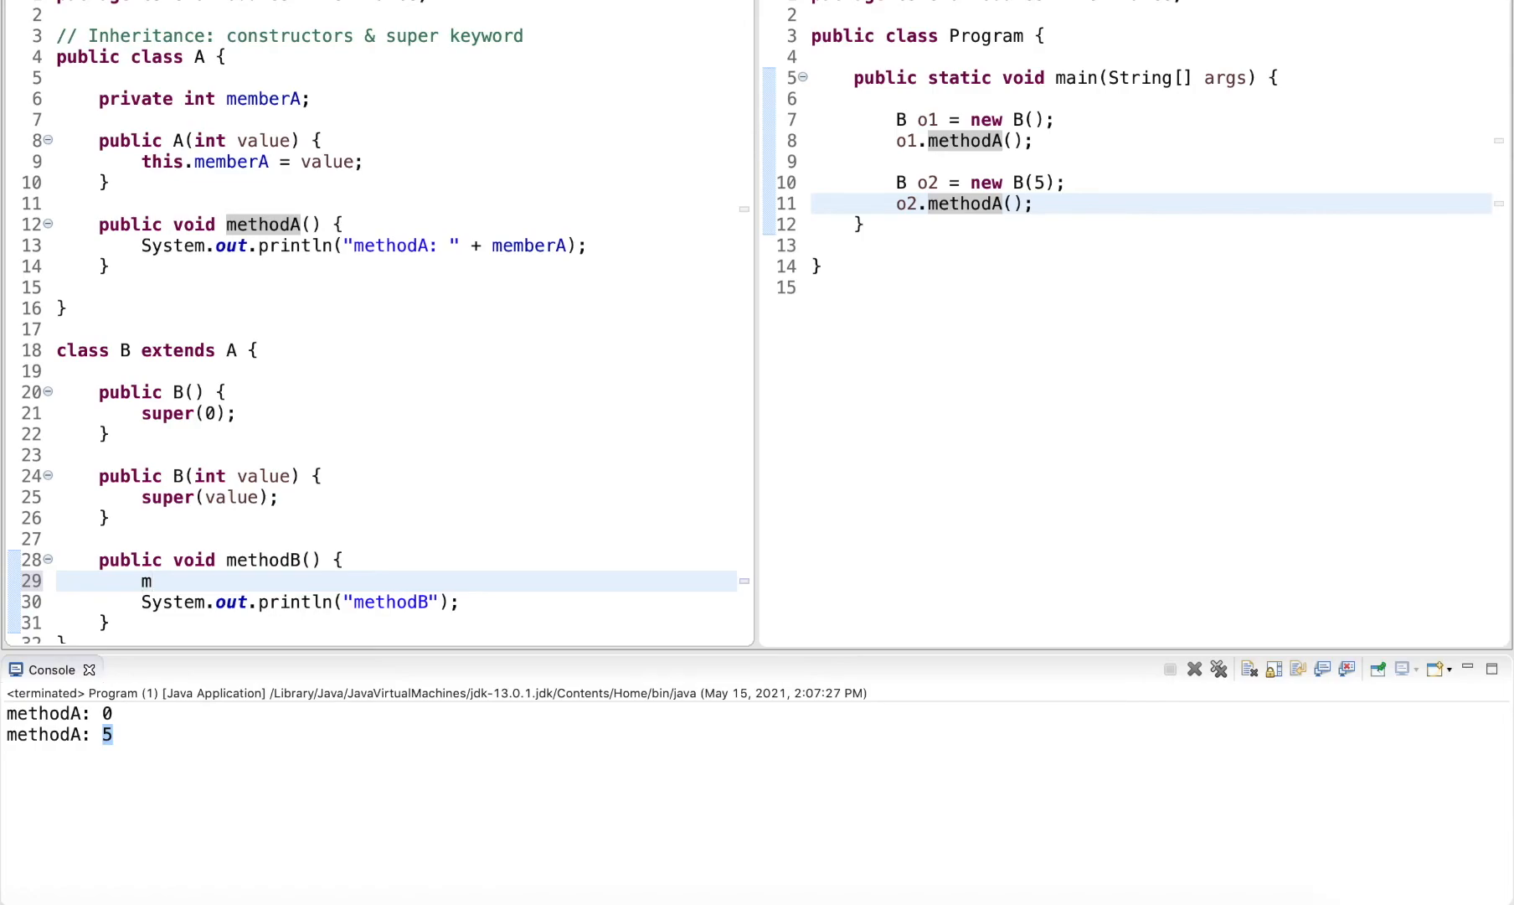
text(ethod)
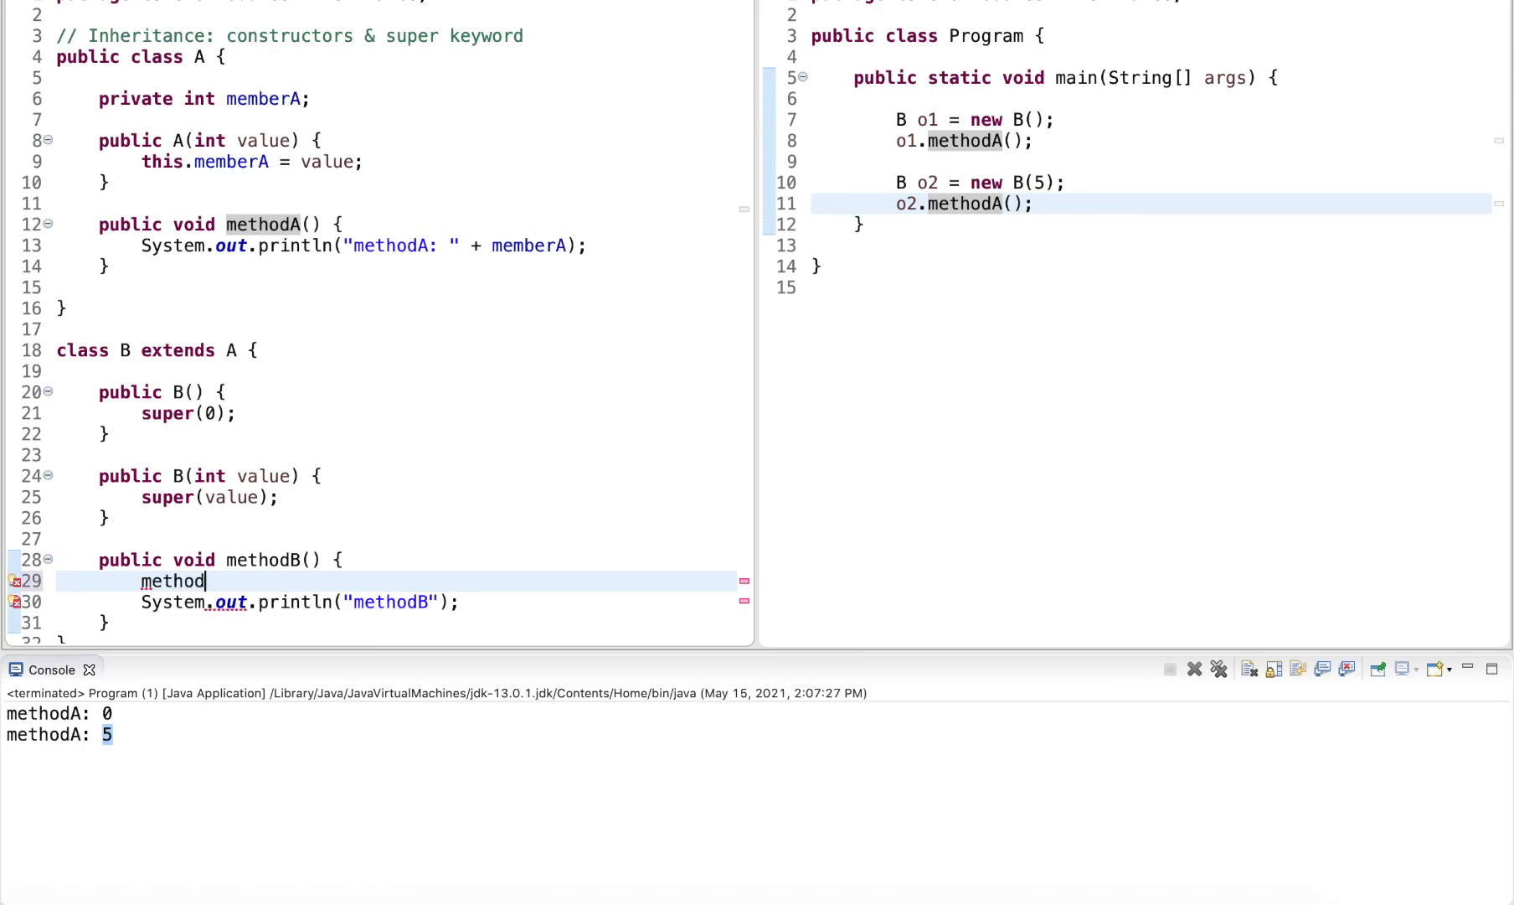
text(A();)
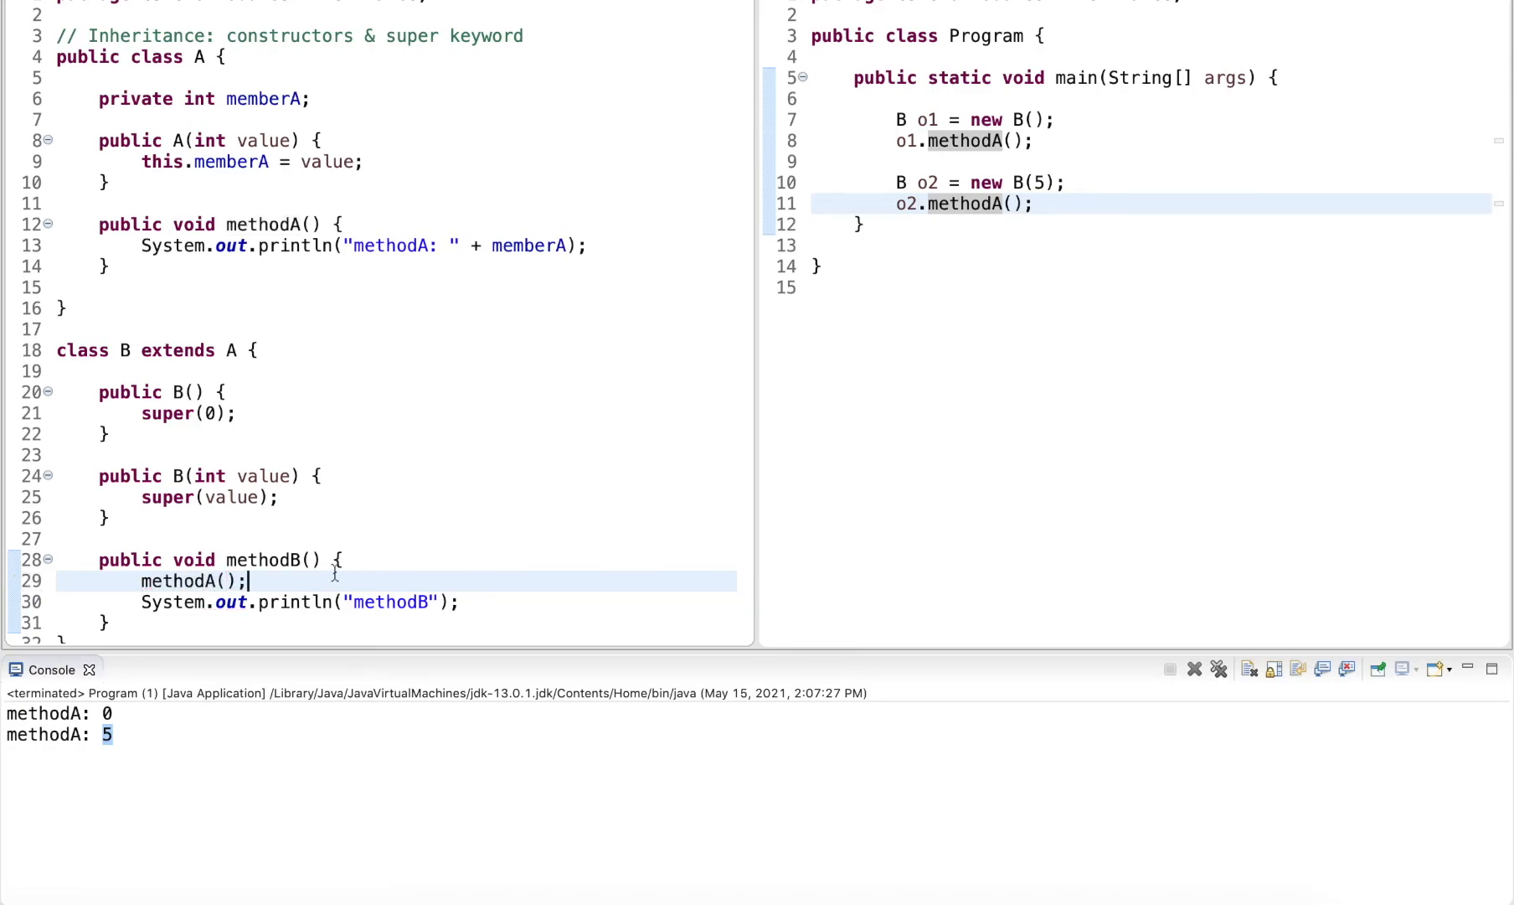
text(this.)
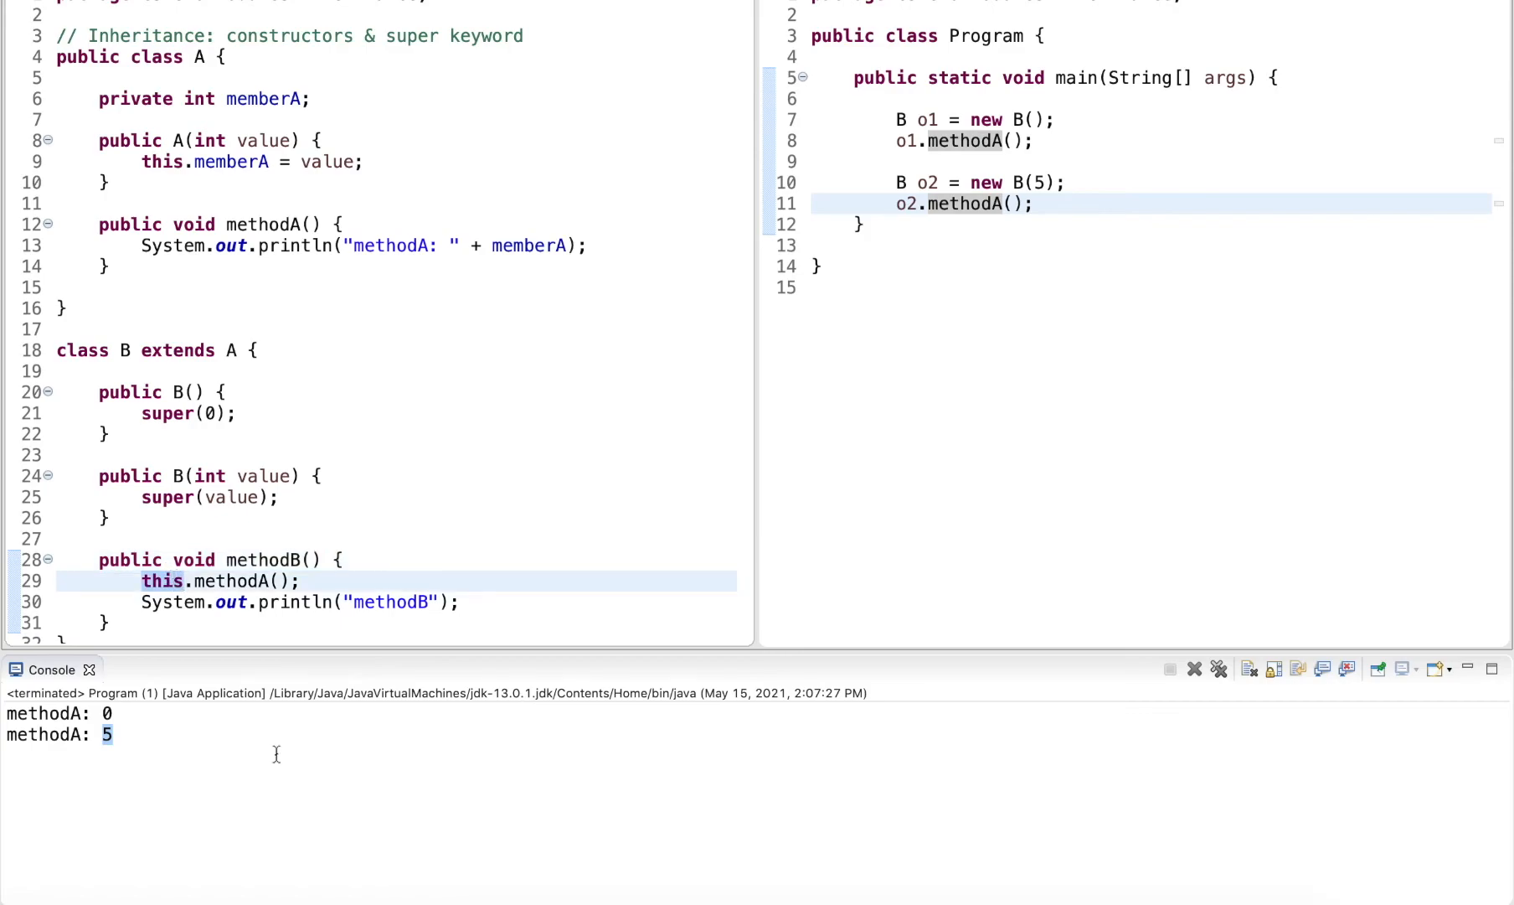
text(super)
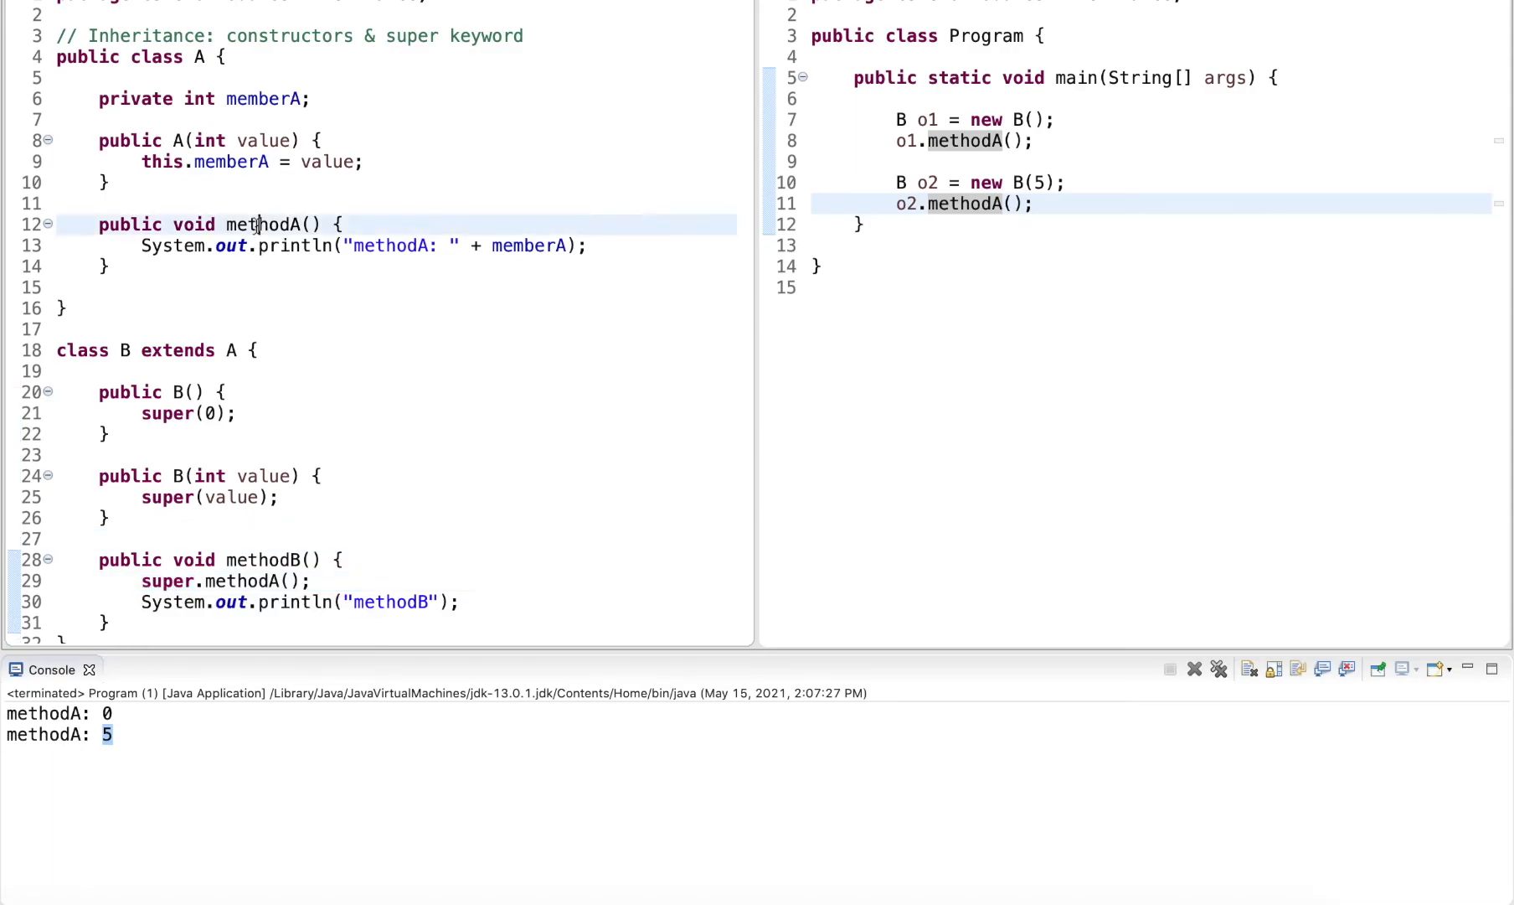
- Point out methodA in class A and the super(0) and super(value) constructor calls
click(259, 223)
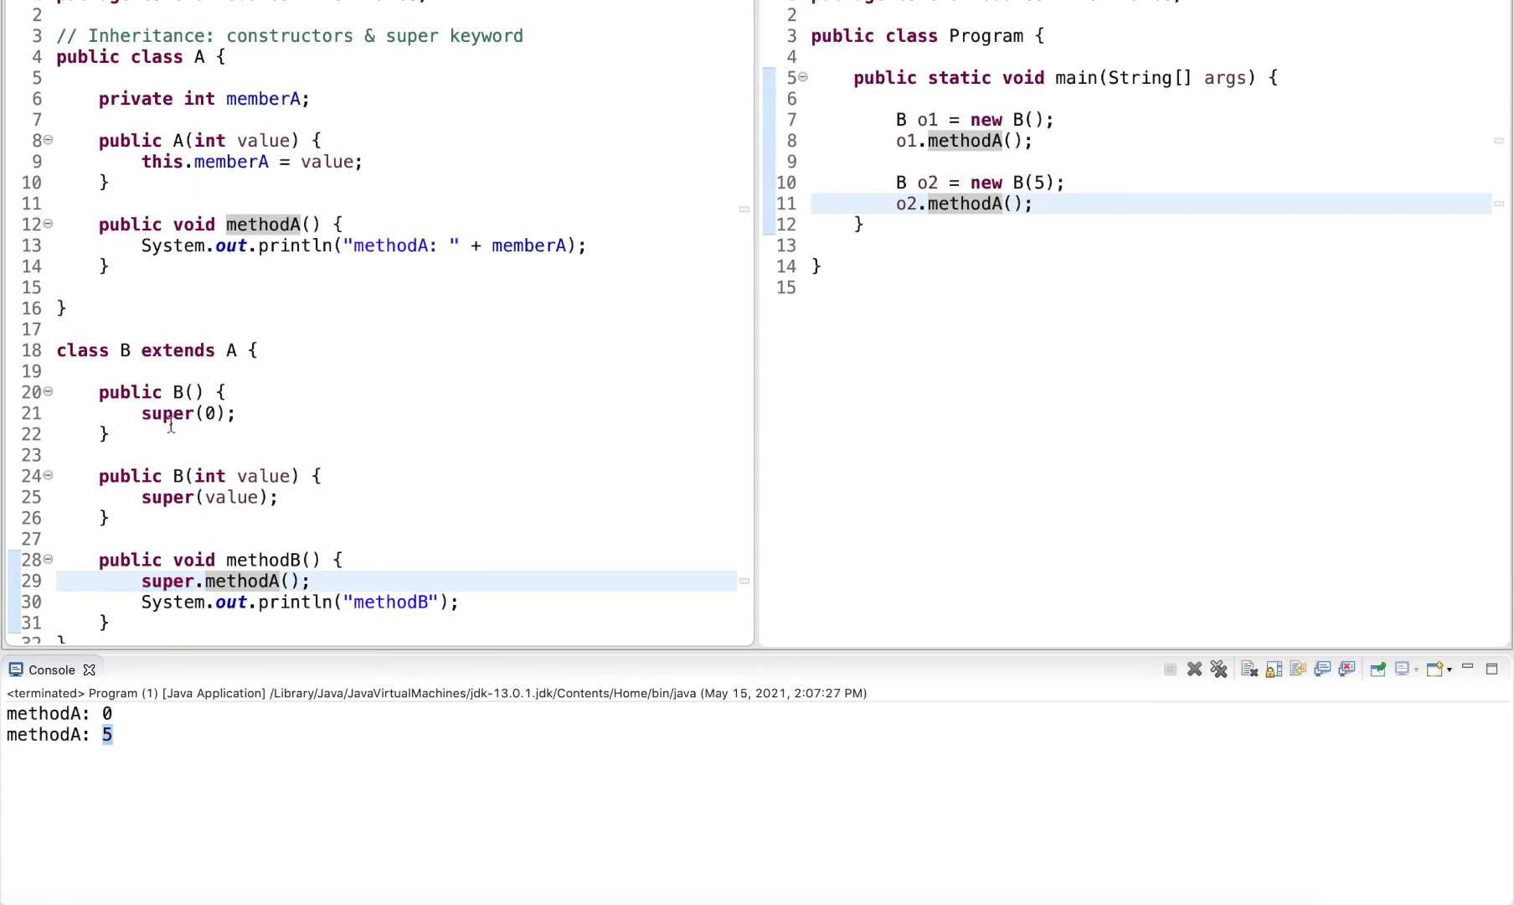
click(171, 413)
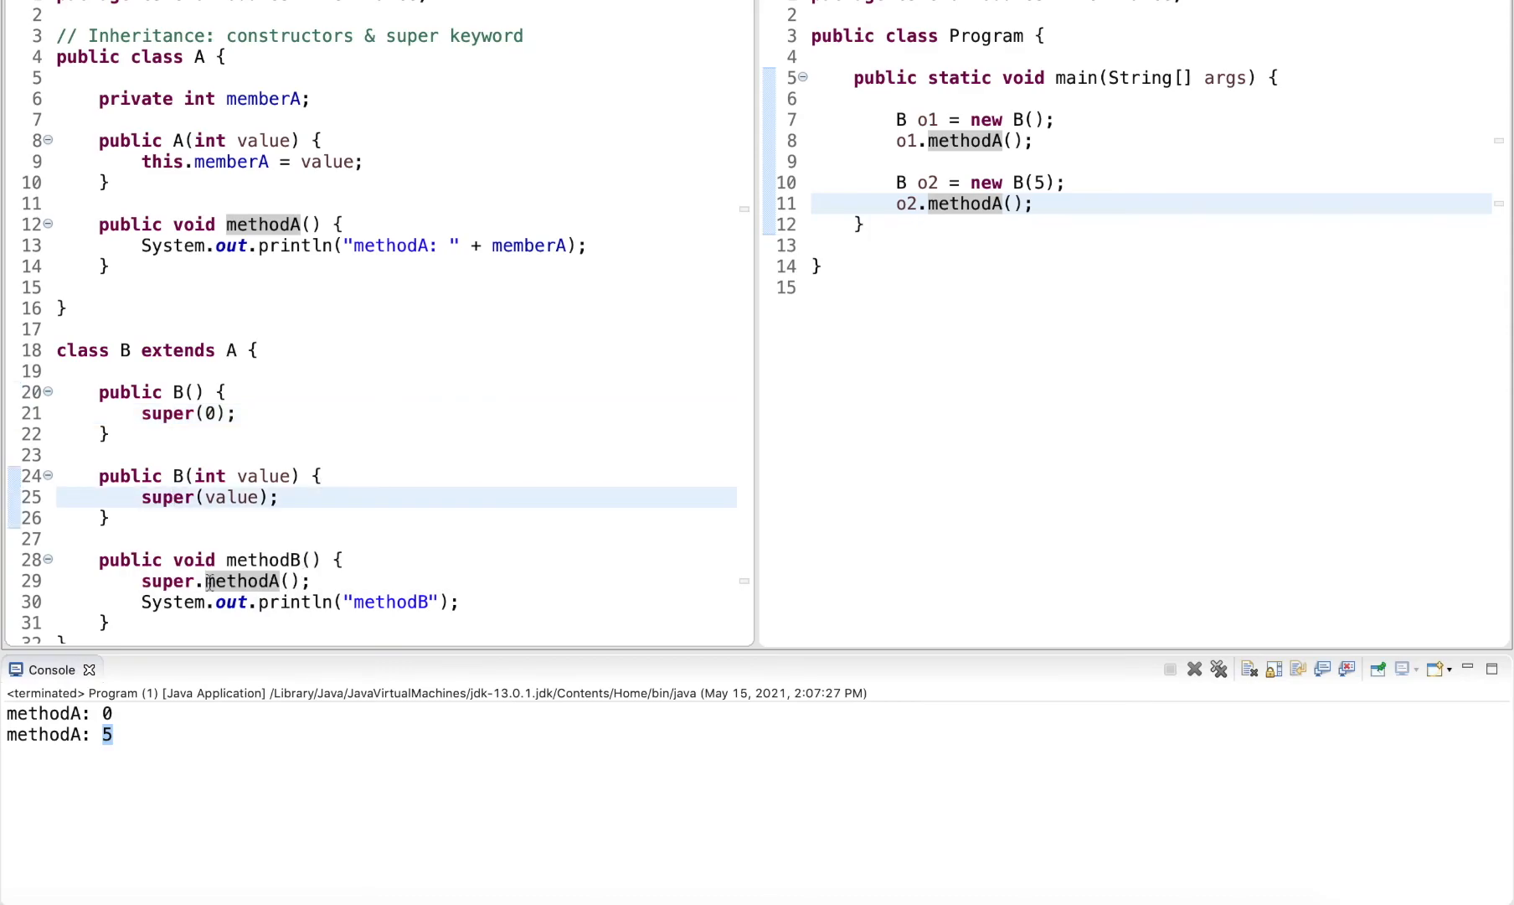
click(208, 581)
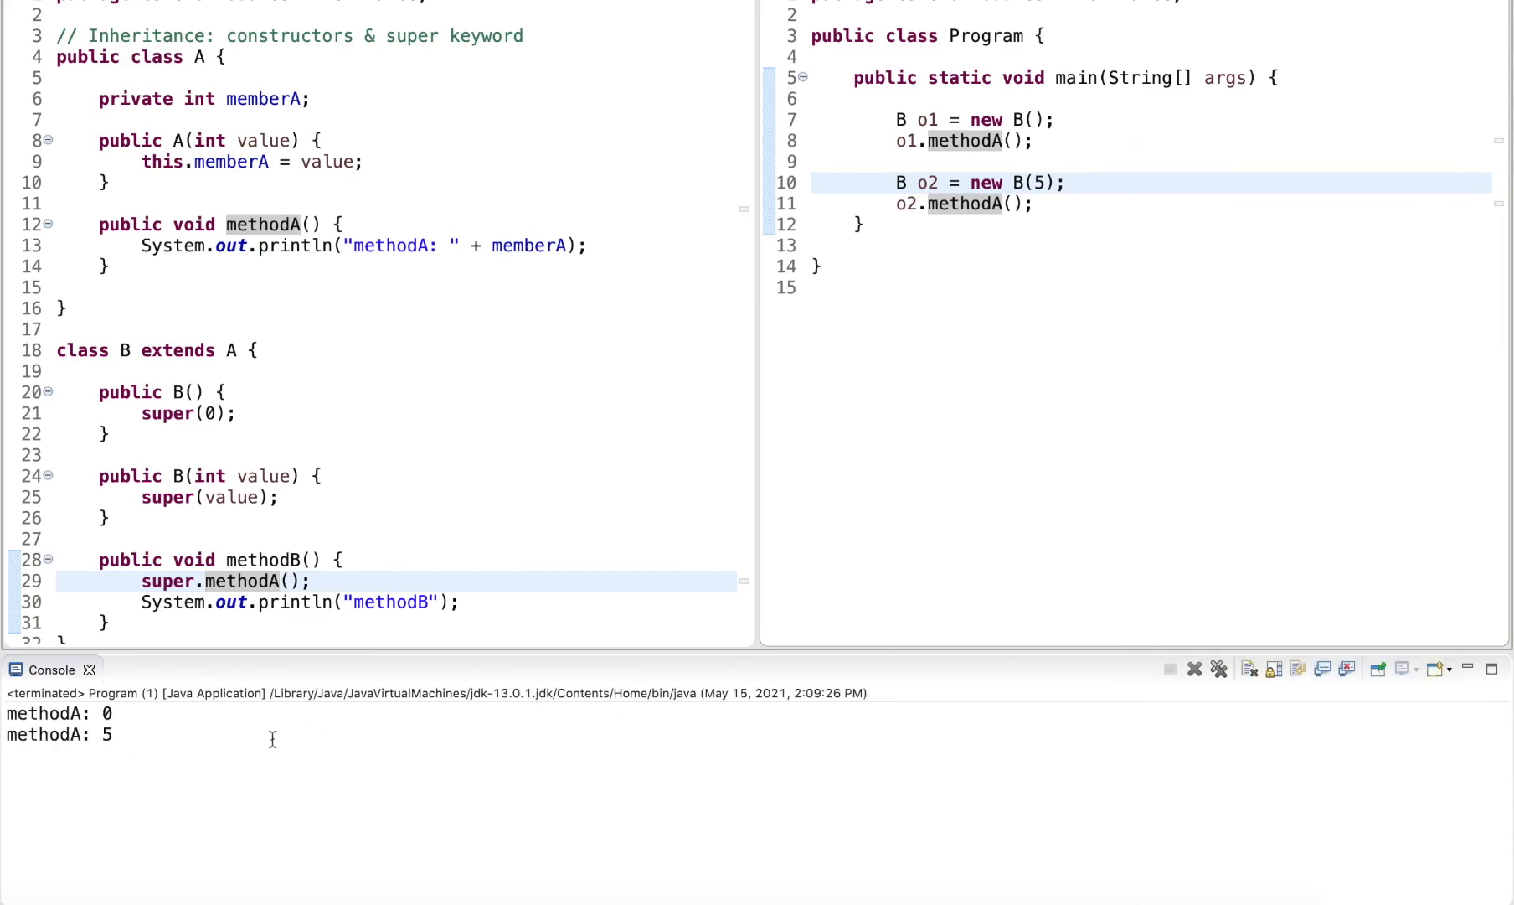
- Change o2.methodA() to o2.methodB() and rerun Program, printing methodA: 0, methodA: 5, methodB
click(990, 204)
text(B)
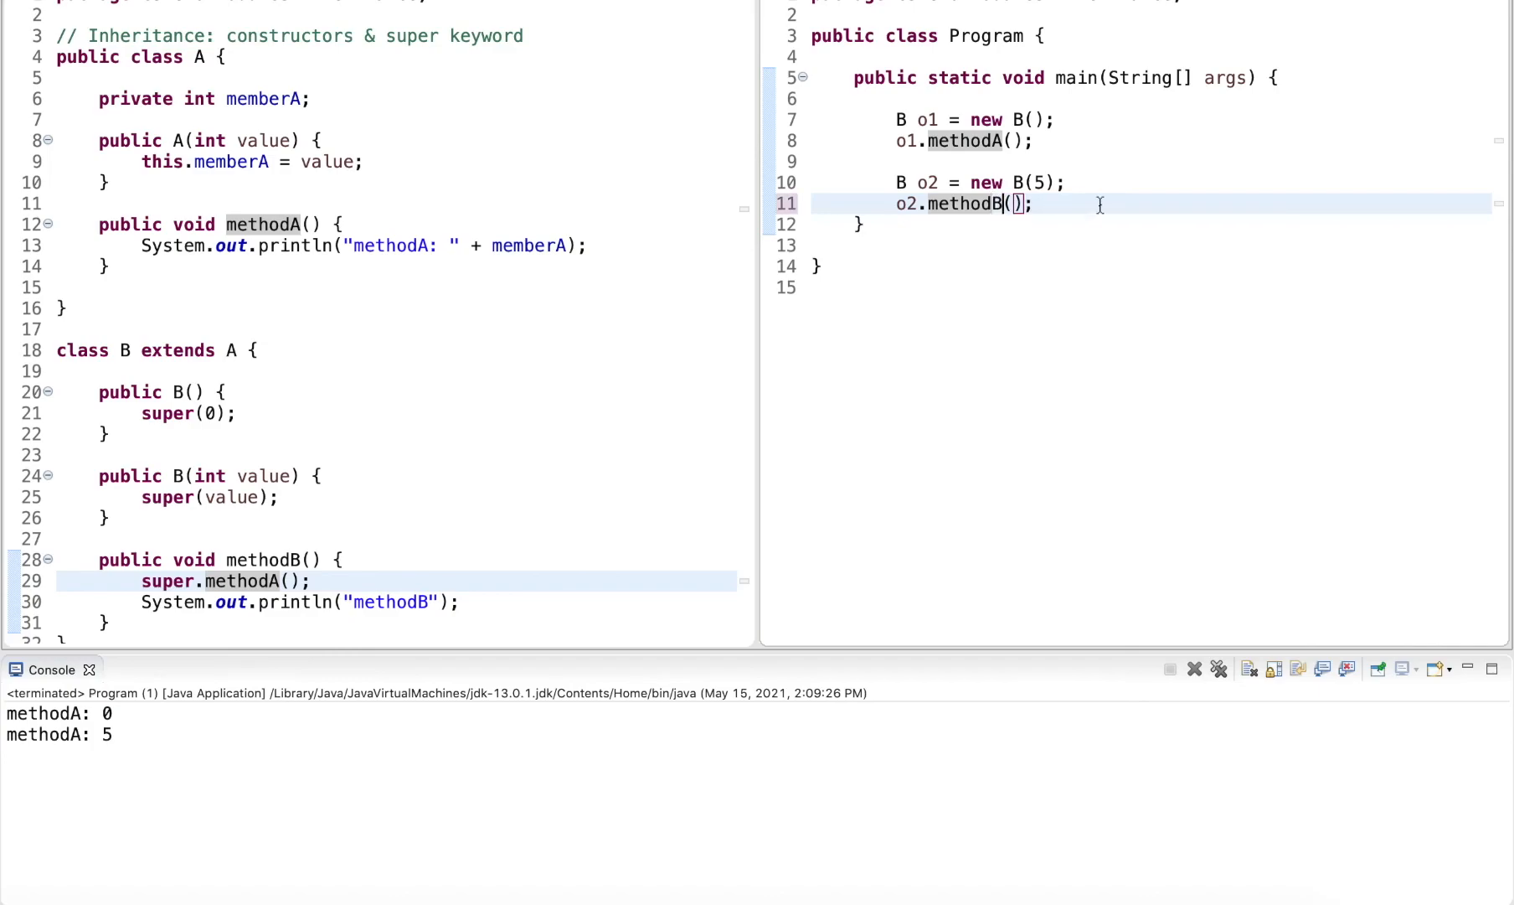
right_click(976, 204)
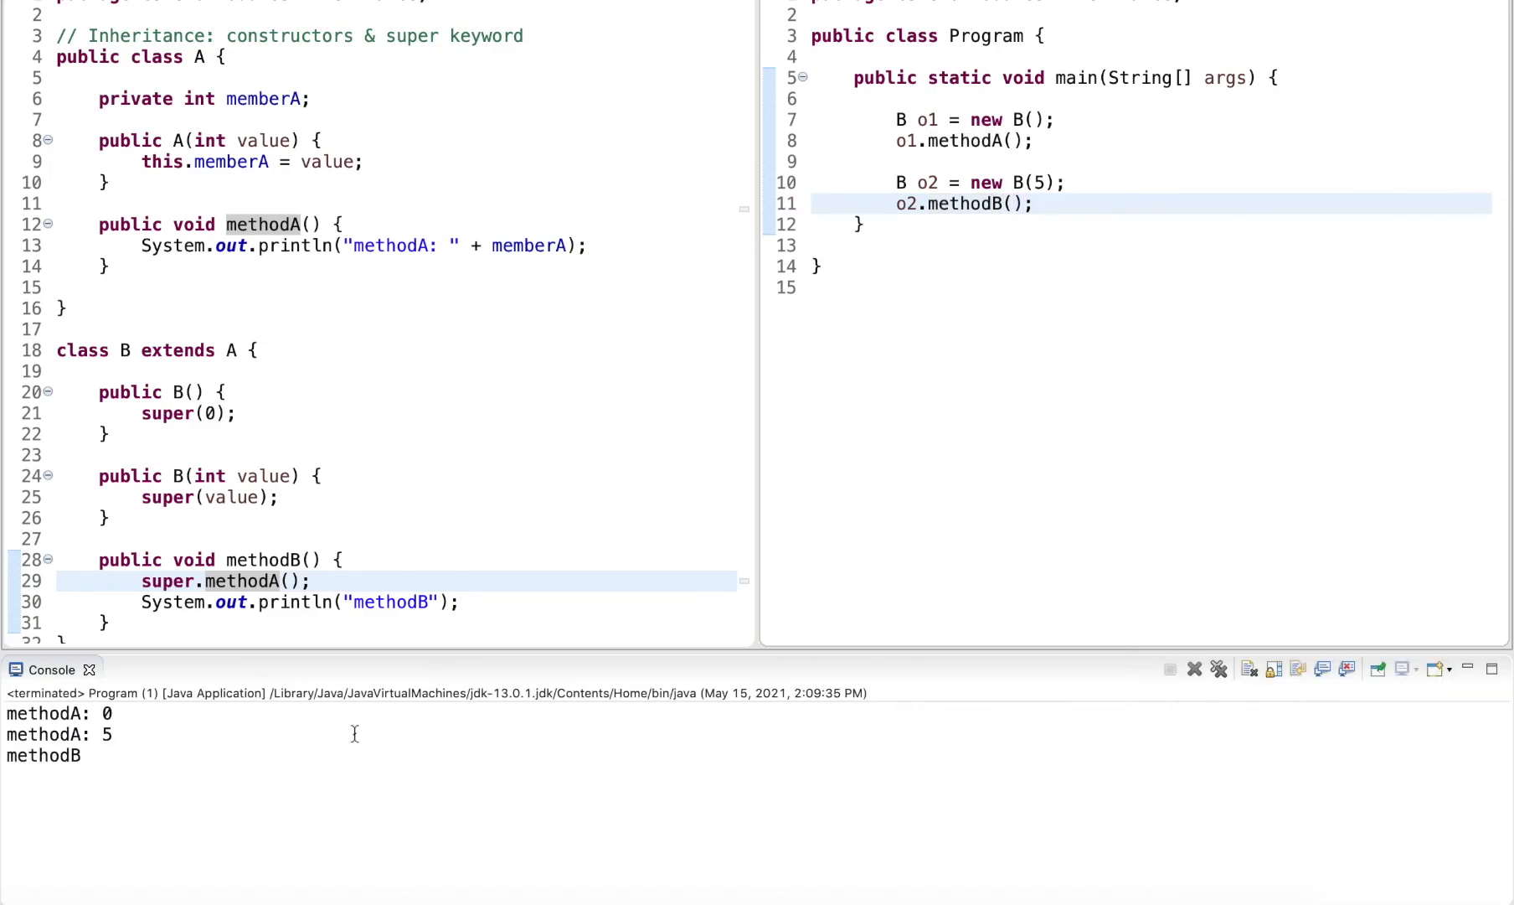
double_click(43, 755)
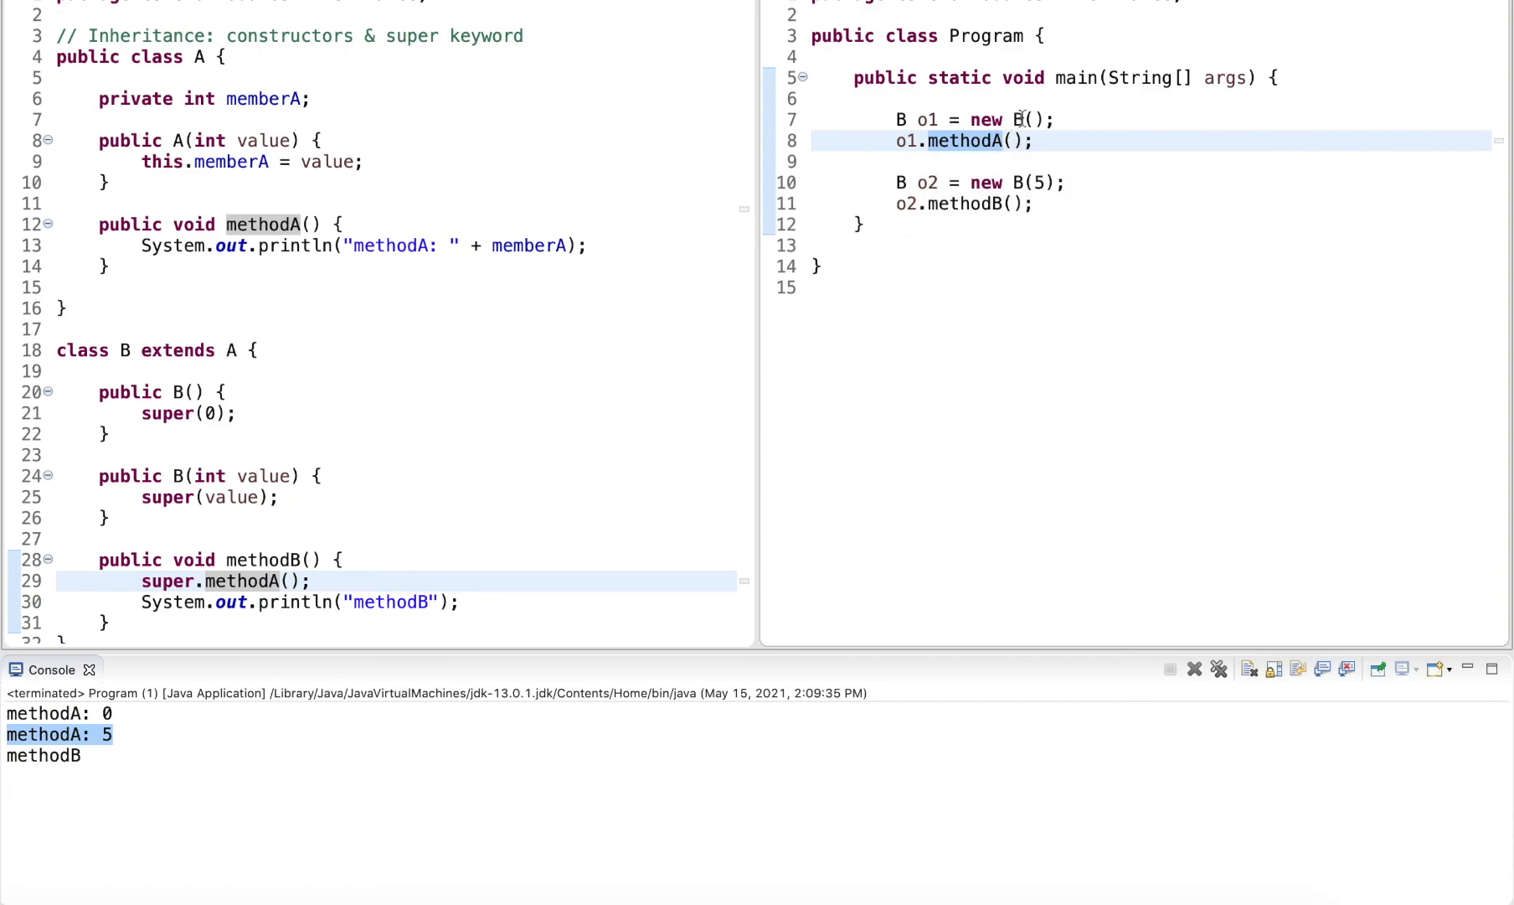
click(964, 204)
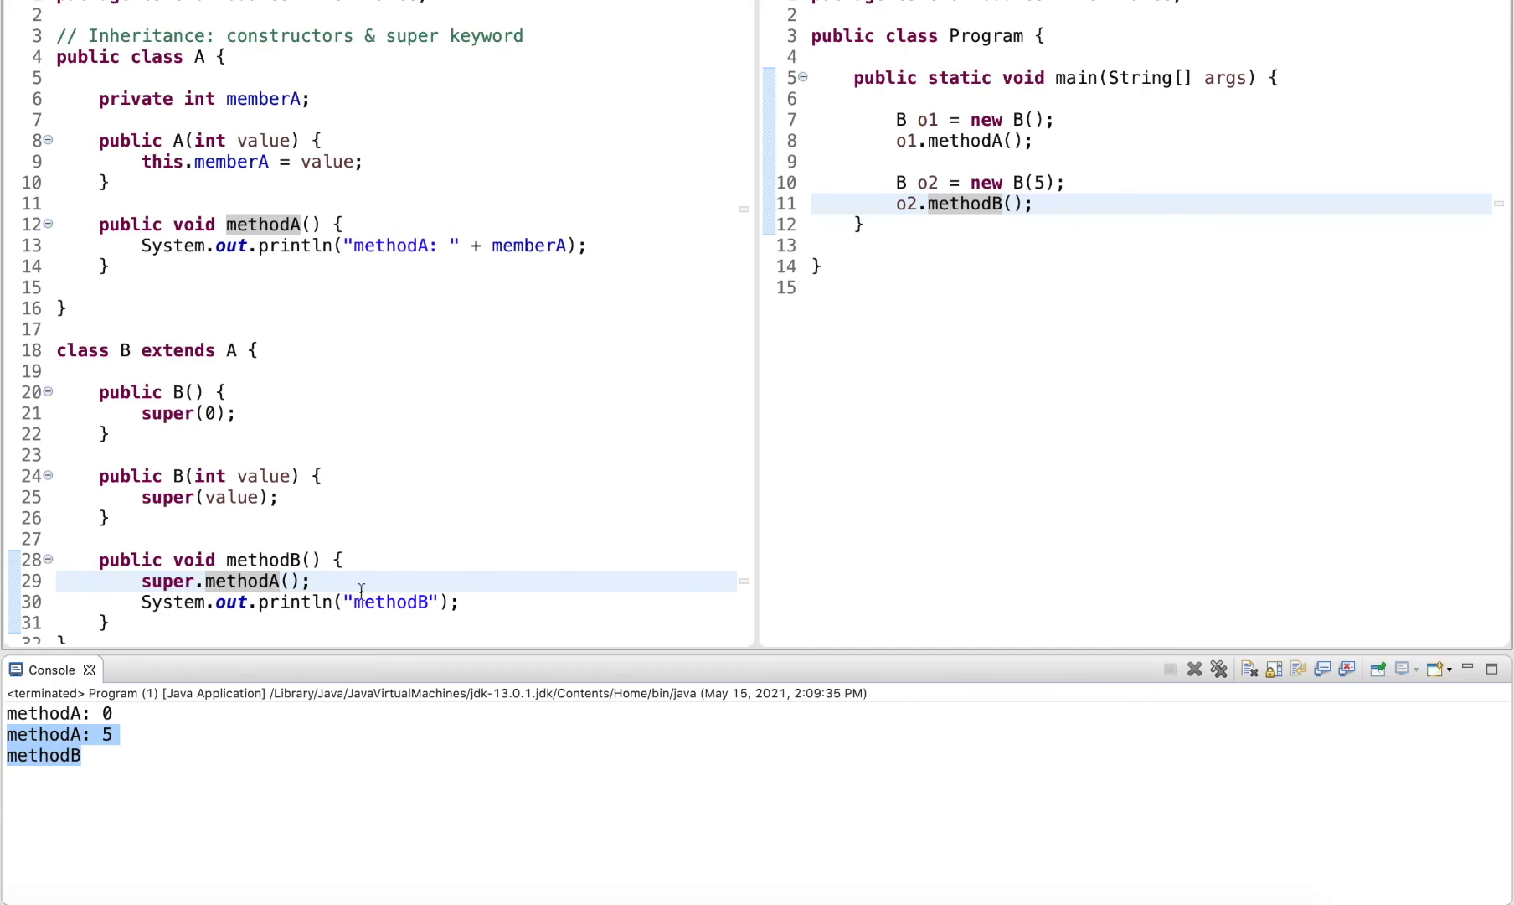
mouse_move(558, 582)
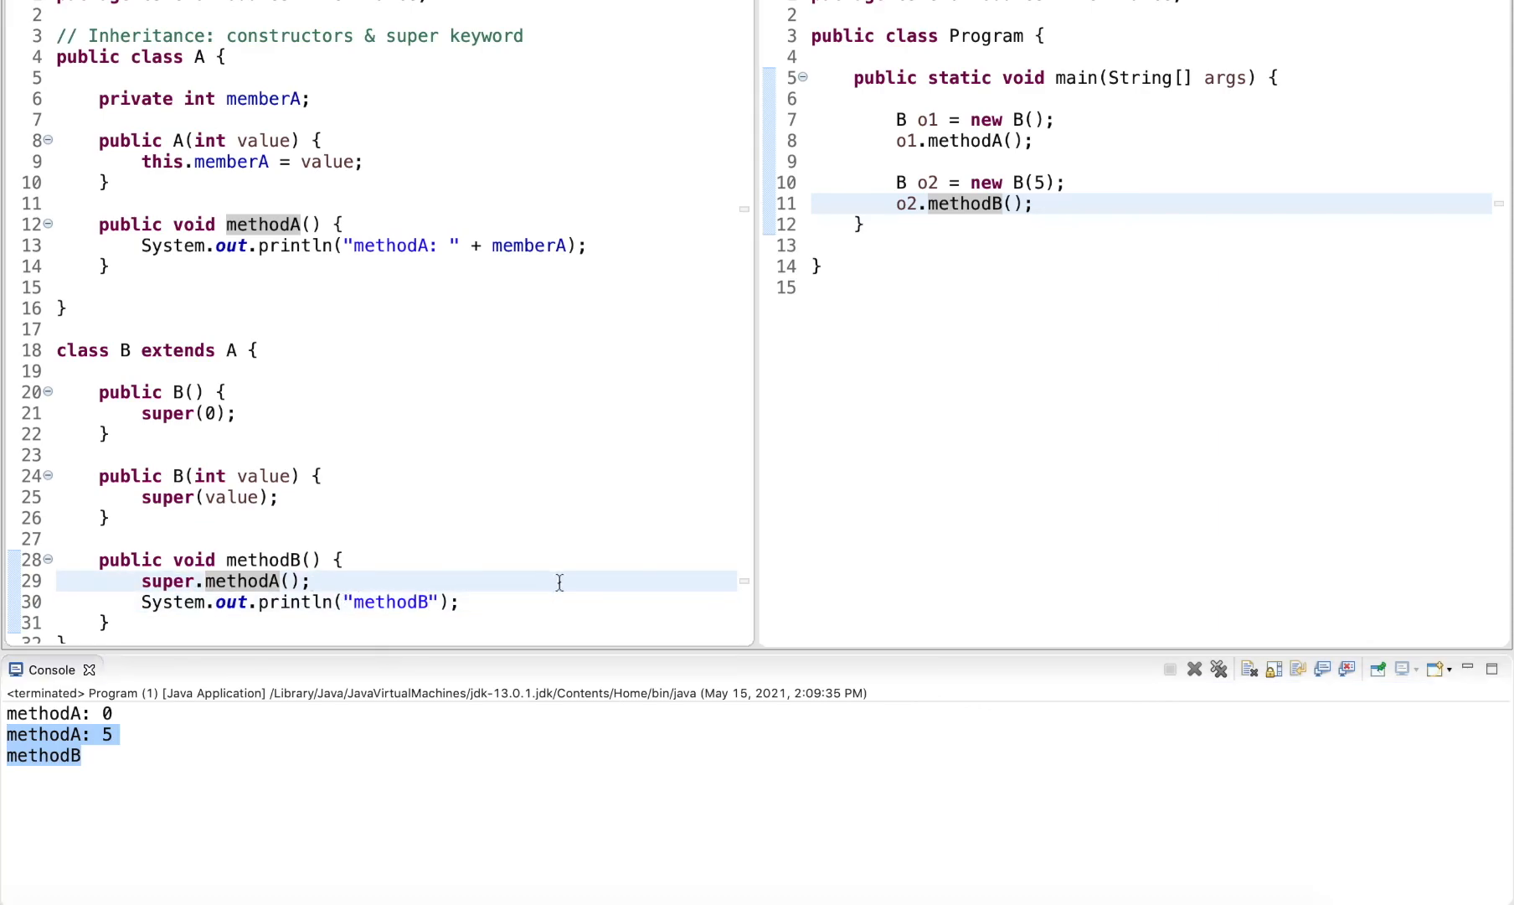